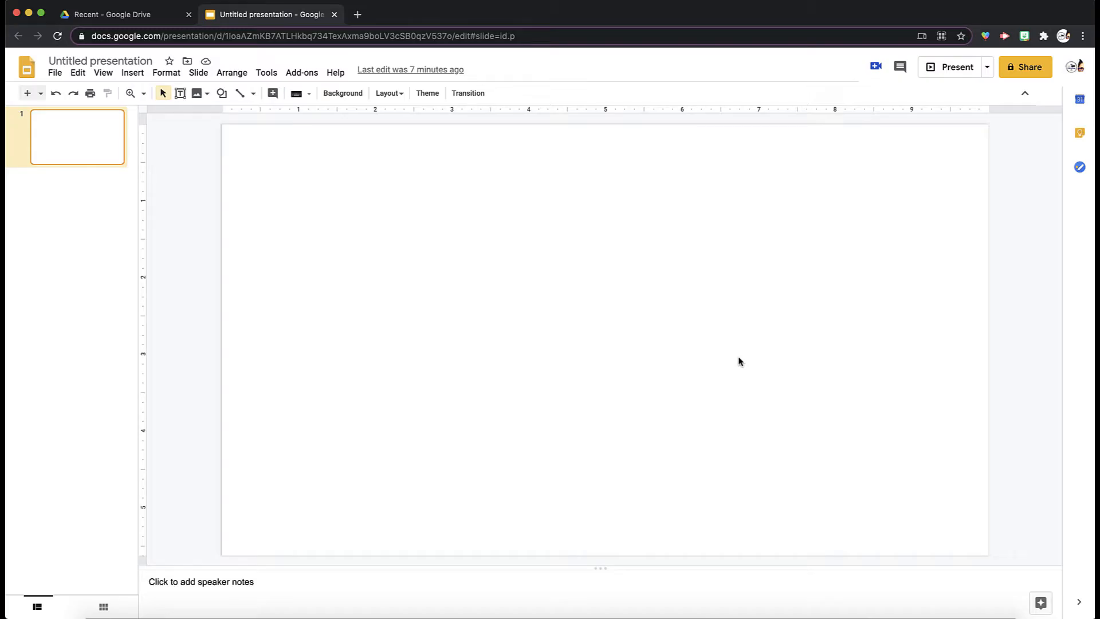
pyautogui.moveTo(679, 330)
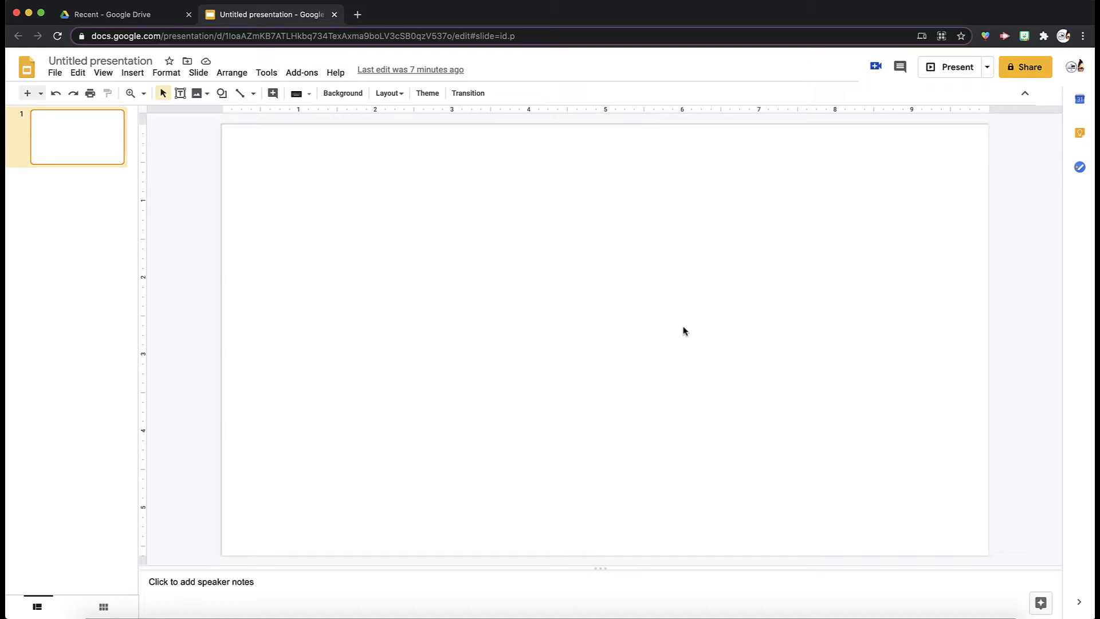
pyautogui.moveTo(383, 216)
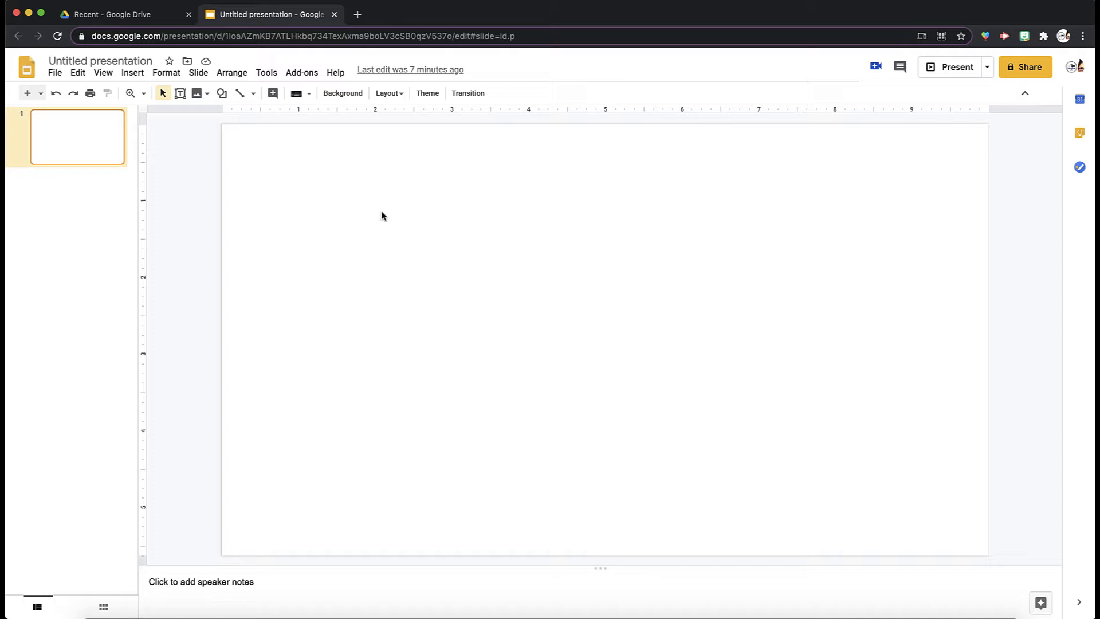
pyautogui.moveTo(117, 136)
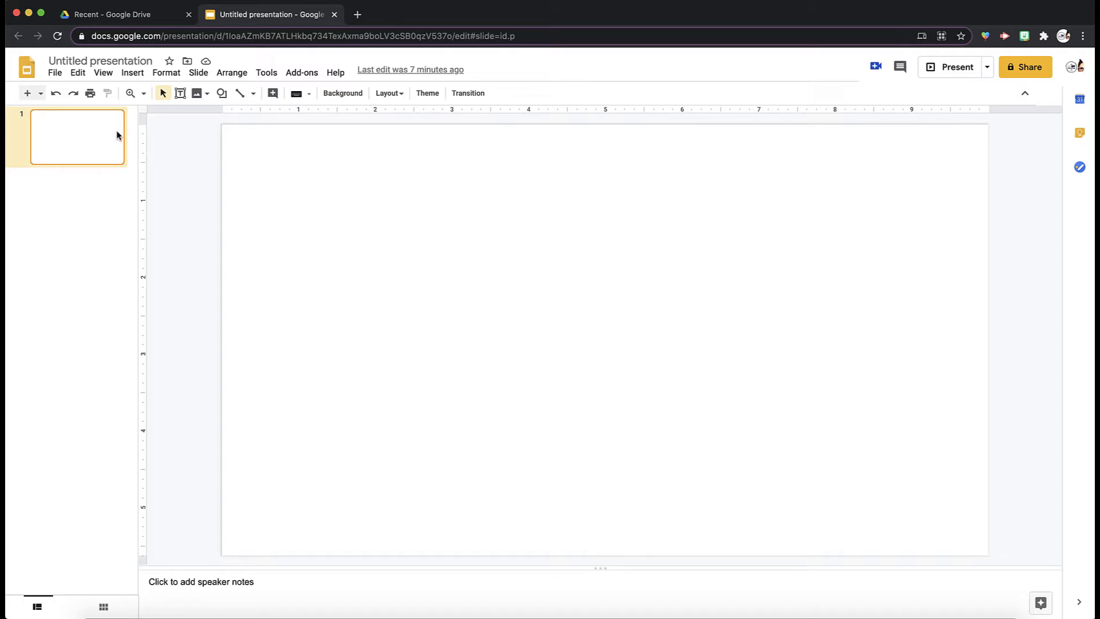
pyautogui.moveTo(71, 139)
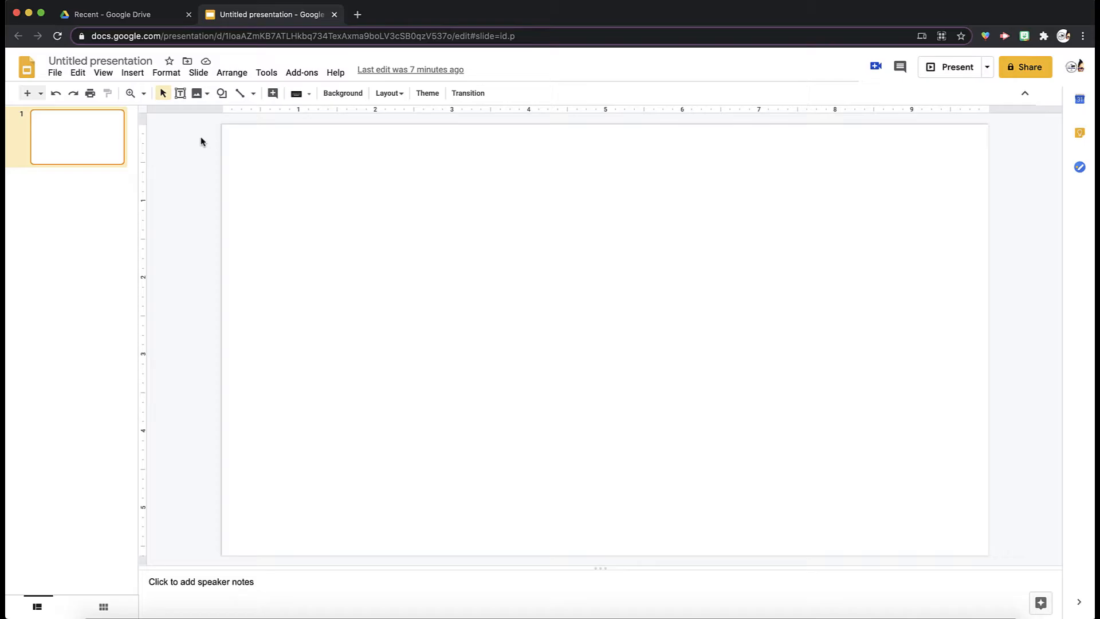
pyautogui.moveTo(180, 93)
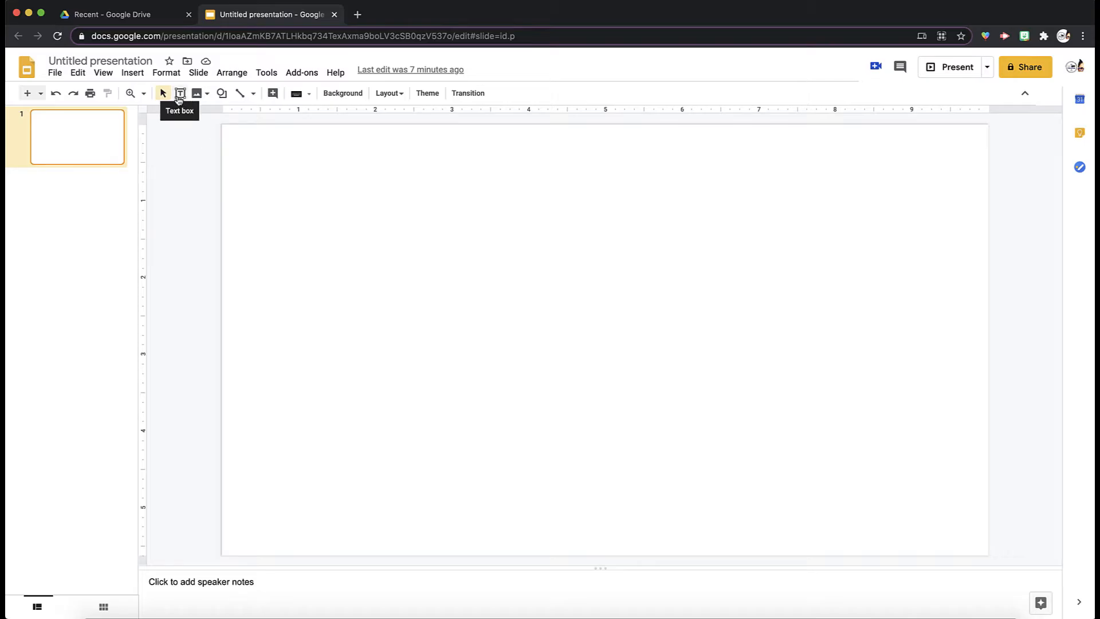
# - Draw a wide text box across the slide top reading "WEEK AT A GLANCE"
pyautogui.moveTo(232, 129); pyautogui.dragTo(531, 225)
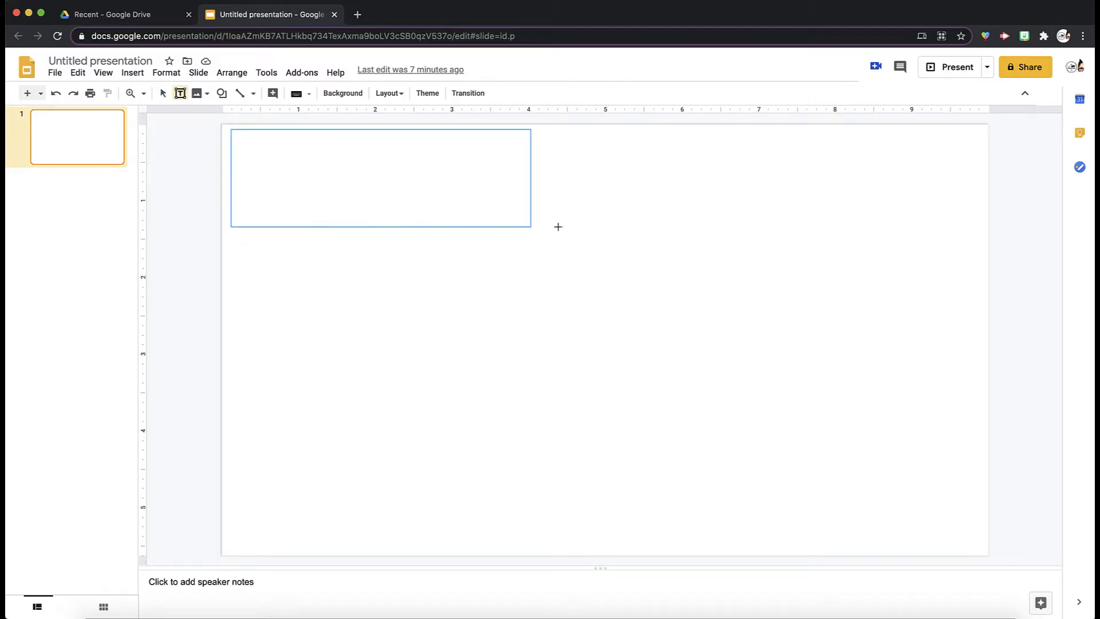
pyautogui.moveTo(531, 227); pyautogui.dragTo(793, 230)
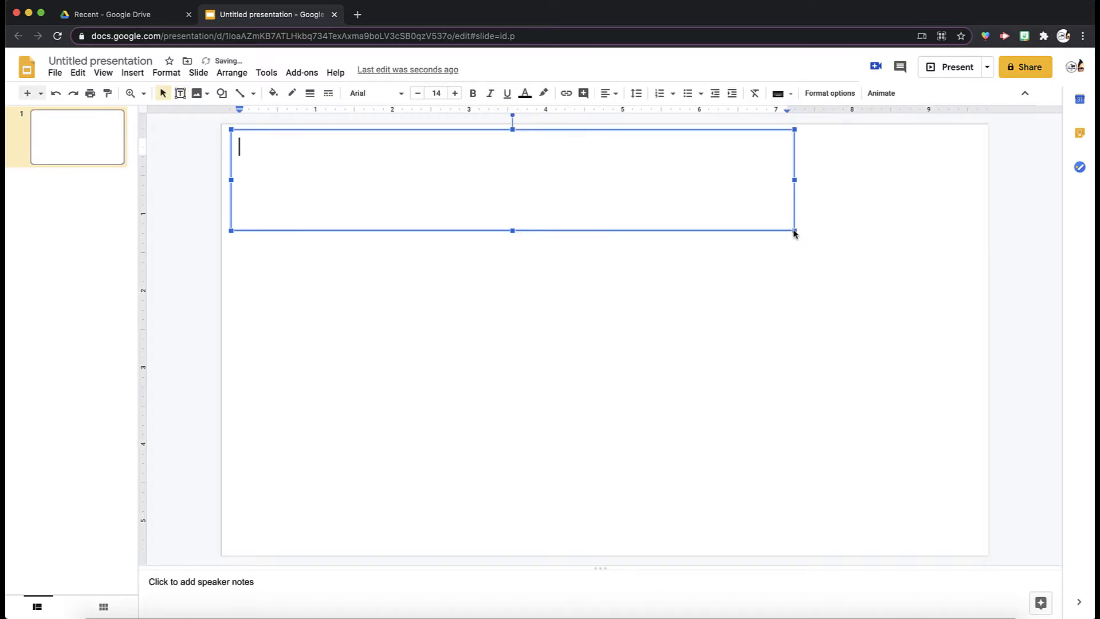
pyautogui.write('WEEK AT A')
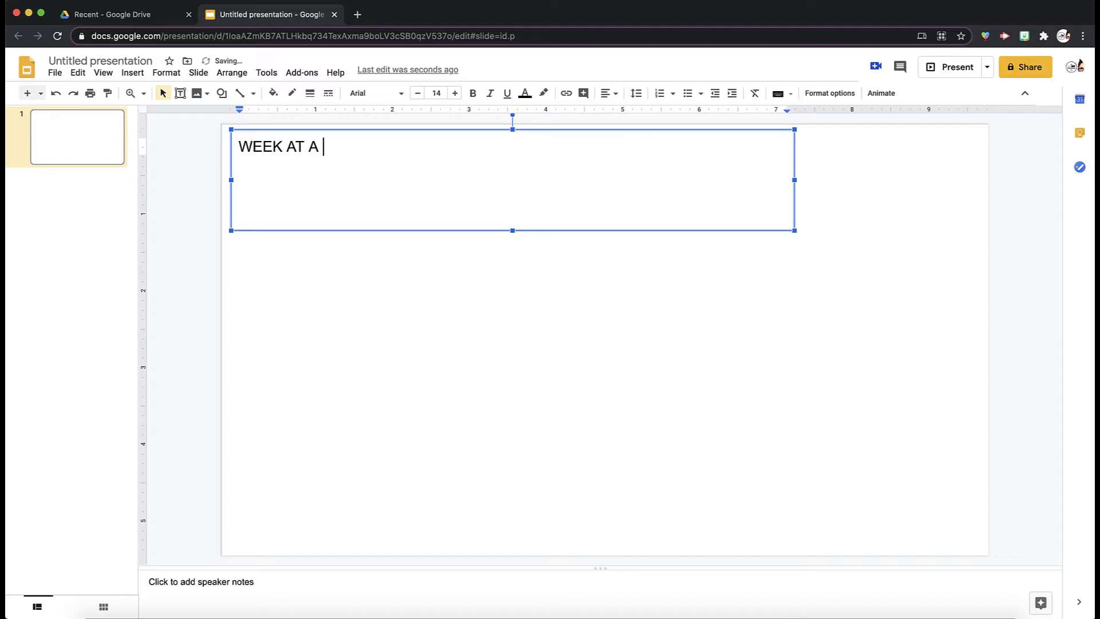
pyautogui.write('GLANCE')
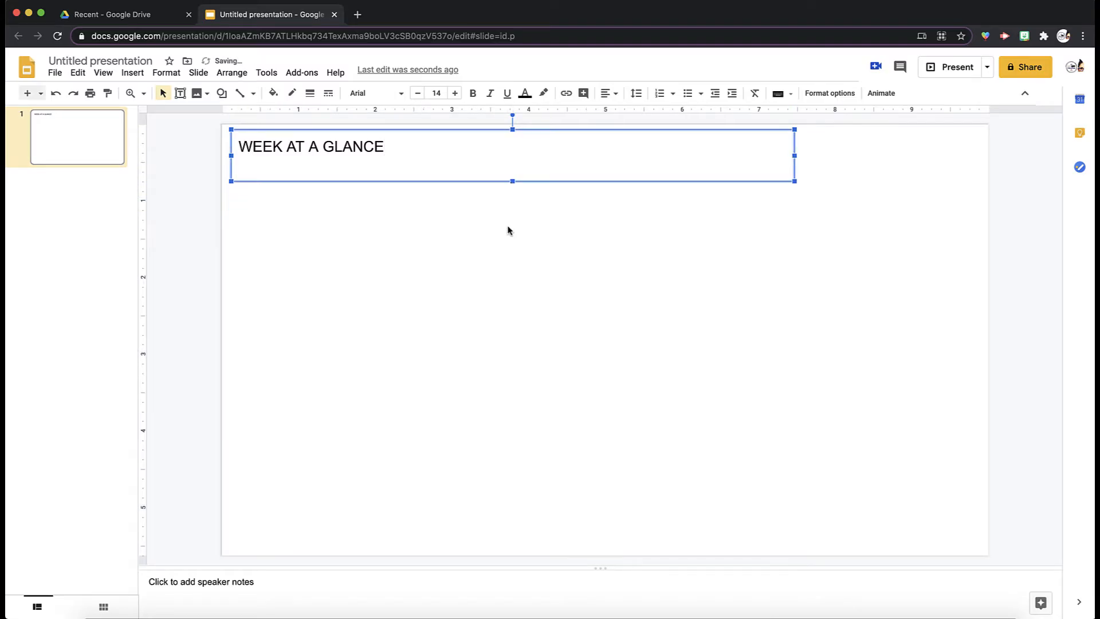
pyautogui.click(509, 231)
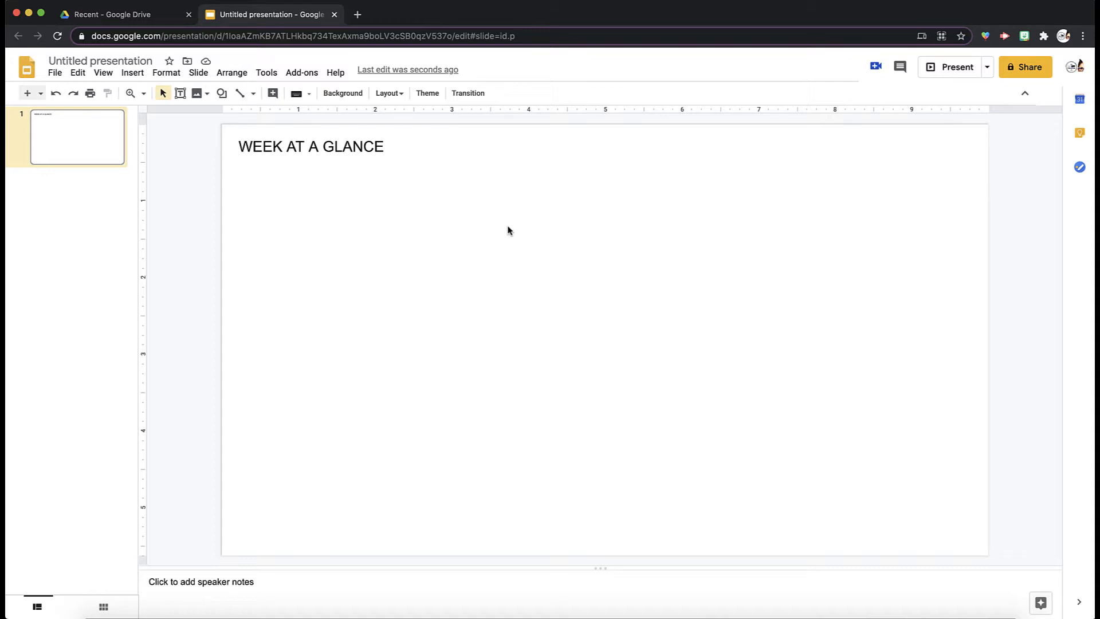
pyautogui.moveTo(253, 122)
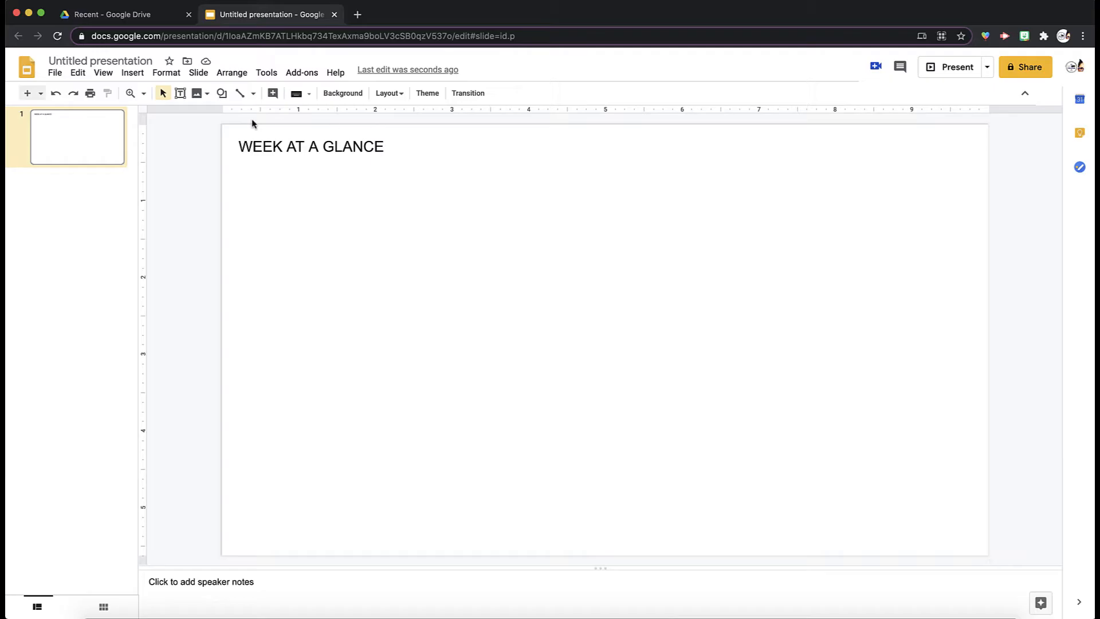
# - Draw a tall rectangle under the heading, centre it and place a duplicate beside it
pyautogui.click(221, 93)
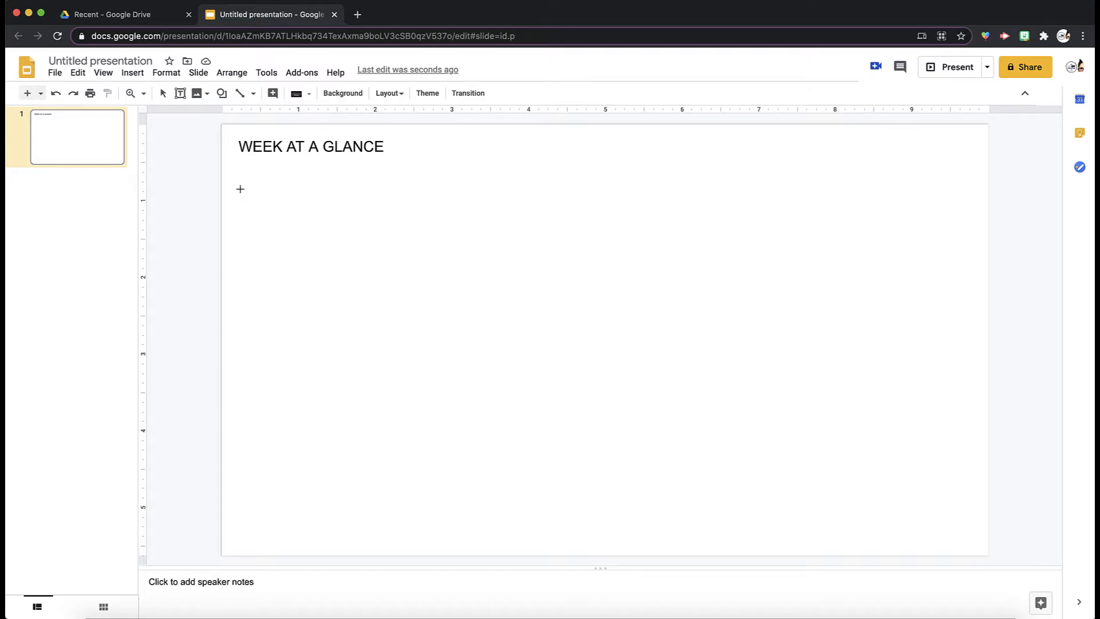
pyautogui.moveTo(239, 184); pyautogui.dragTo(284, 270)
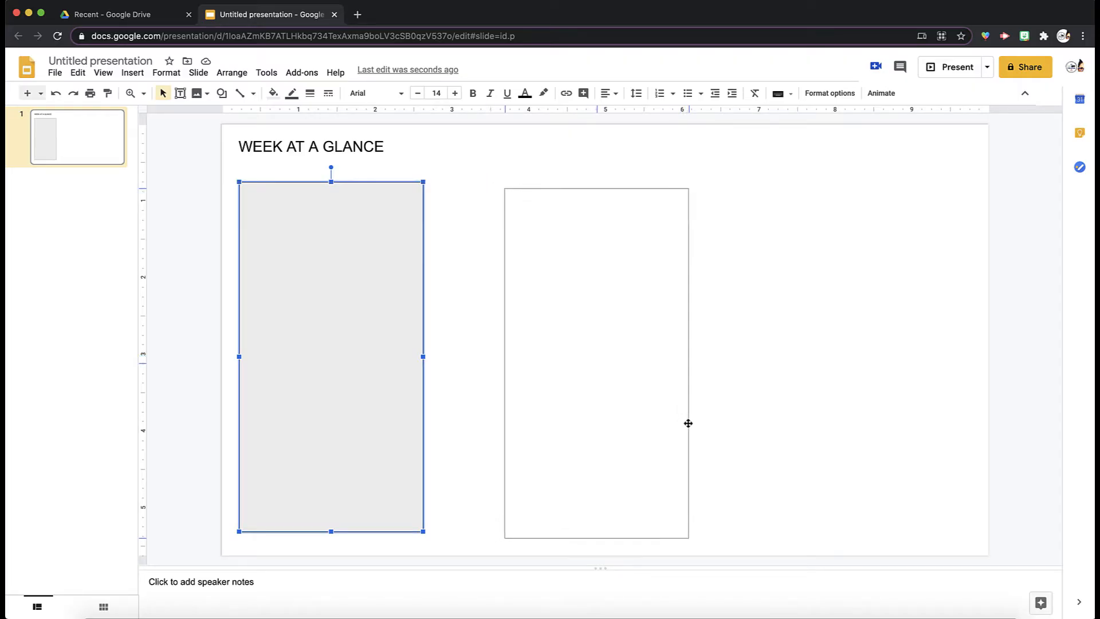
pyautogui.moveTo(330, 356); pyautogui.dragTo(597, 360)
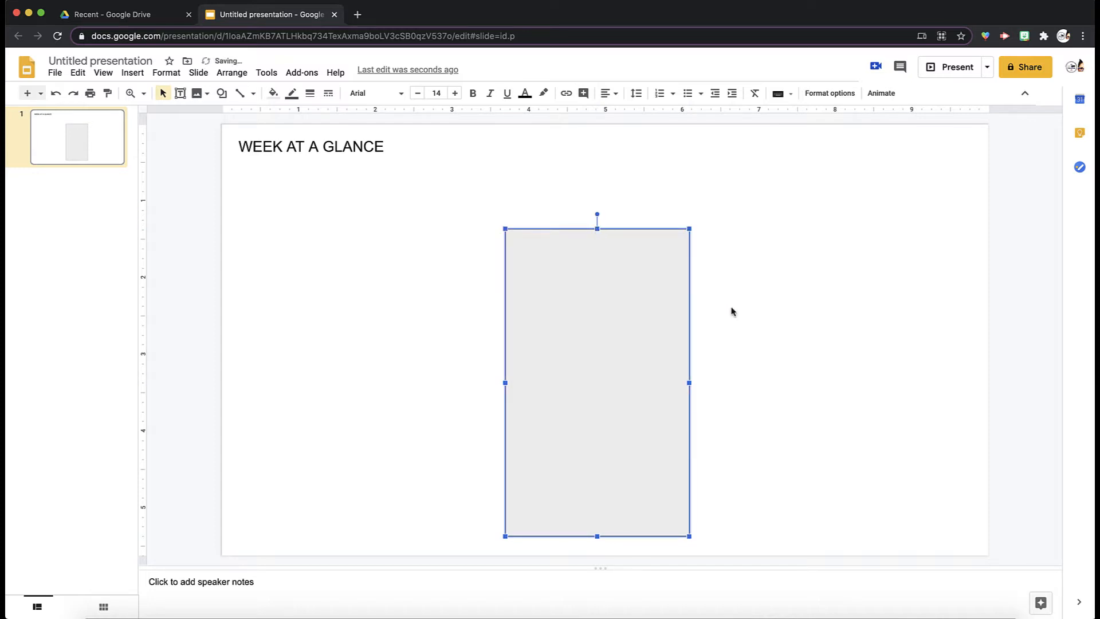
pyautogui.moveTo(689, 306)
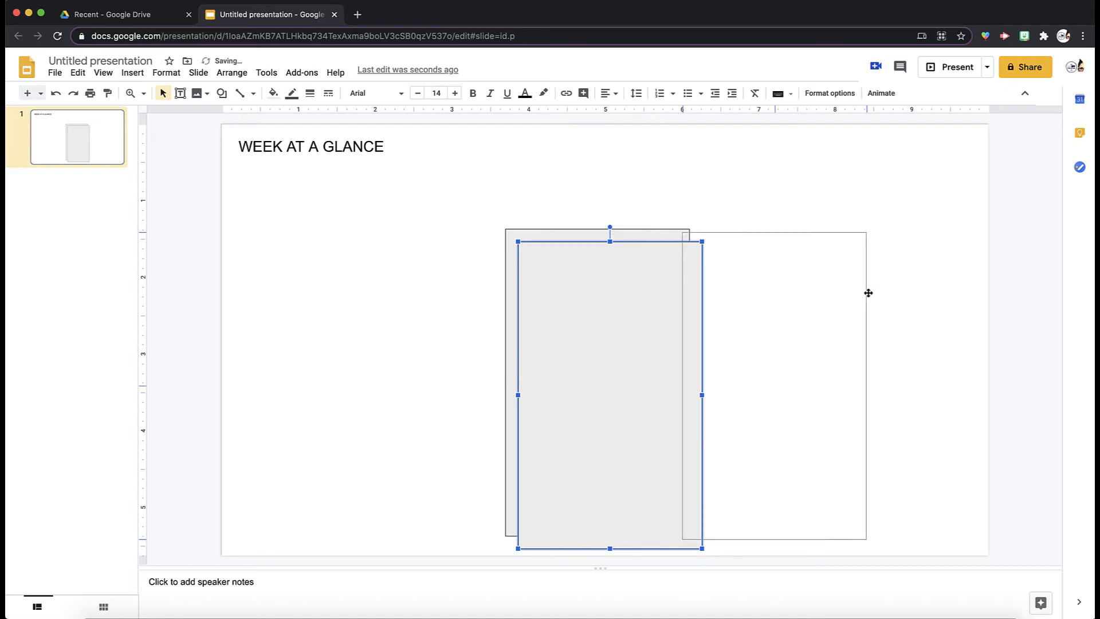
pyautogui.moveTo(608, 393); pyautogui.dragTo(798, 383)
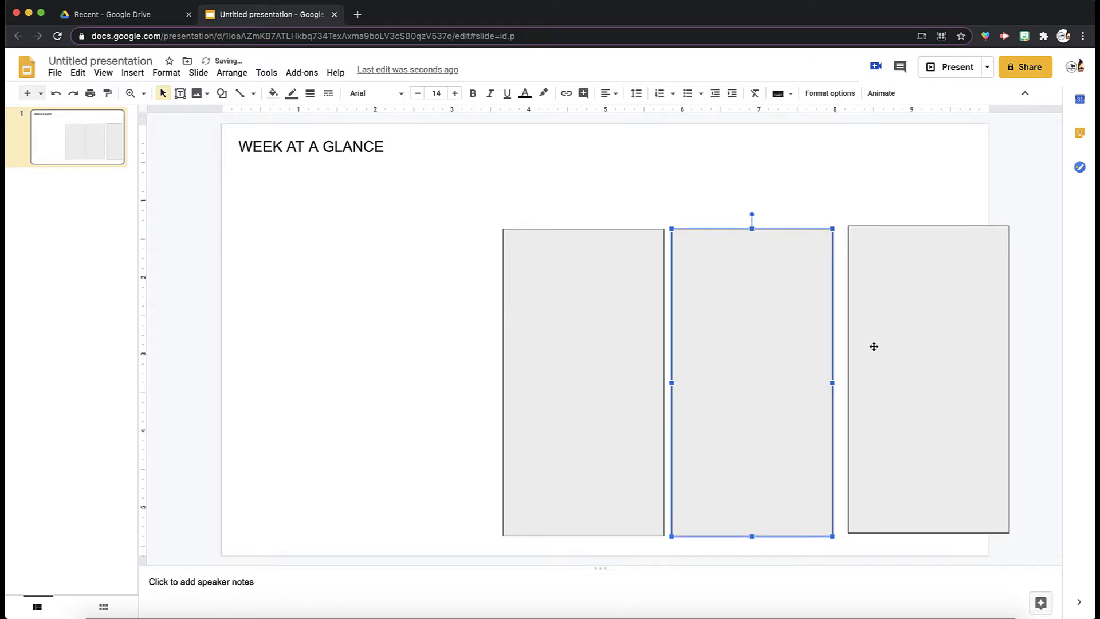
# - Extend the boxes to five and narrow the row to fit evenly across the slide
pyautogui.click(875, 346)
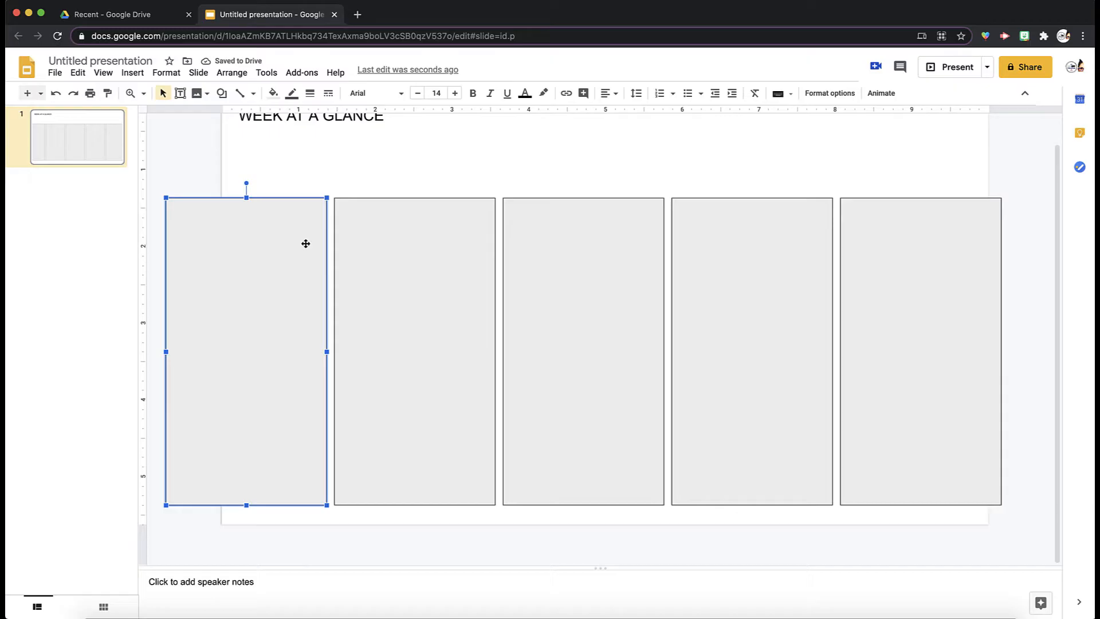
pyautogui.moveTo(317, 177)
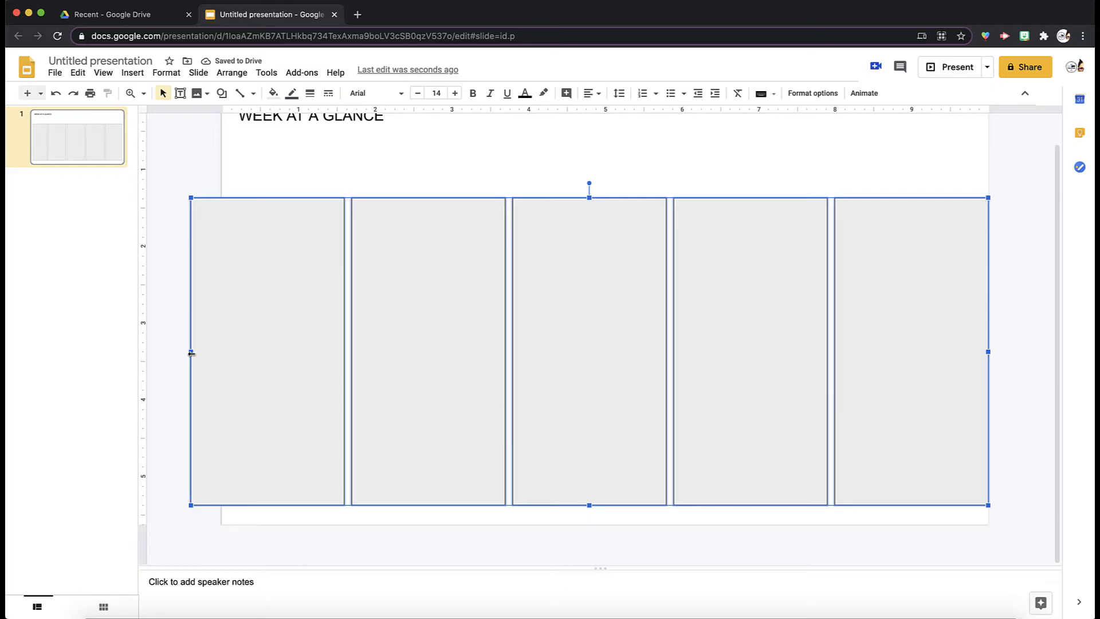
pyautogui.moveTo(192, 352); pyautogui.dragTo(217, 352)
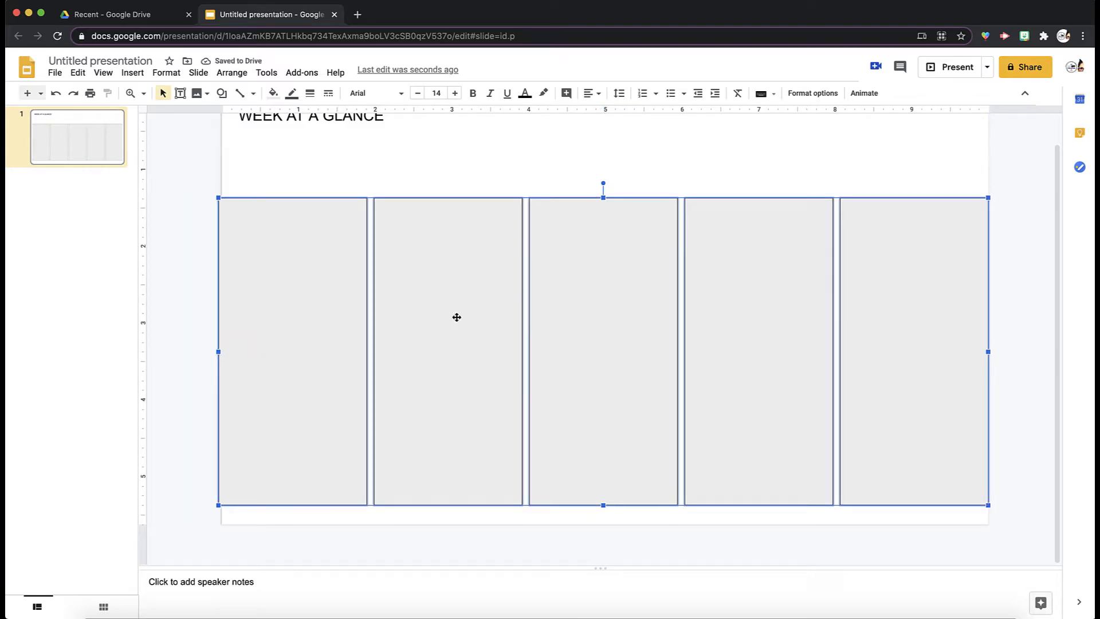
pyautogui.moveTo(218, 352)
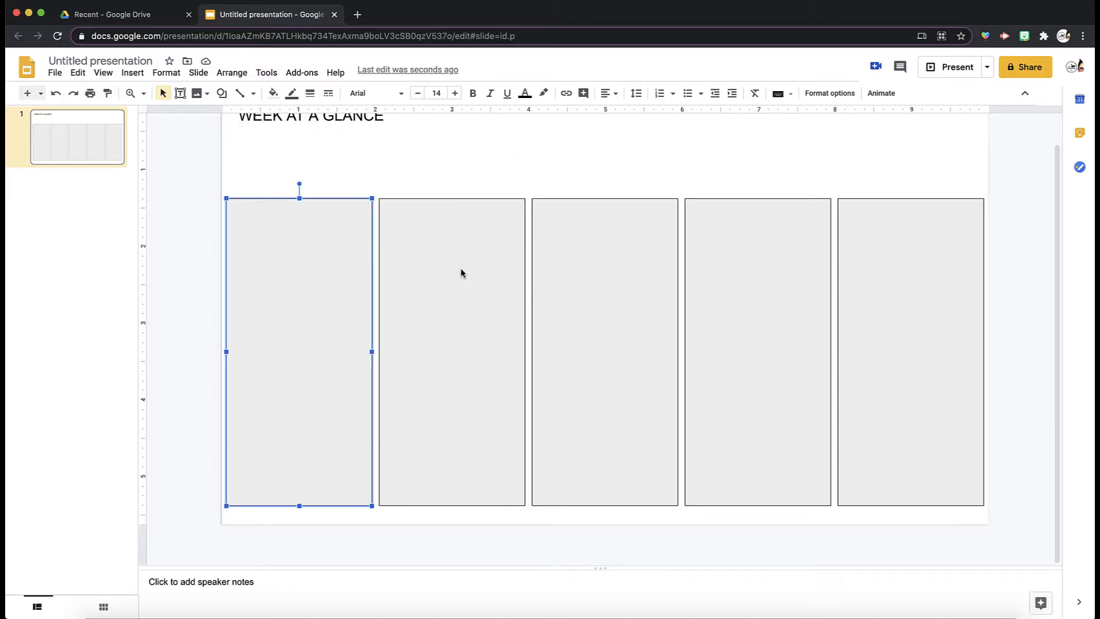
pyautogui.moveTo(362, 190)
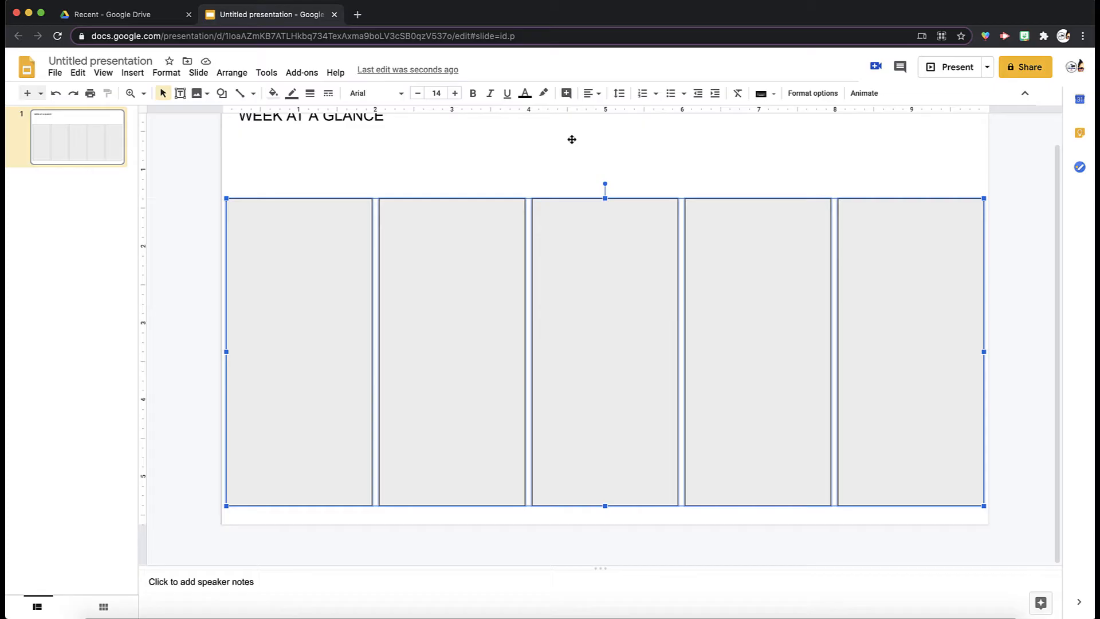
# - Set the fill of the five selected boxes to Transparent, leaving outlines only
pyautogui.click(273, 91)
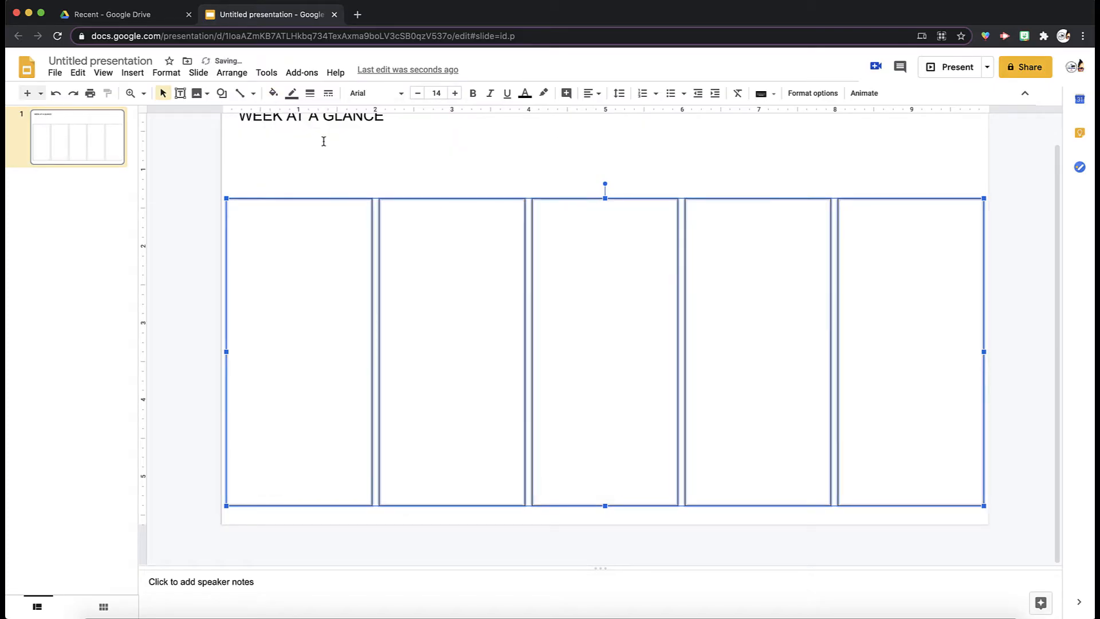
pyautogui.click(385, 167)
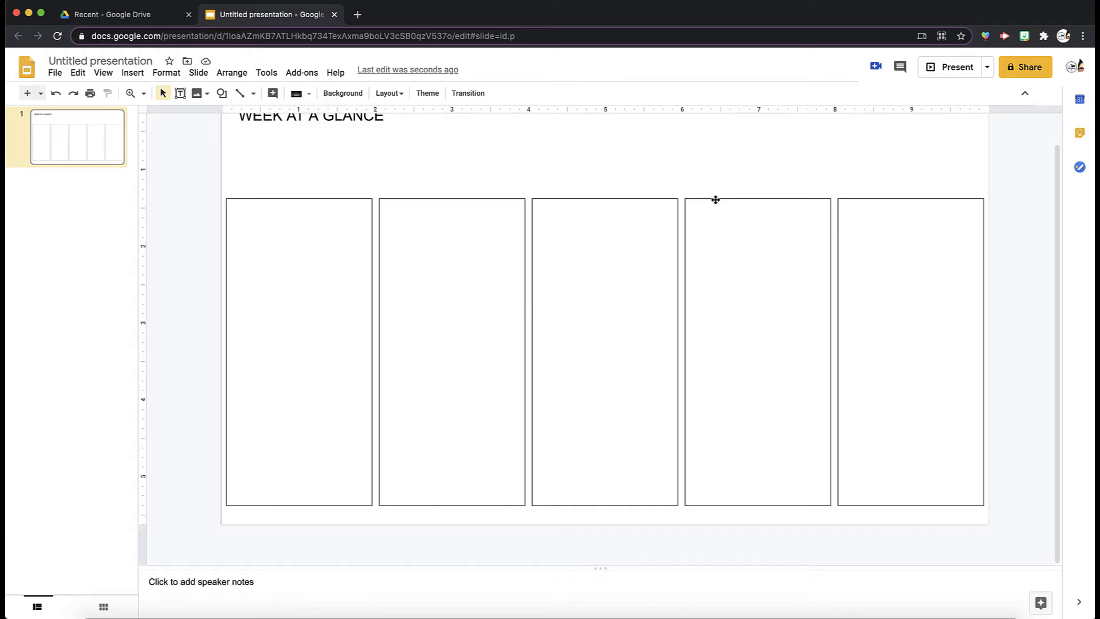
pyautogui.moveTo(586, 160)
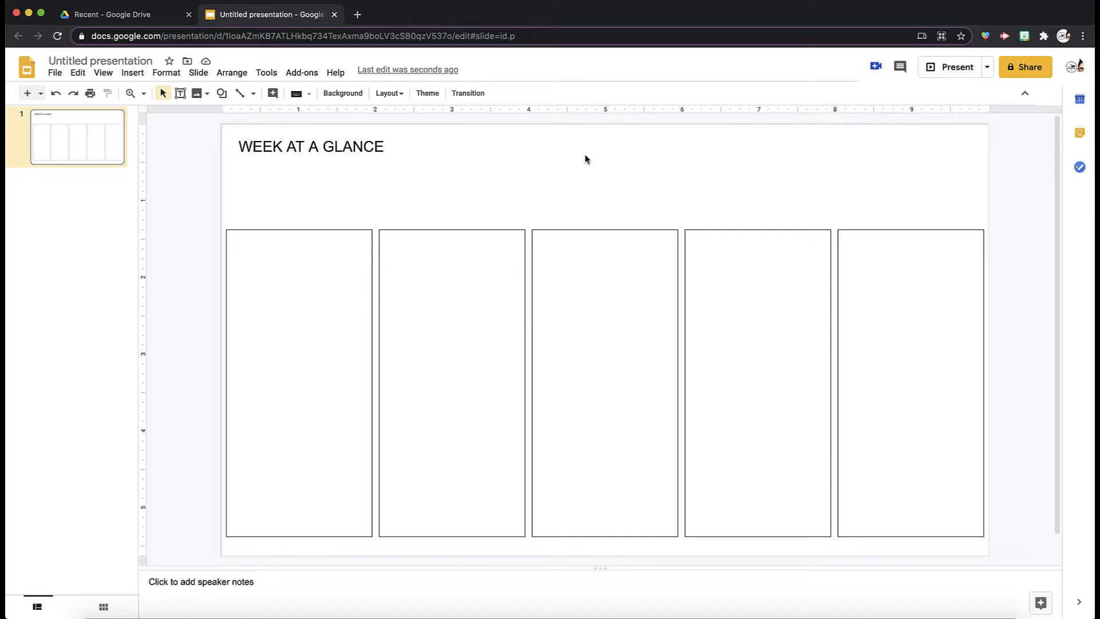
pyautogui.moveTo(300, 181)
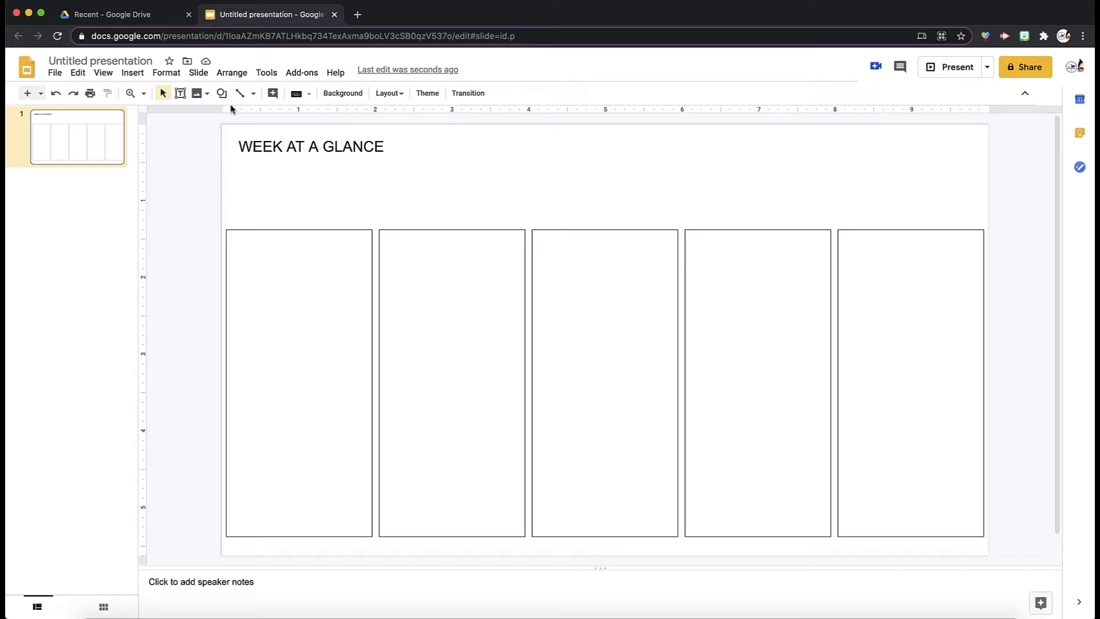
# - Draw a small white label box over the top edge of the first column
pyautogui.click(221, 93)
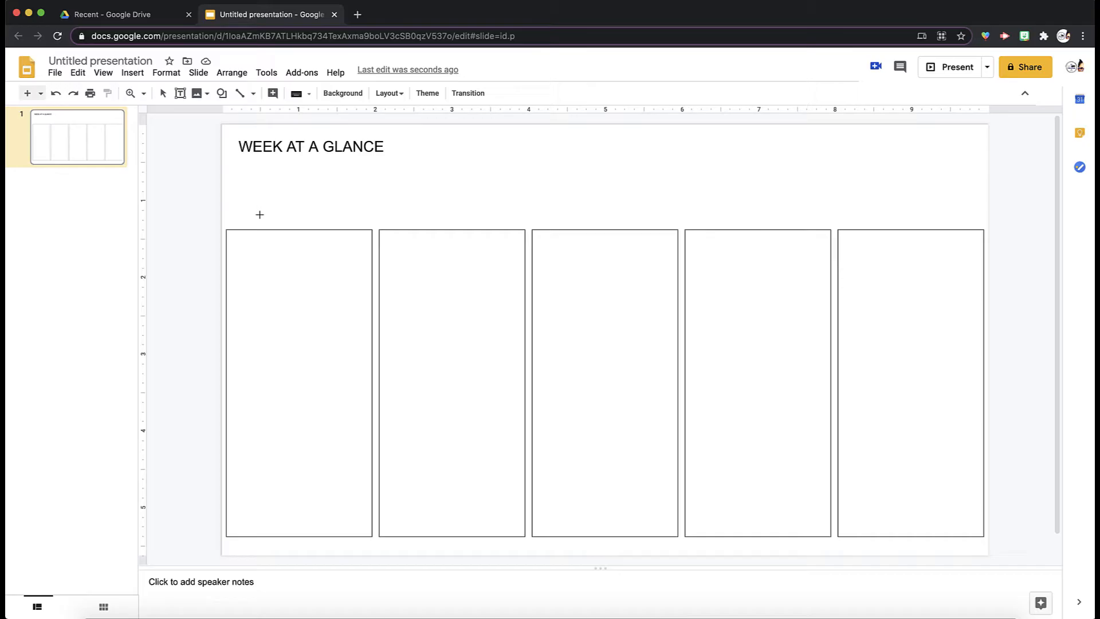
pyautogui.moveTo(260, 217); pyautogui.dragTo(339, 247)
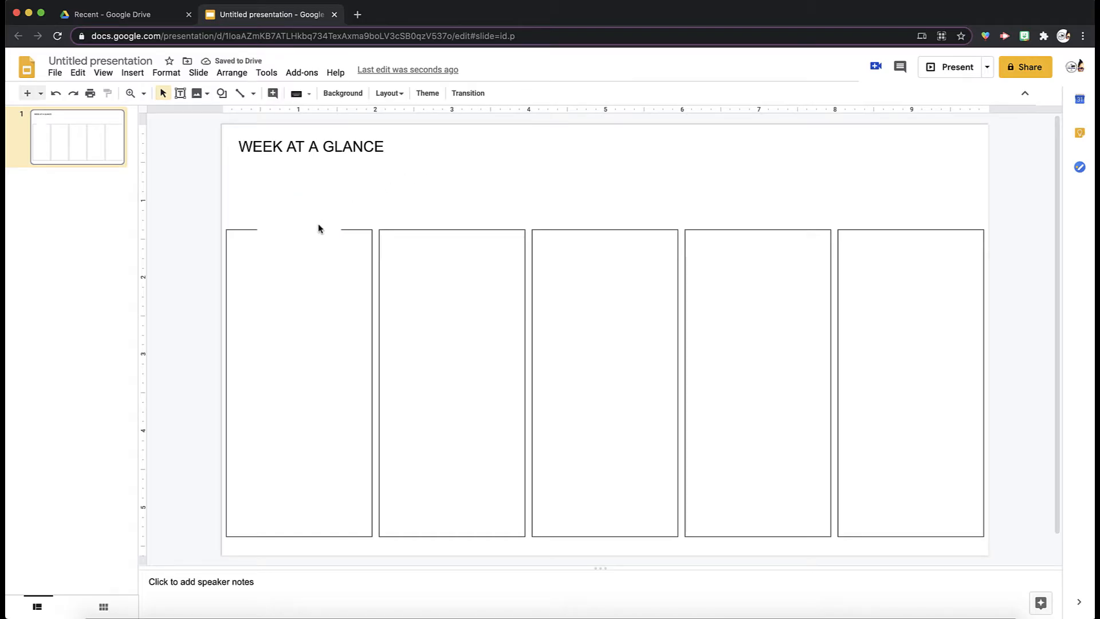
pyautogui.click(299, 229)
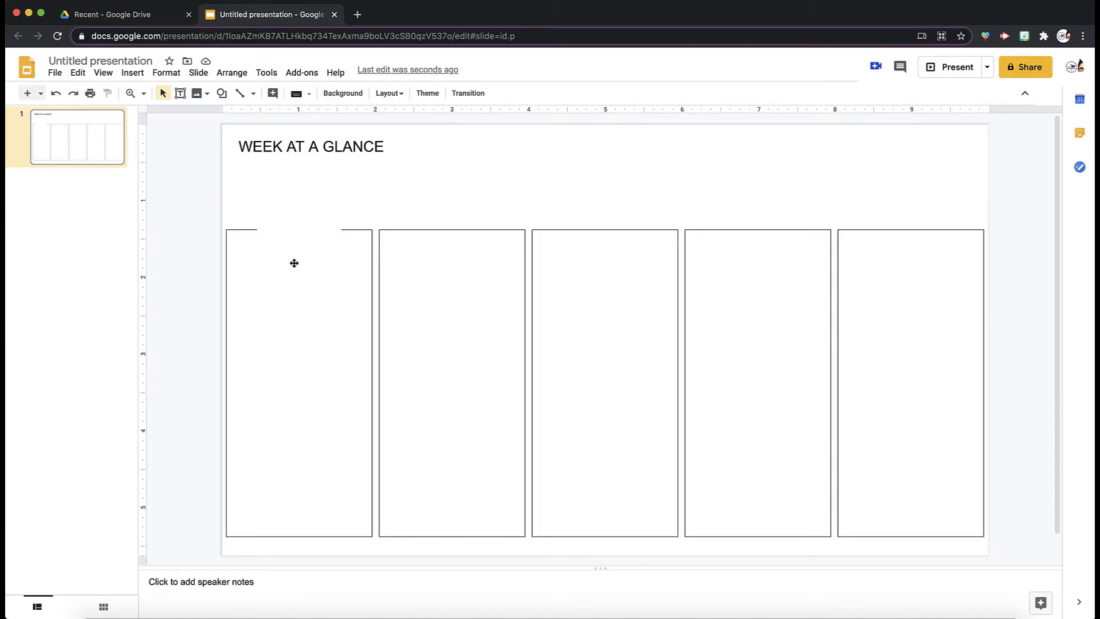
pyautogui.click(290, 228)
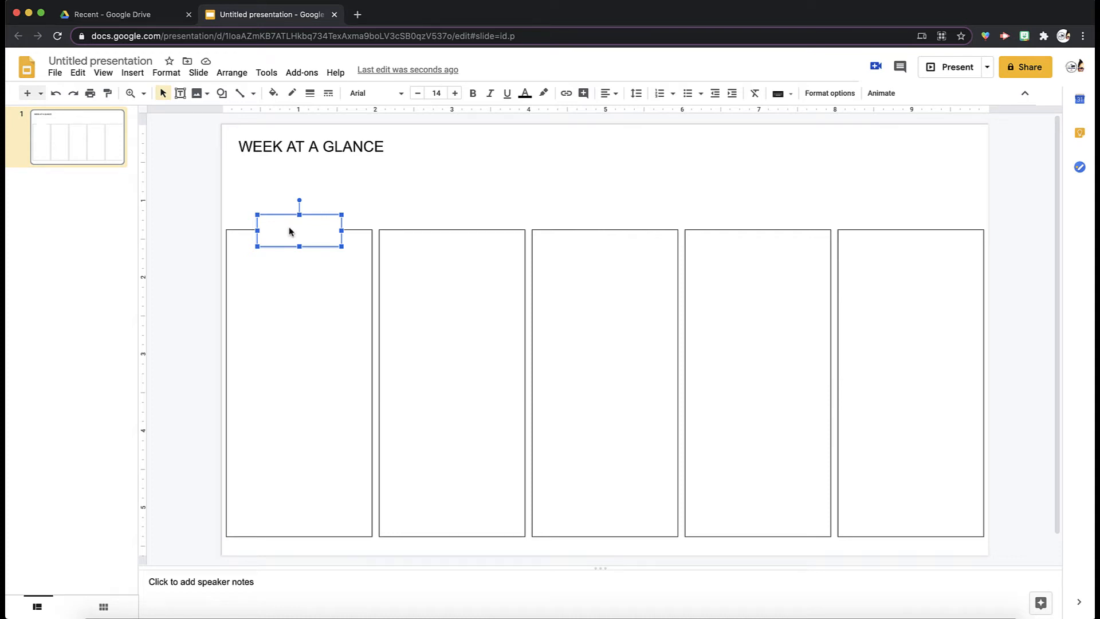
# - Copy the label box onto the top edges of columns two through five
pyautogui.moveTo(298, 229); pyautogui.dragTo(312, 242)
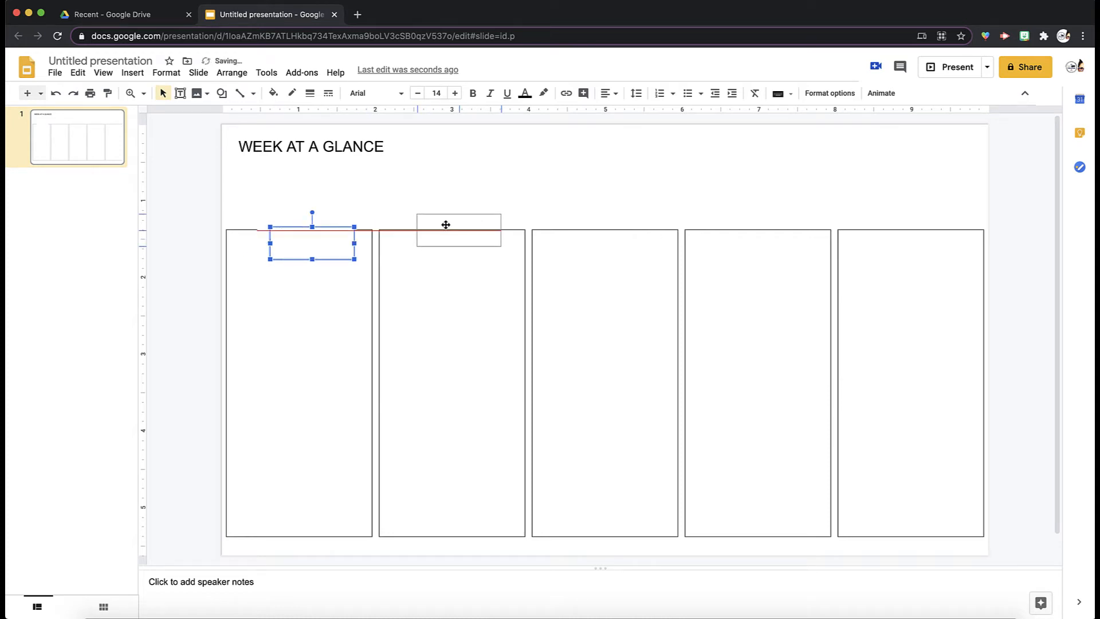
pyautogui.moveTo(312, 238); pyautogui.dragTo(452, 228)
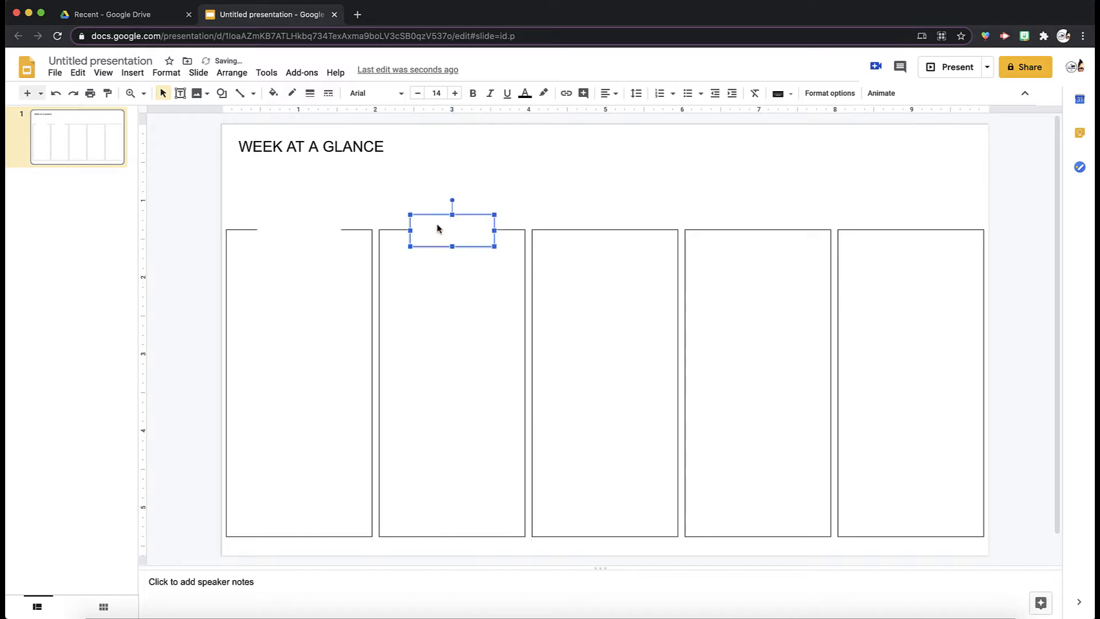
pyautogui.moveTo(452, 228); pyautogui.dragTo(323, 255)
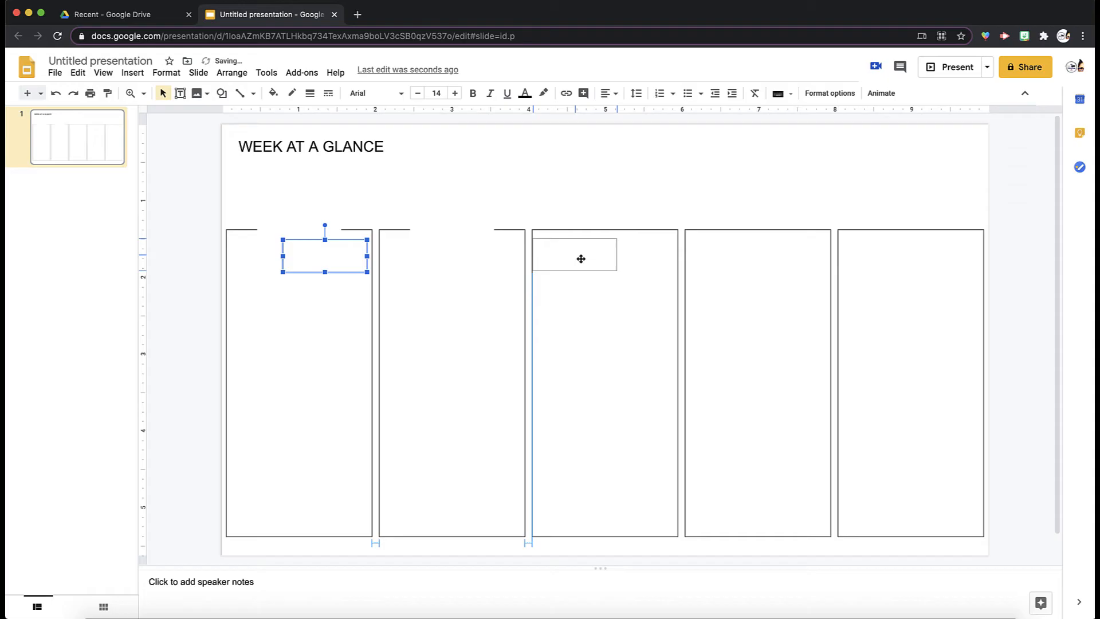
pyautogui.moveTo(325, 255); pyautogui.dragTo(605, 229)
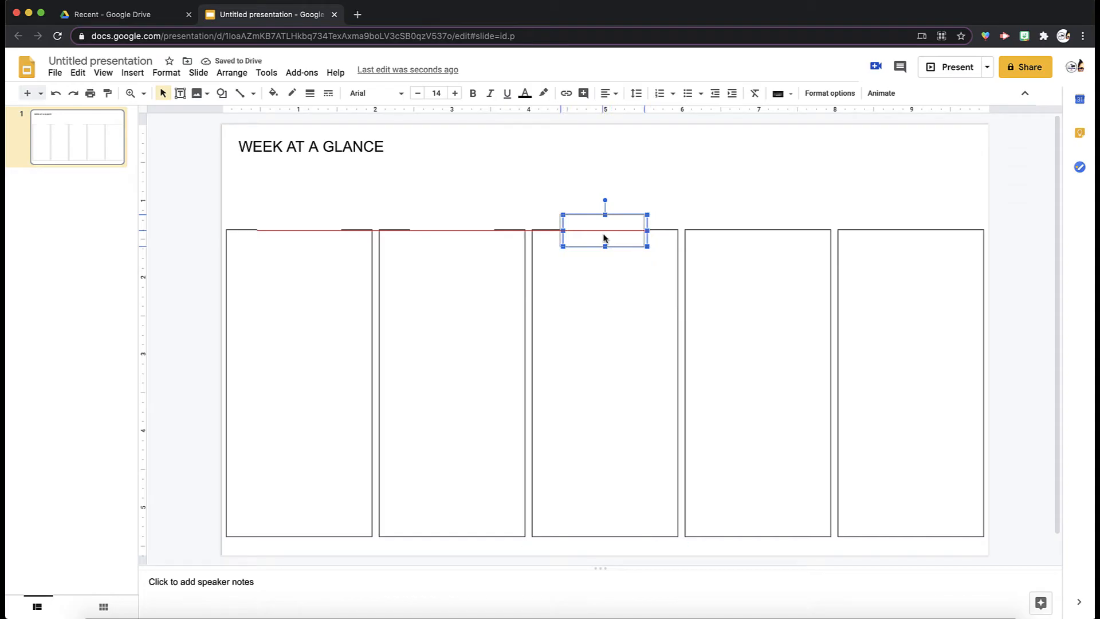
pyautogui.moveTo(605, 231); pyautogui.dragTo(337, 268)
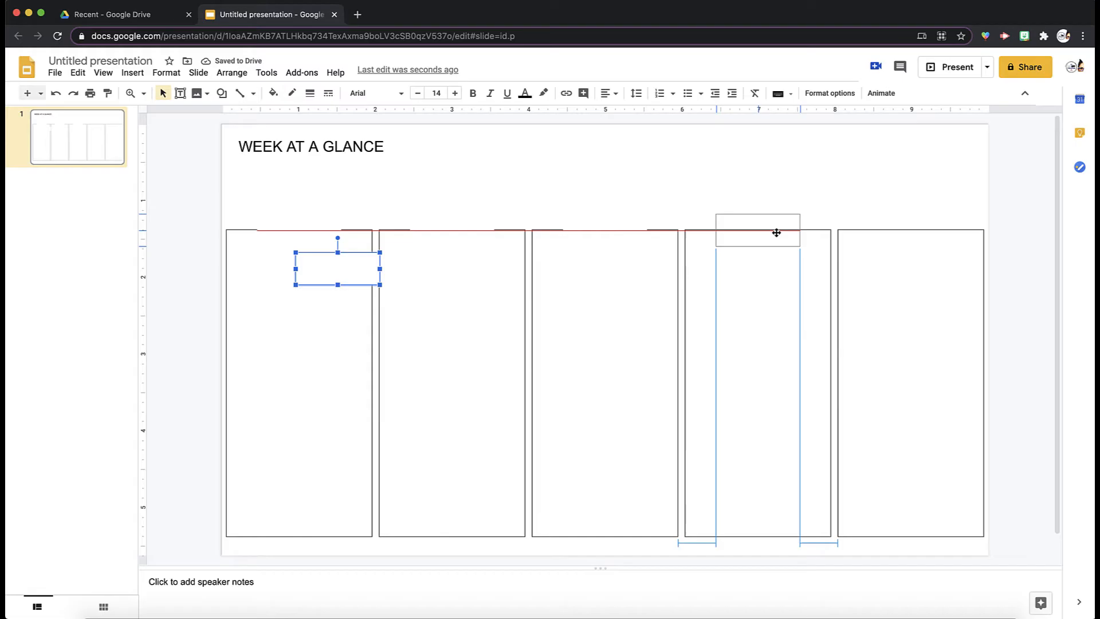
pyautogui.moveTo(337, 268); pyautogui.dragTo(365, 278)
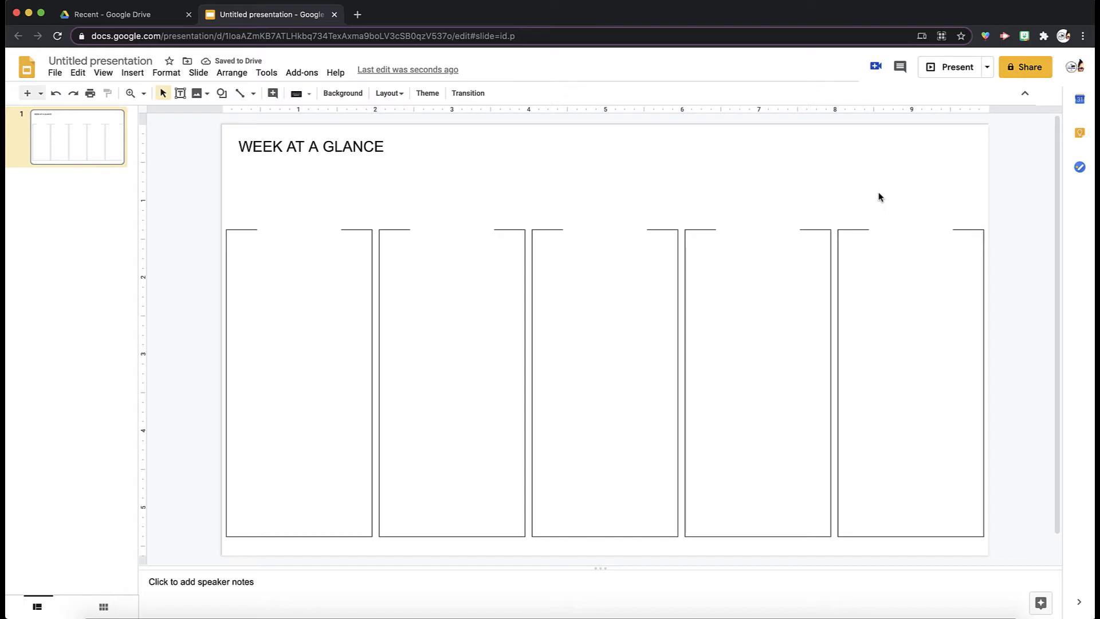
pyautogui.moveTo(833, 191)
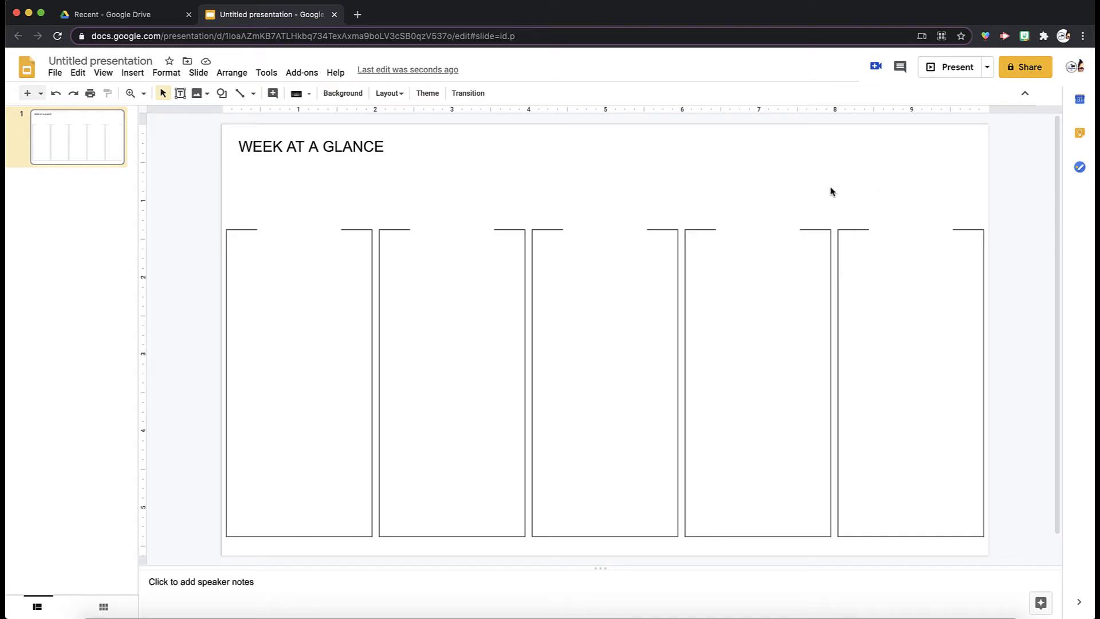
# - Label the first column M, centred and enlarged to size 21
pyautogui.click(298, 232)
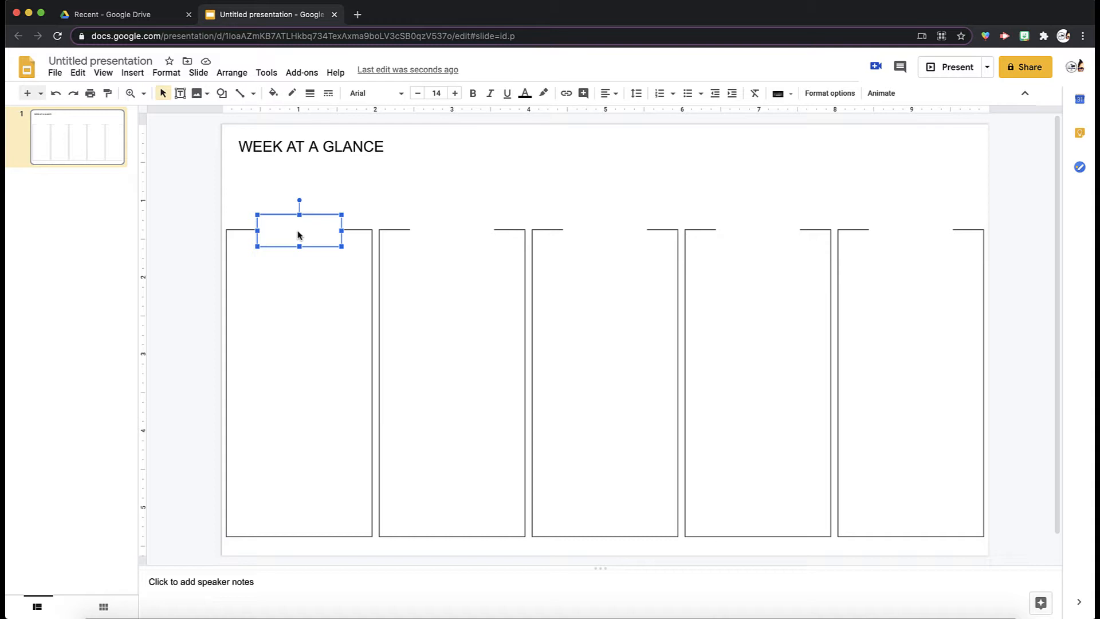
pyautogui.doubleClick(298, 229)
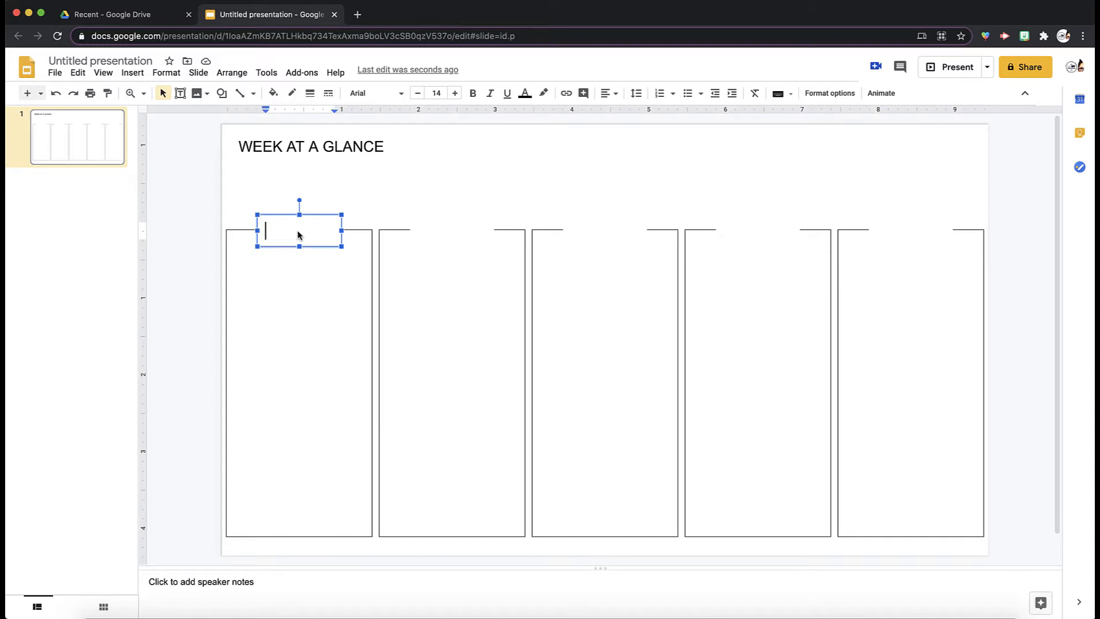
pyautogui.write('M')
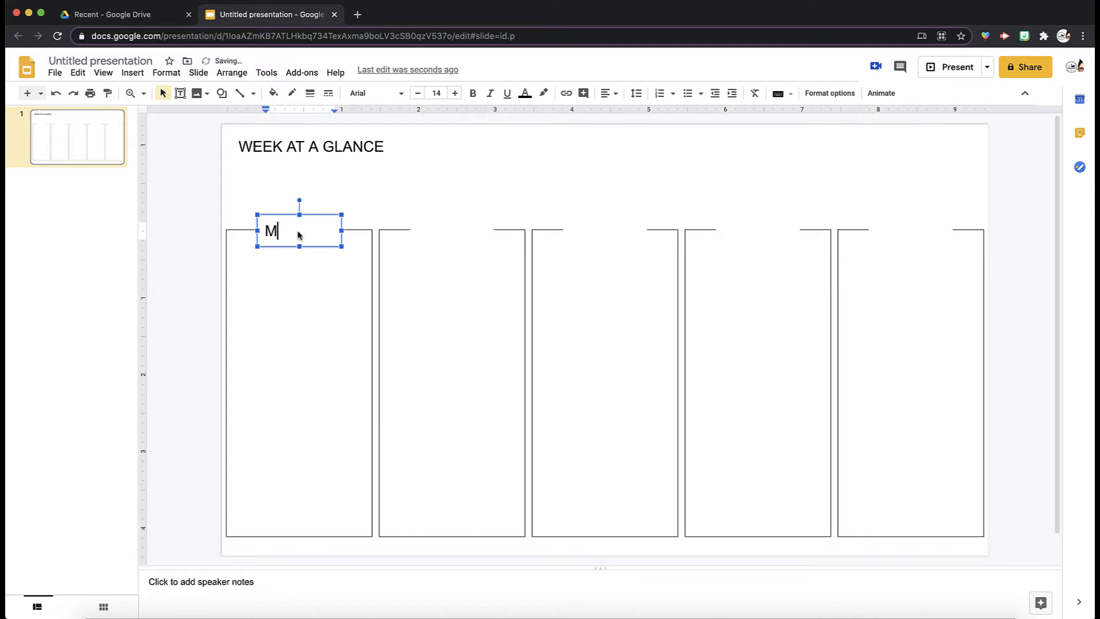
pyautogui.write('ONDAY')
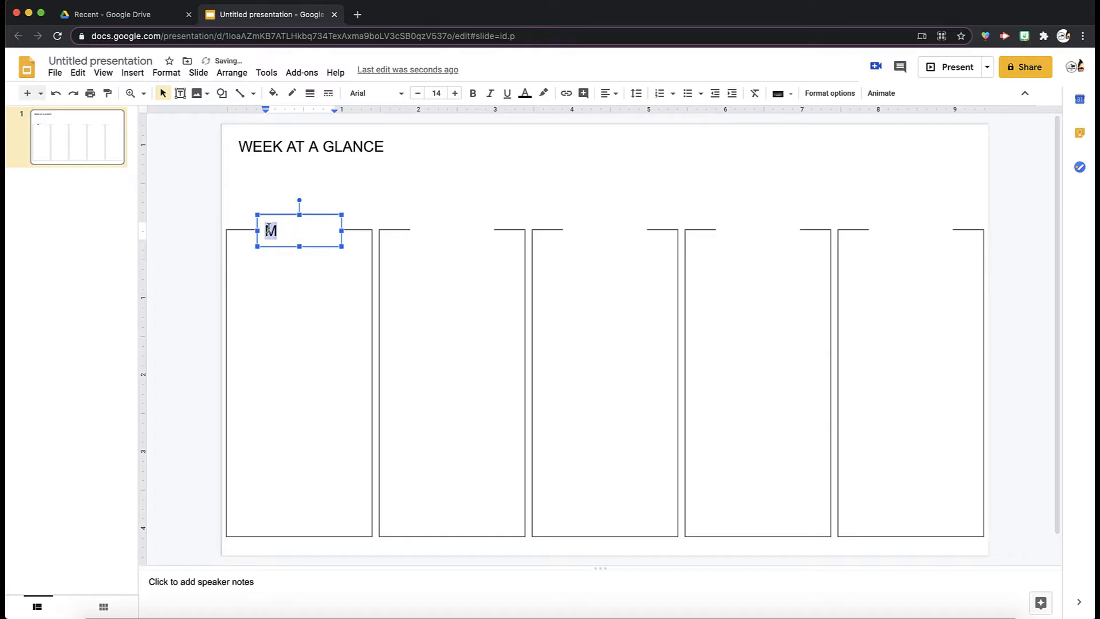
pyautogui.click(605, 93)
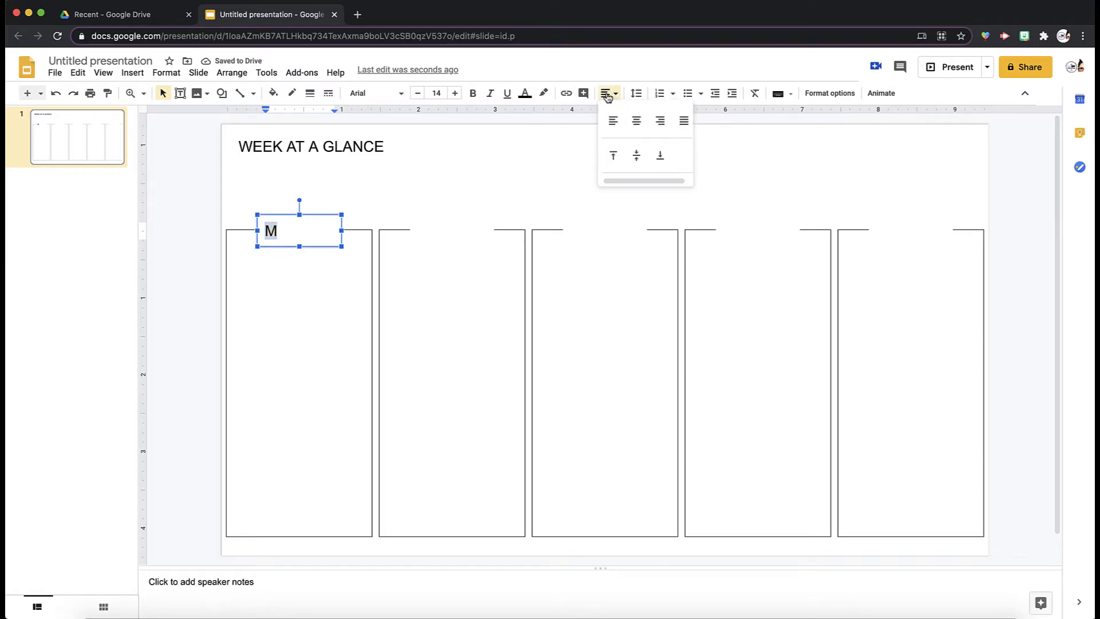
pyautogui.click(636, 120)
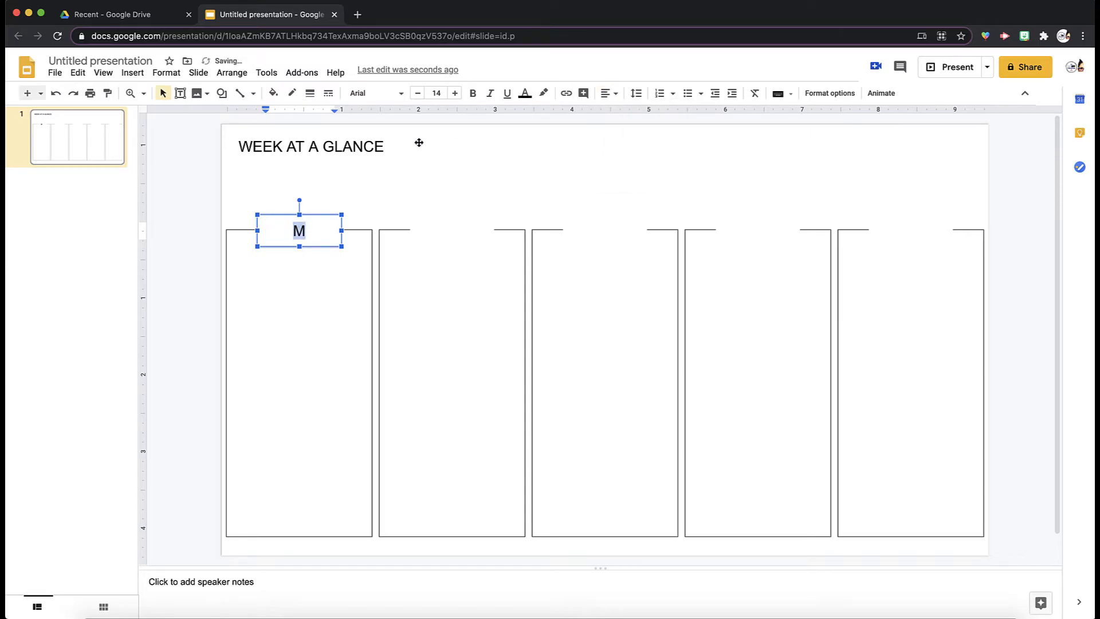
pyautogui.moveTo(455, 93)
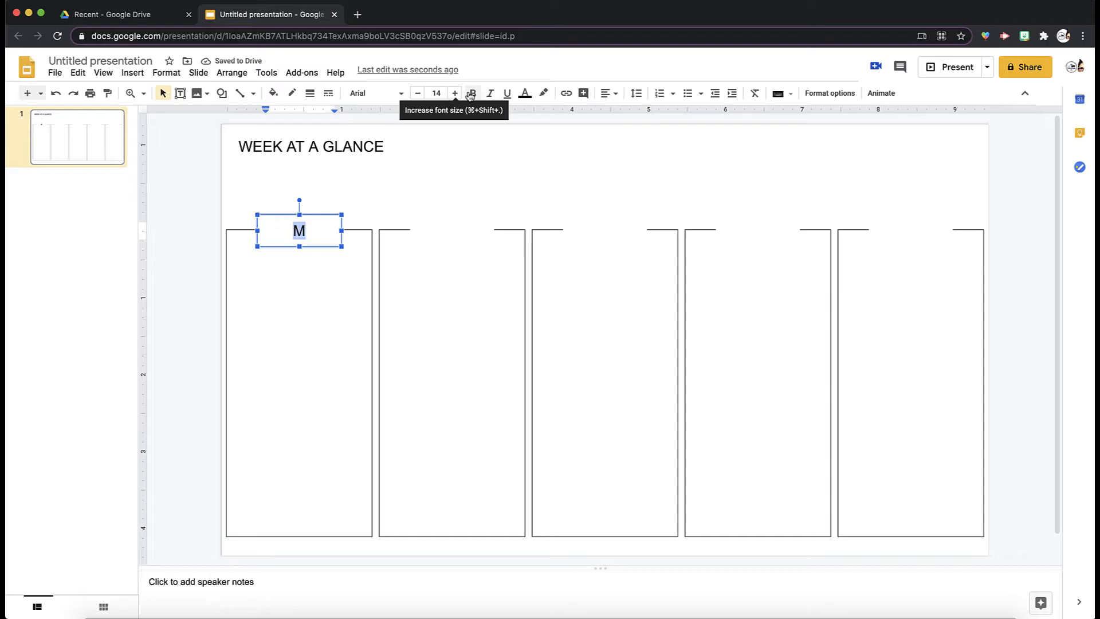
pyautogui.click(455, 92)
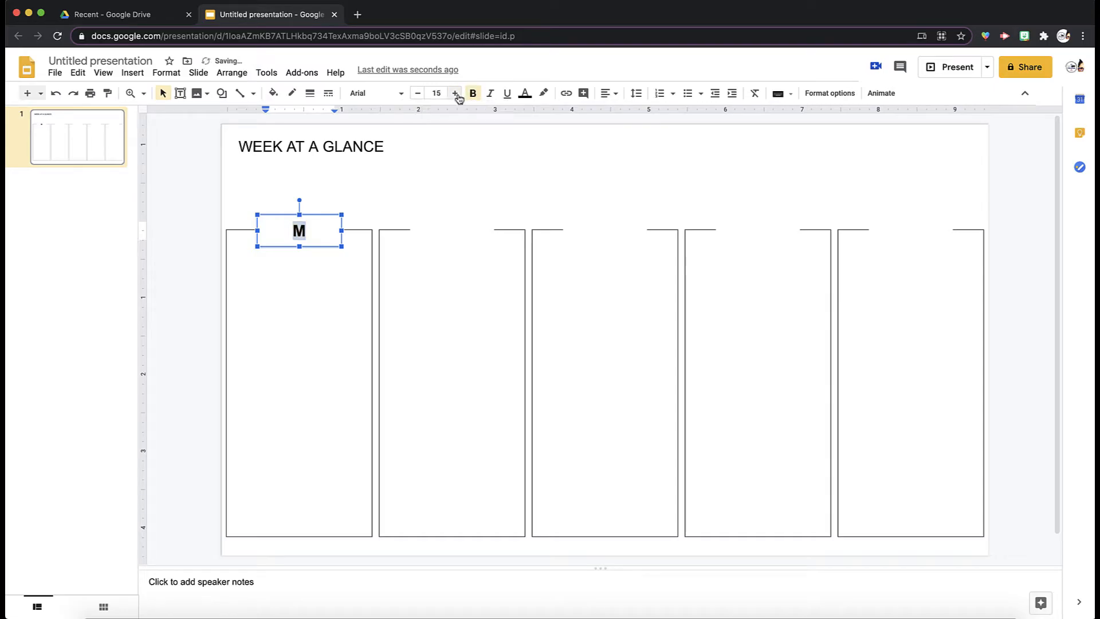
pyautogui.click(455, 93)
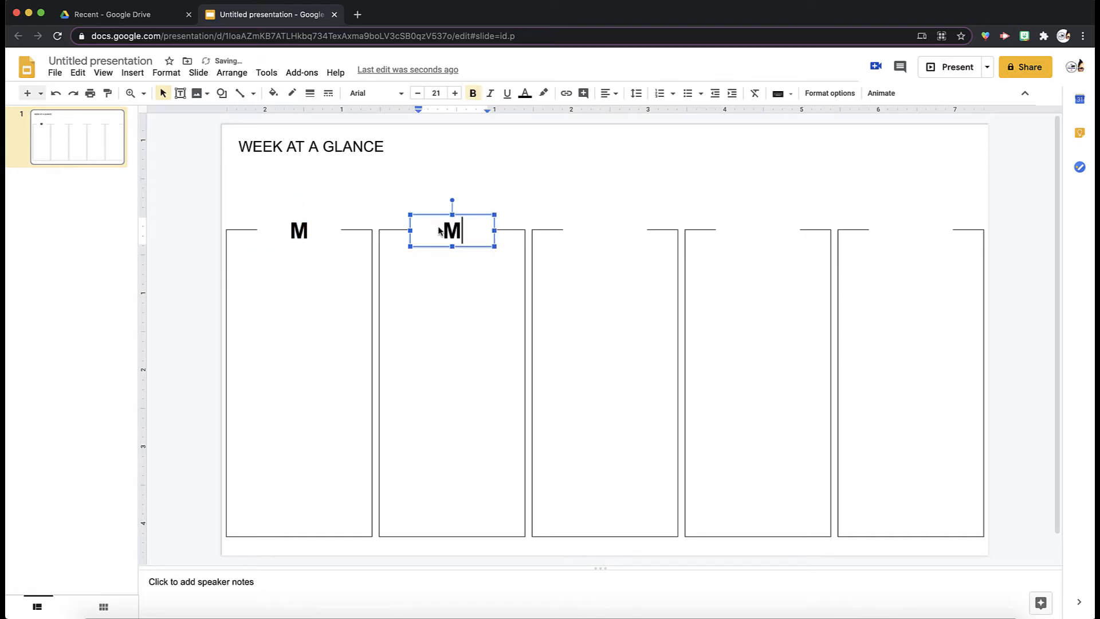
# - Replace the copied letters in the remaining columns with T, W, TH and F
pyautogui.press('Backspace')
pyautogui.write('T')
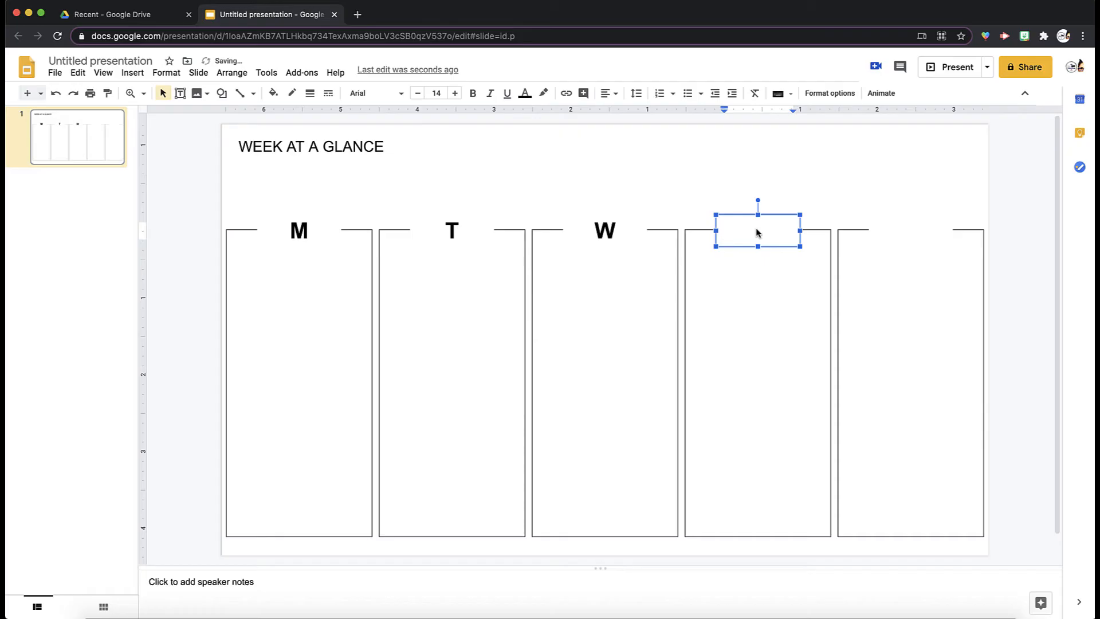
pyautogui.write('M')
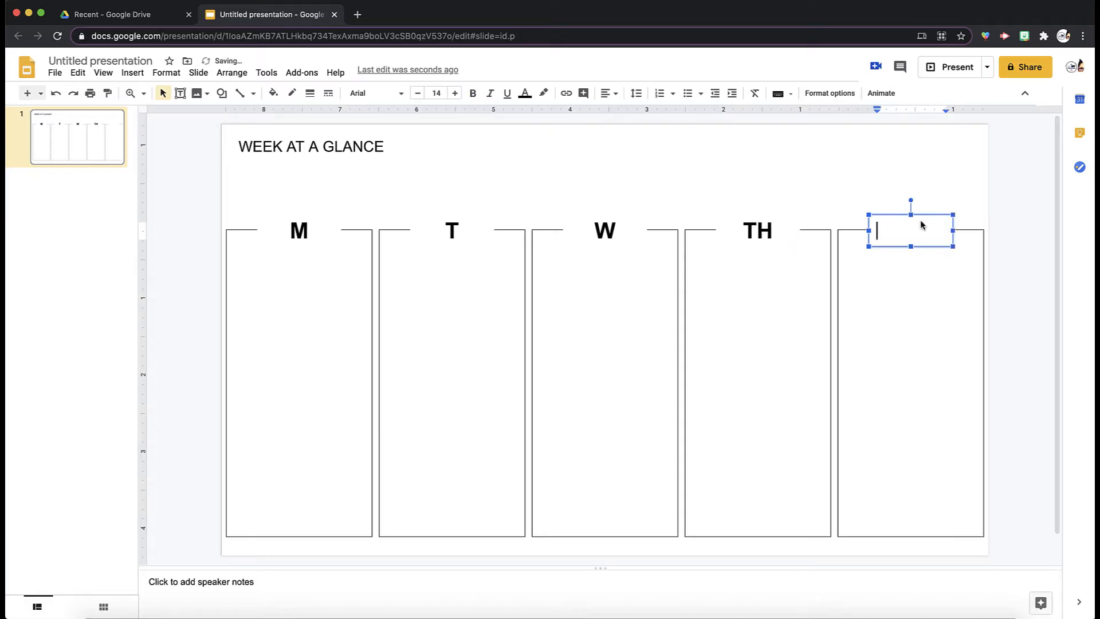
pyautogui.write('M')
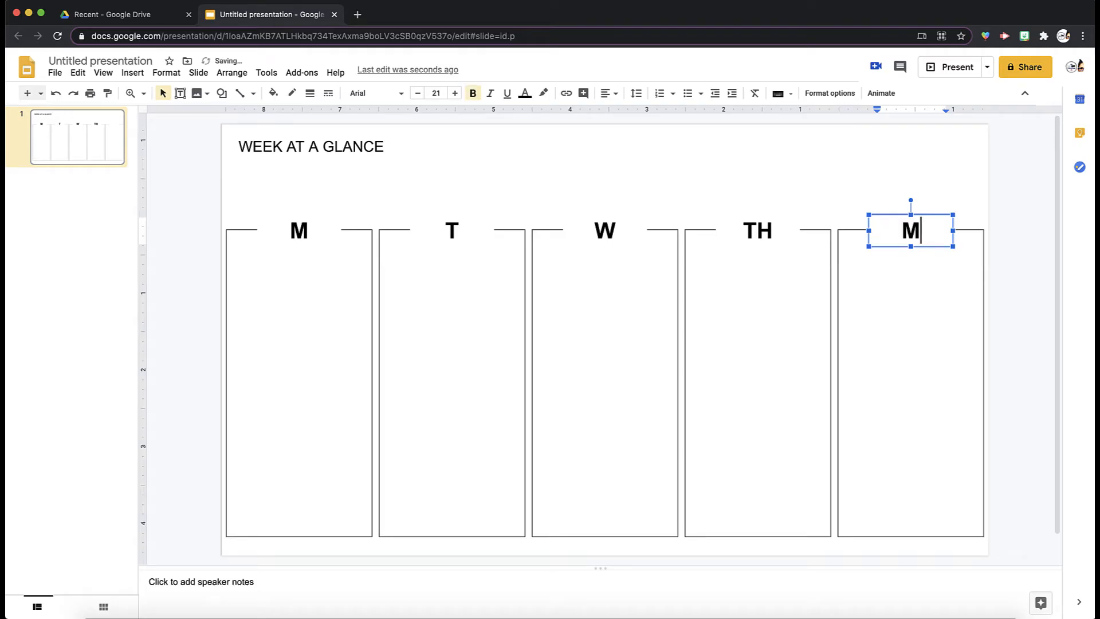
pyautogui.write('F')
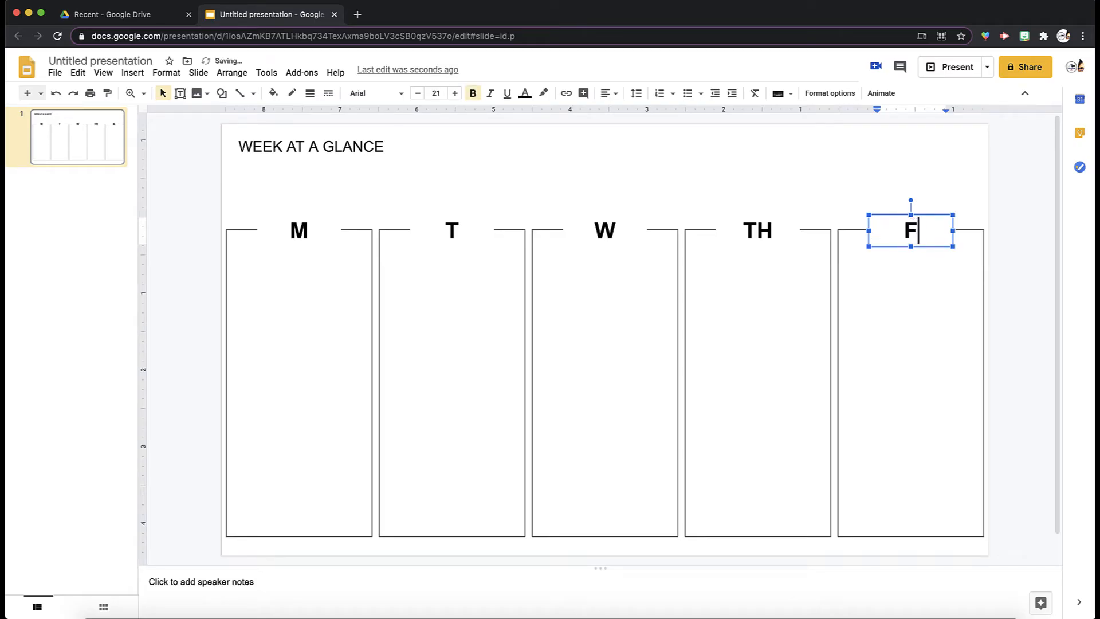
pyautogui.click(311, 147)
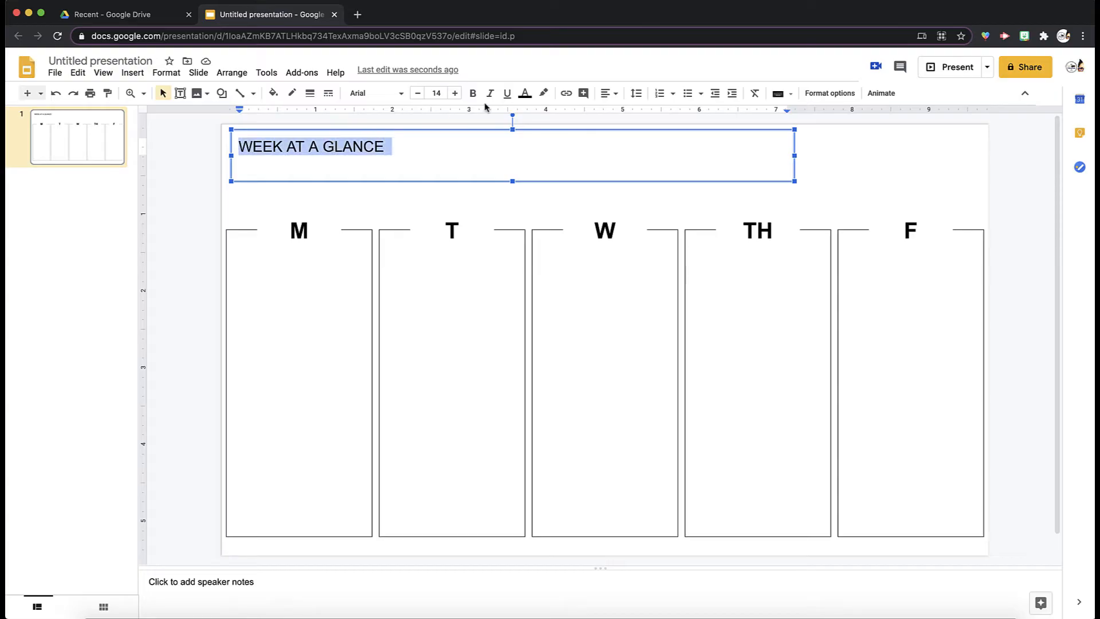
pyautogui.moveTo(403, 93)
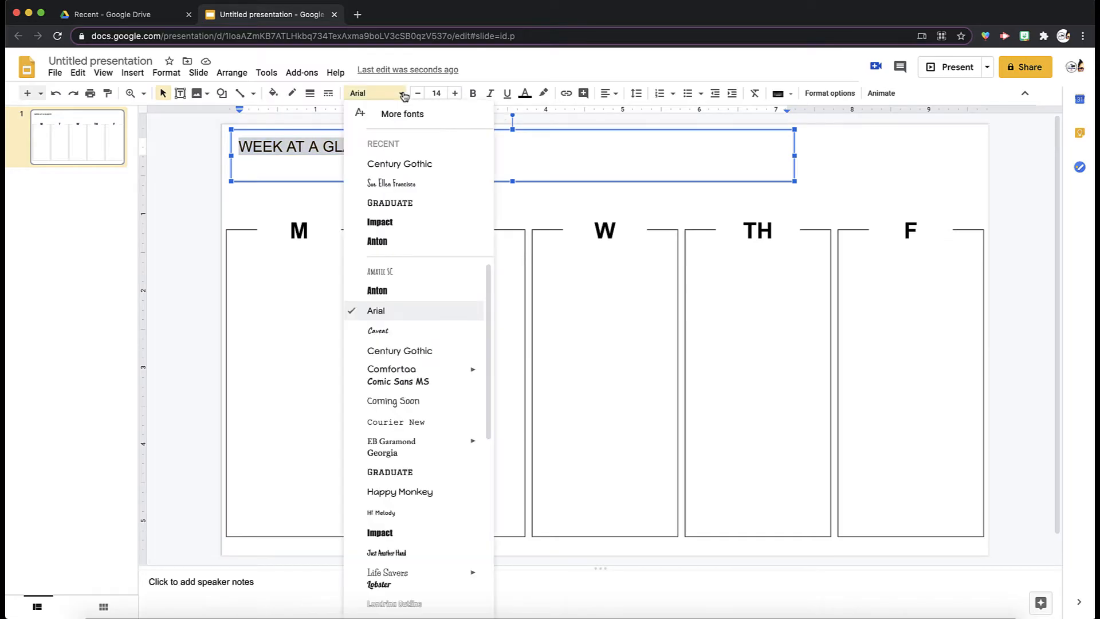
pyautogui.moveTo(411, 397)
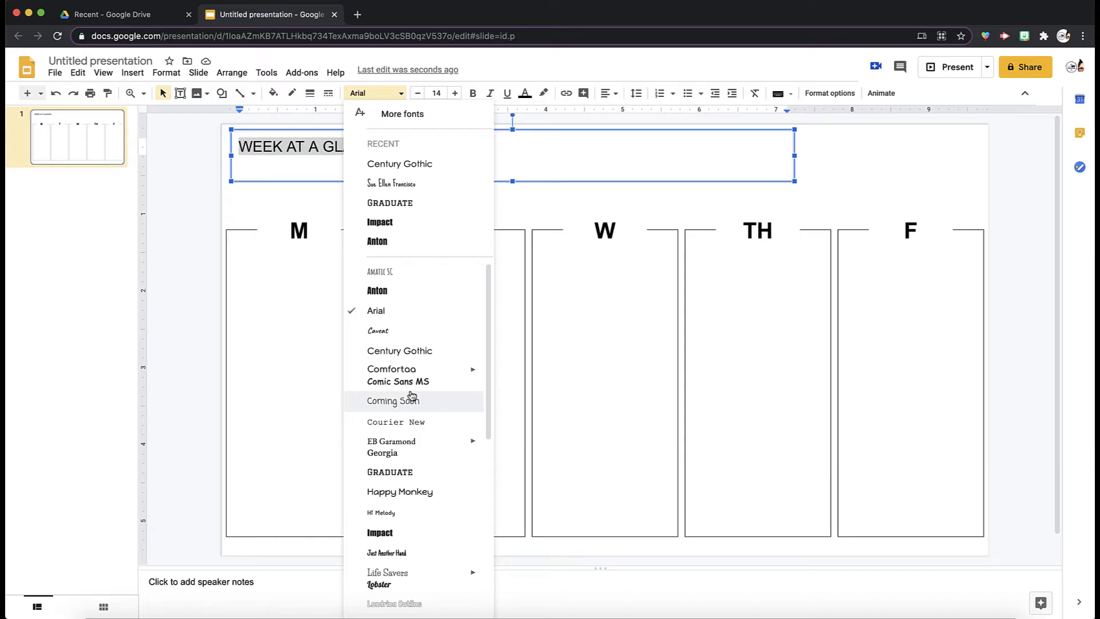
# - Set the title in bold Century Gothic at size 43 and move it to the top-left
pyautogui.click(399, 162)
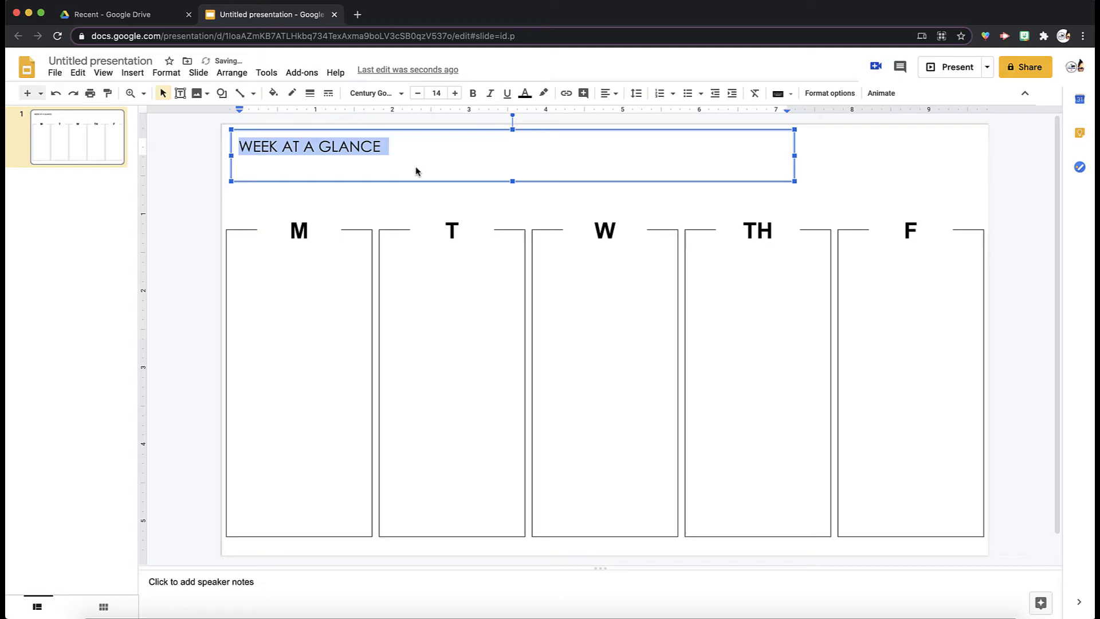
pyautogui.click(455, 93)
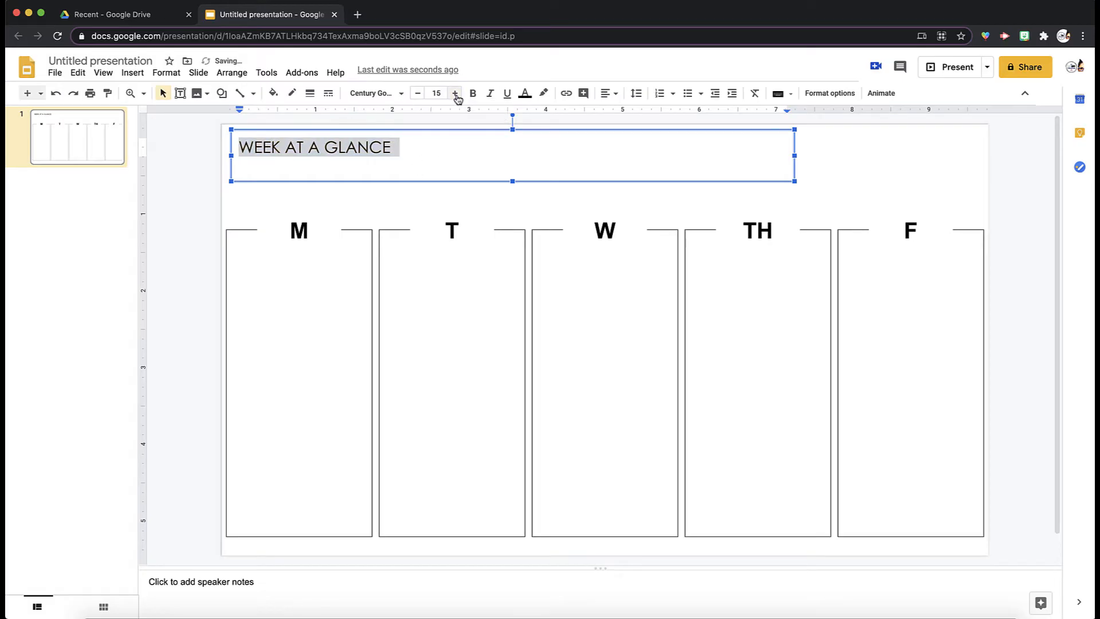
pyautogui.click(455, 92)
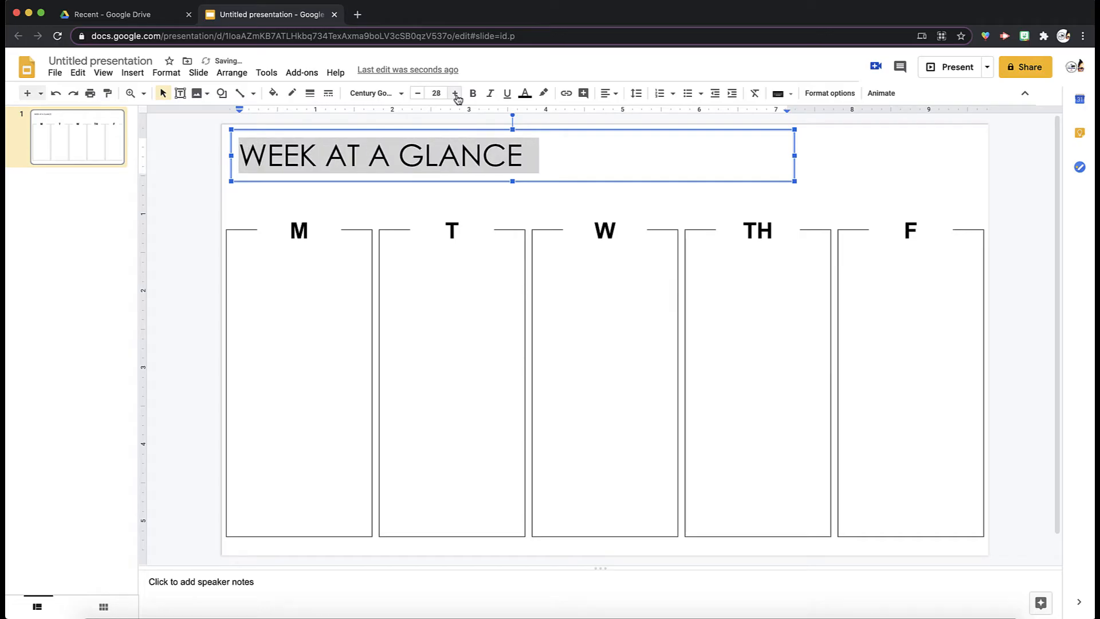
pyautogui.click(455, 92)
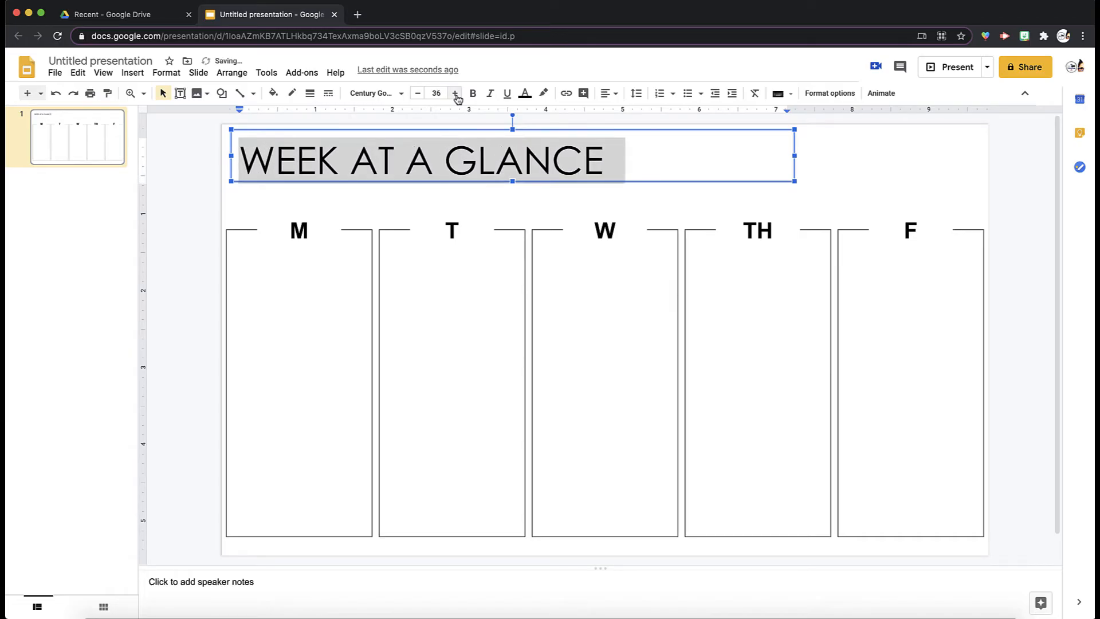
pyautogui.click(453, 93)
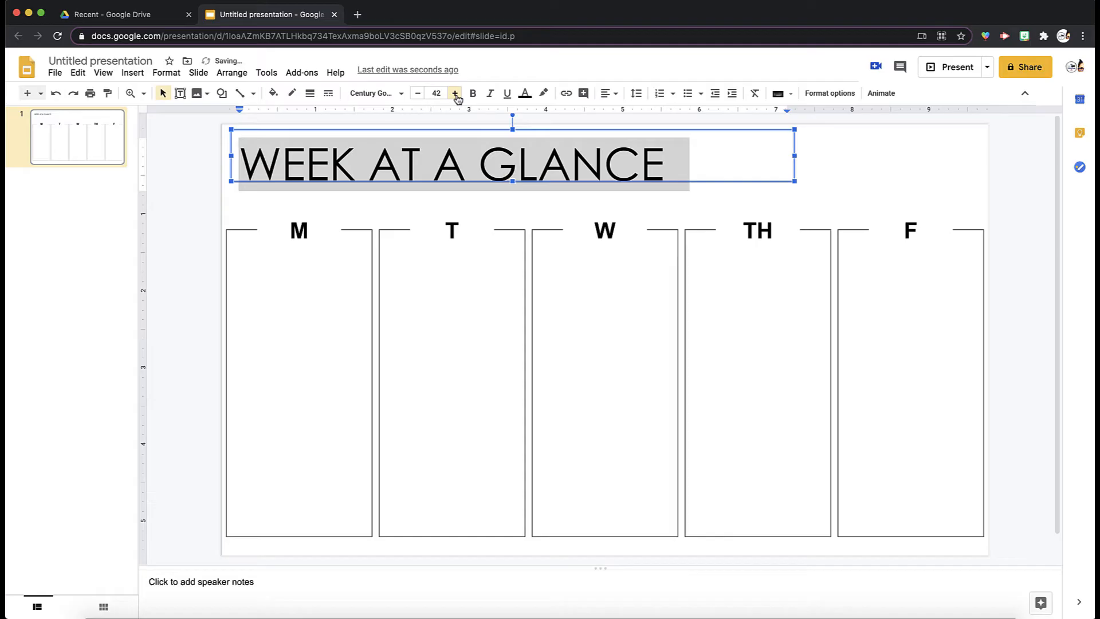
pyautogui.click(454, 93)
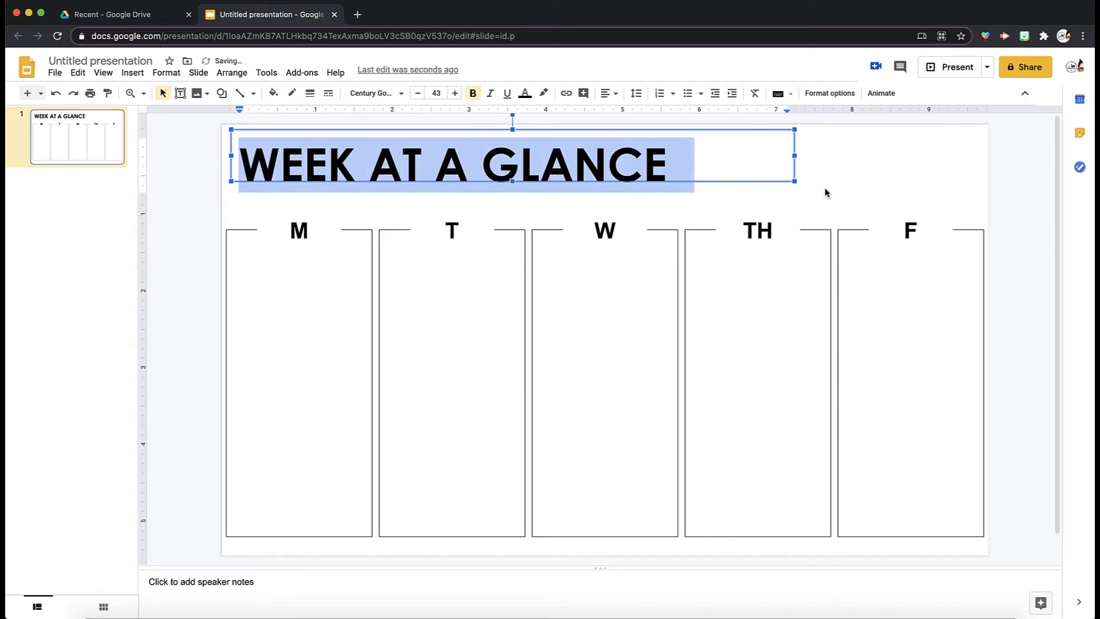
pyautogui.click(643, 167)
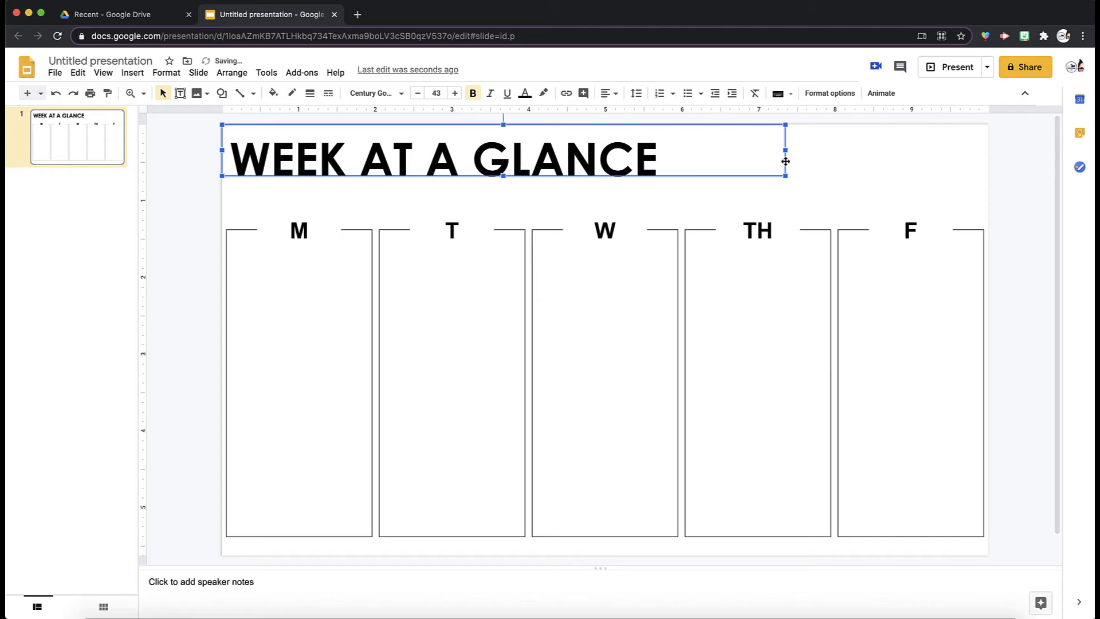
pyautogui.moveTo(784, 162); pyautogui.dragTo(777, 158)
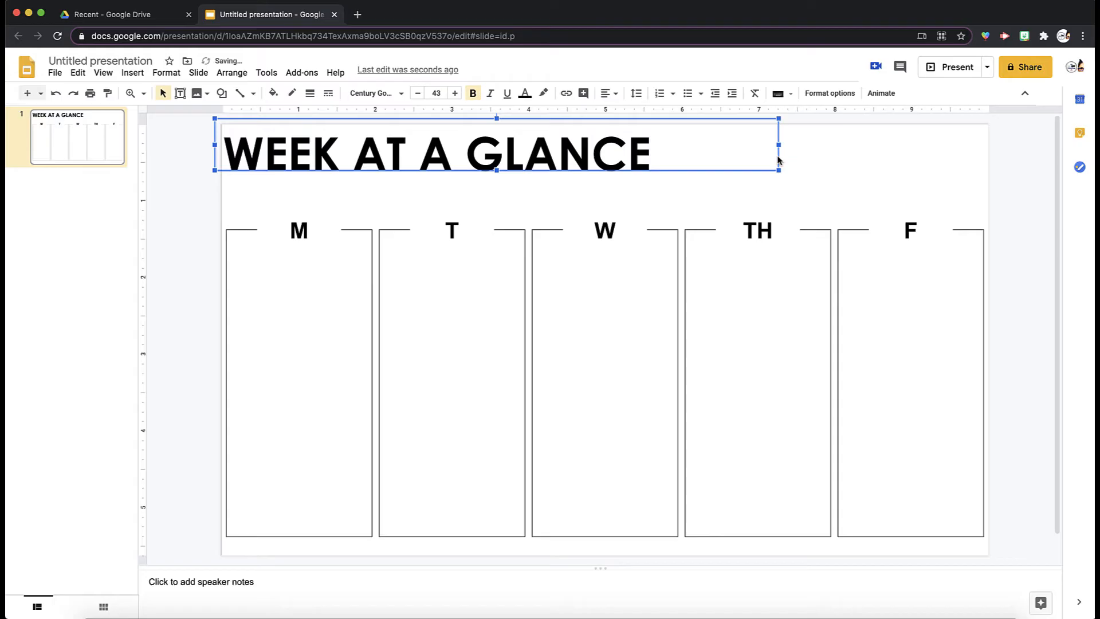
pyautogui.moveTo(779, 156)
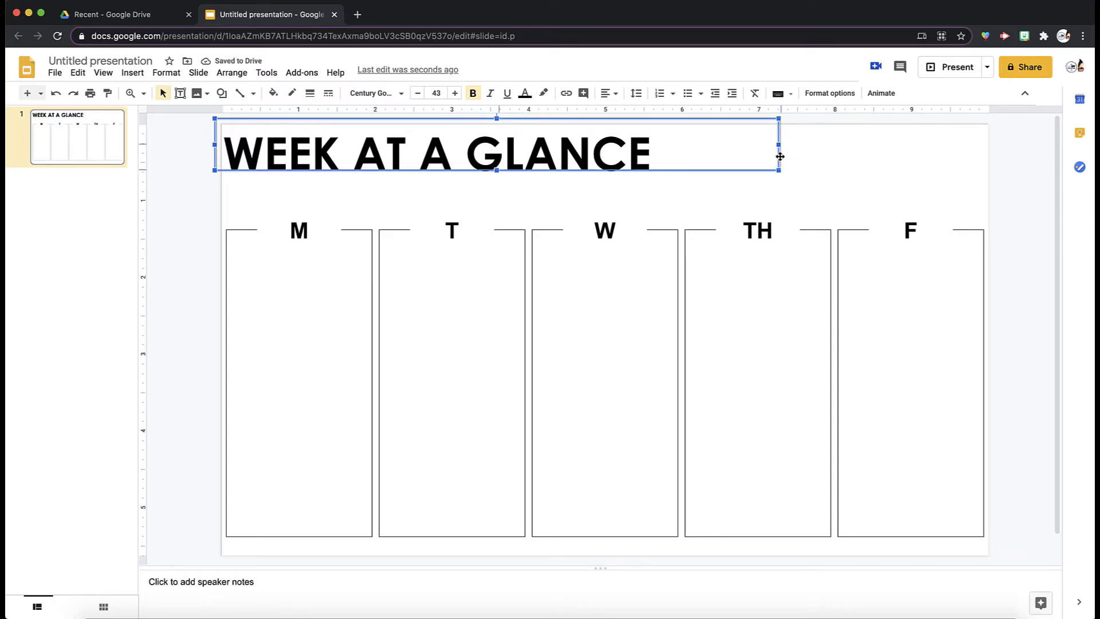
# - Turn on a drop shadow for the title via Format options
pyautogui.click(896, 182)
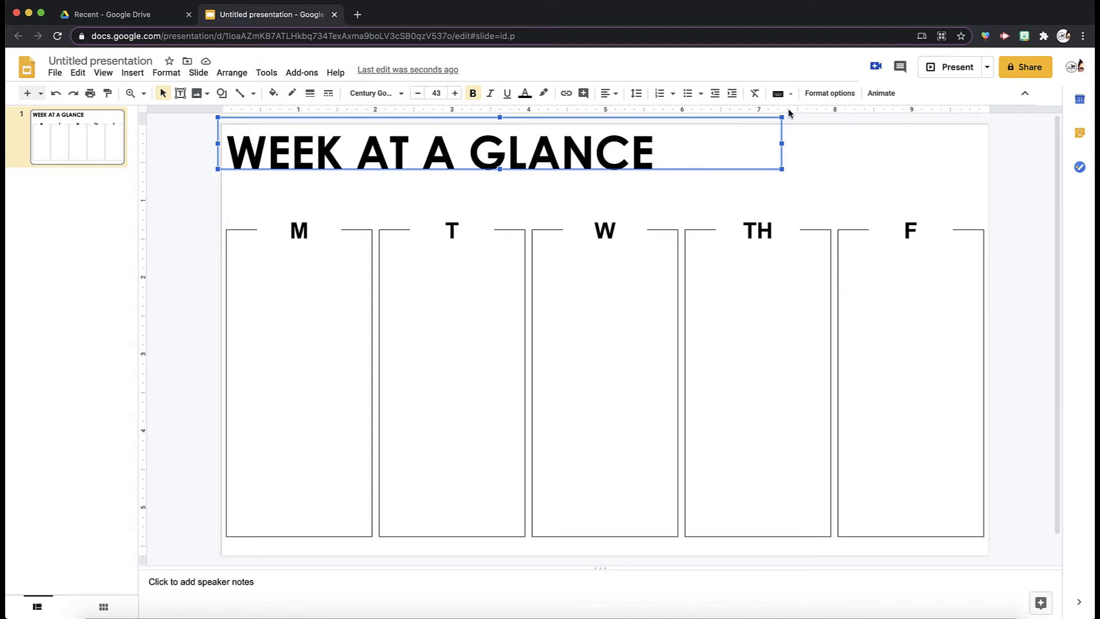
pyautogui.click(830, 93)
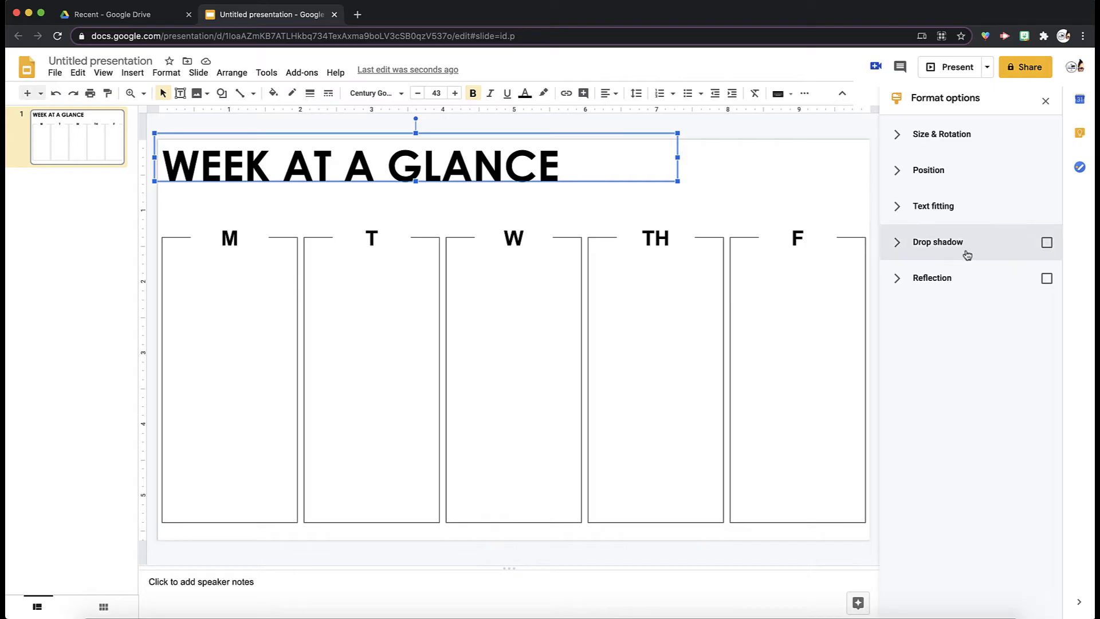
pyautogui.click(1048, 243)
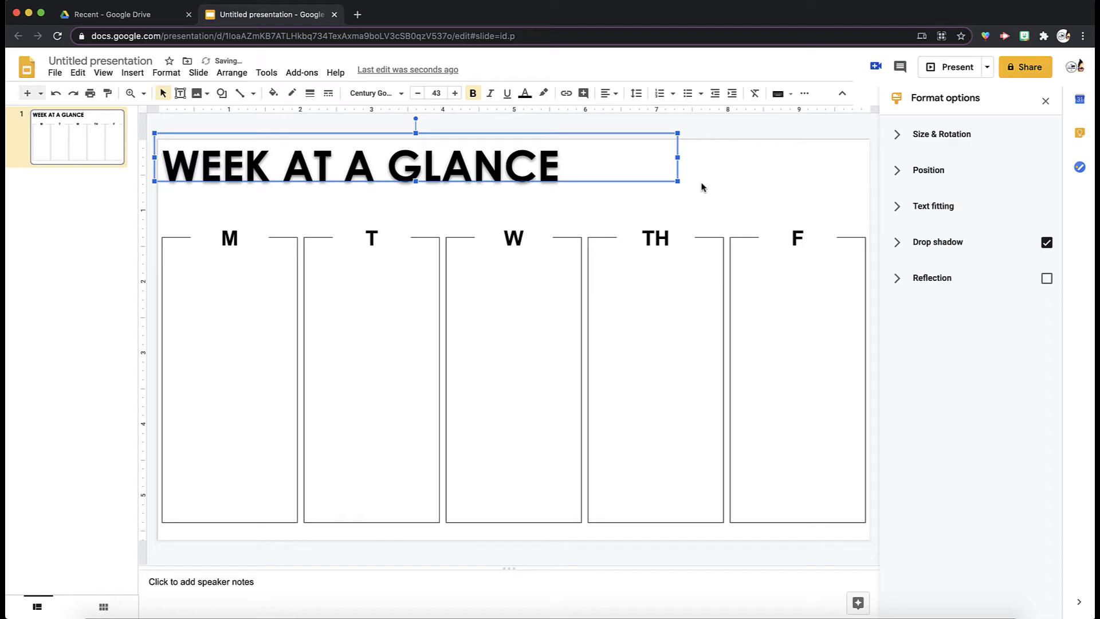
pyautogui.click(456, 185)
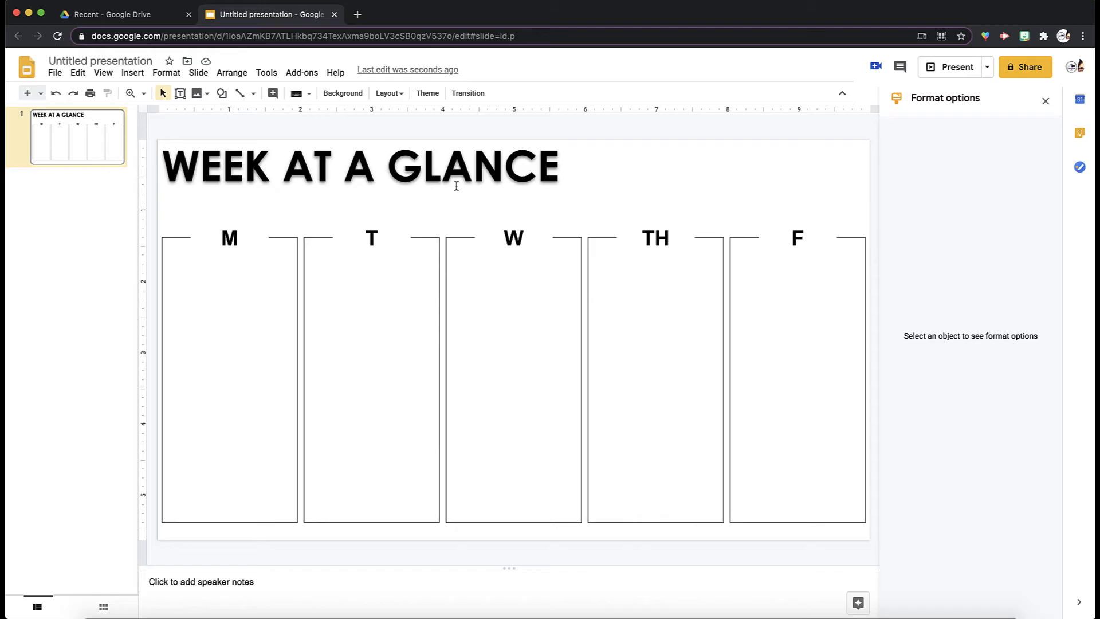
pyautogui.click(1046, 101)
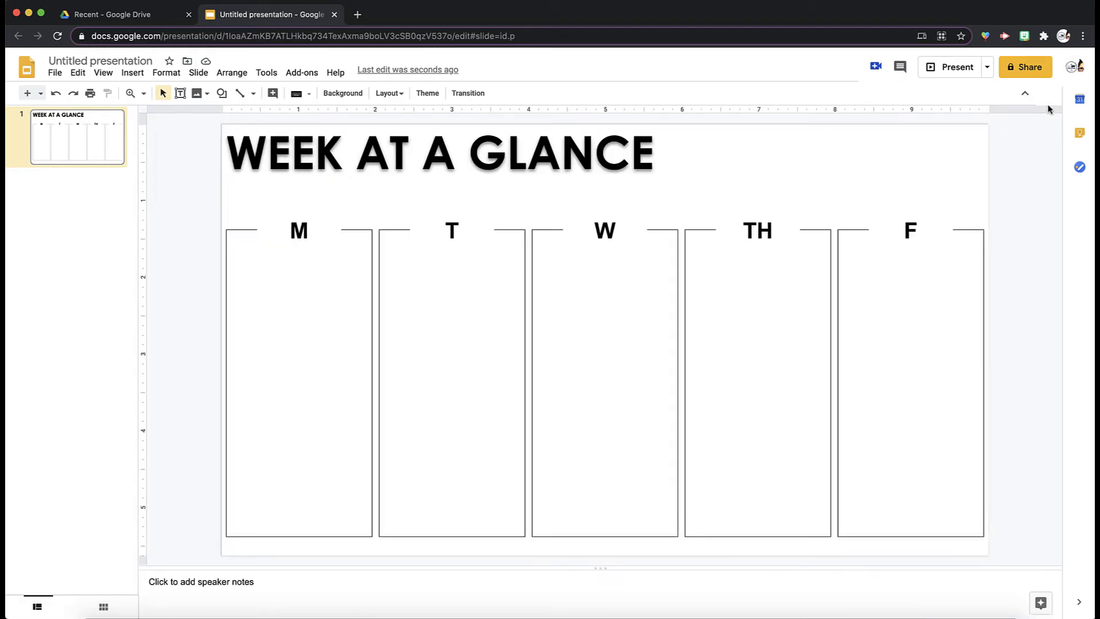
pyautogui.moveTo(692, 137)
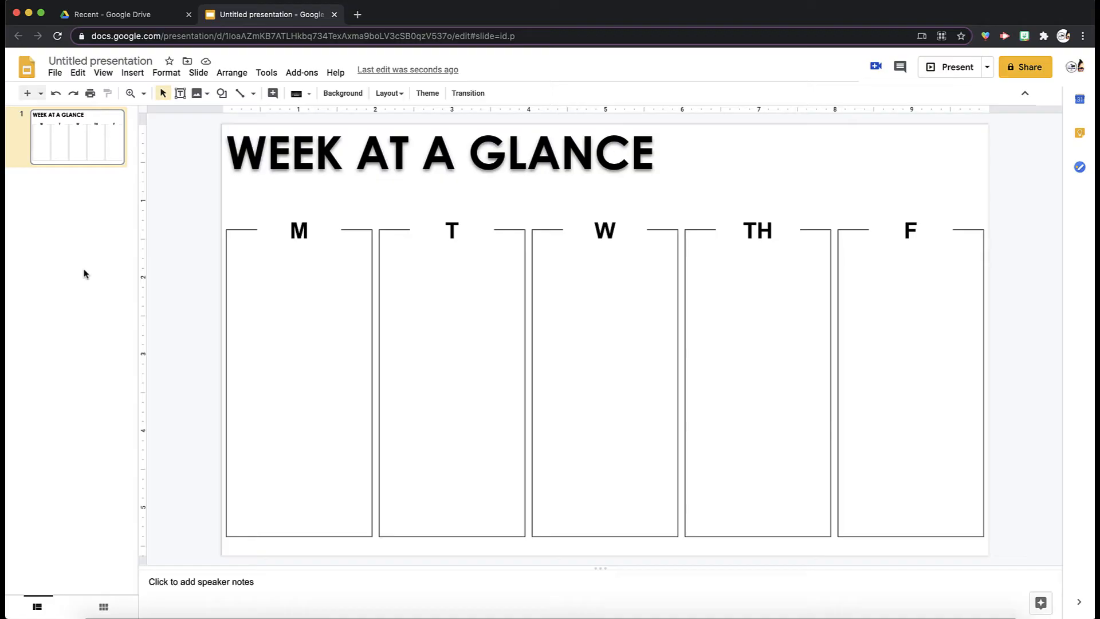
pyautogui.moveTo(172, 217)
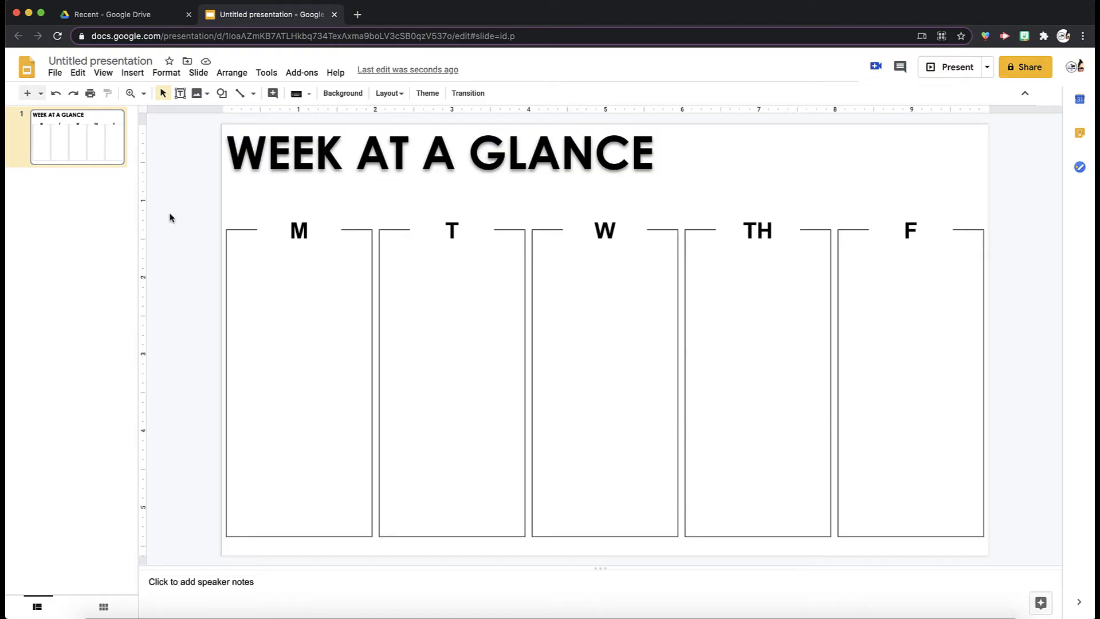
pyautogui.moveTo(309, 326)
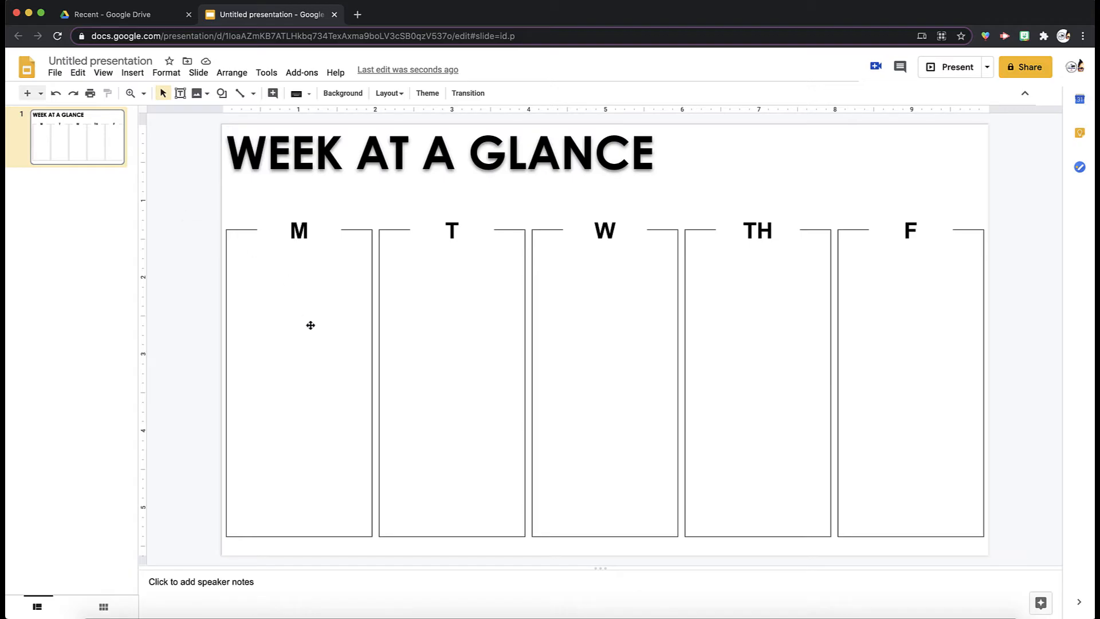
pyautogui.moveTo(323, 228)
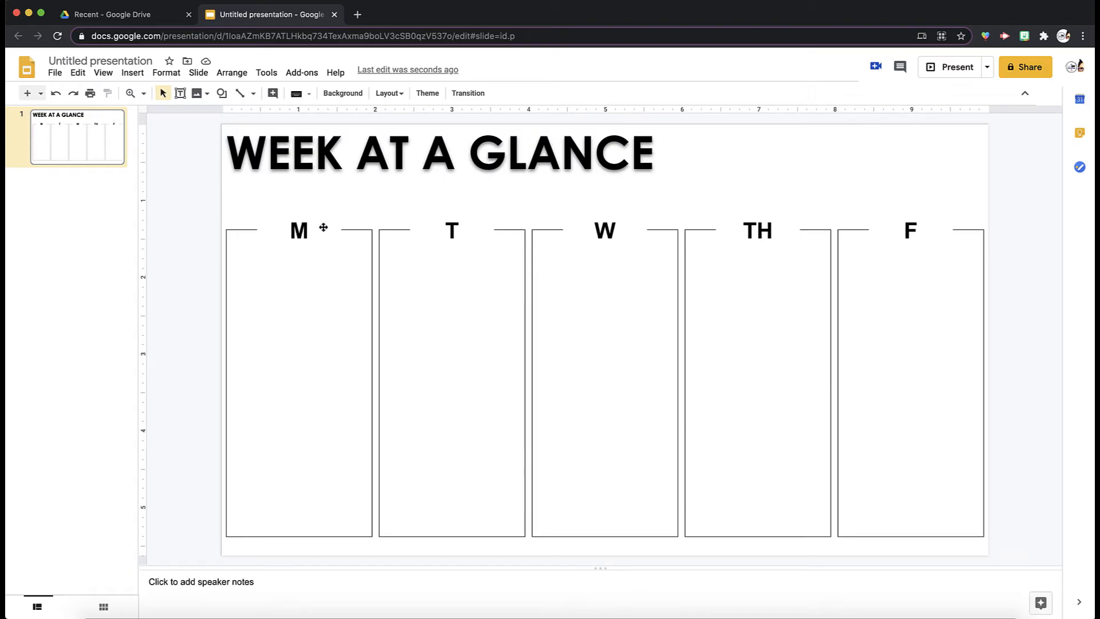
pyautogui.click(298, 230)
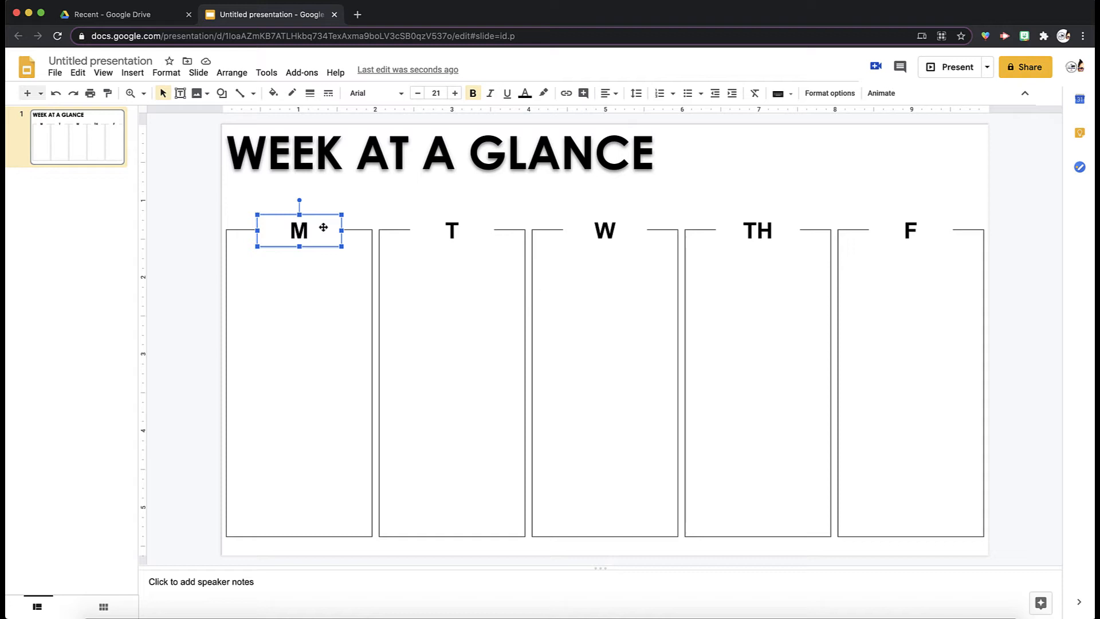
pyautogui.moveTo(418, 274)
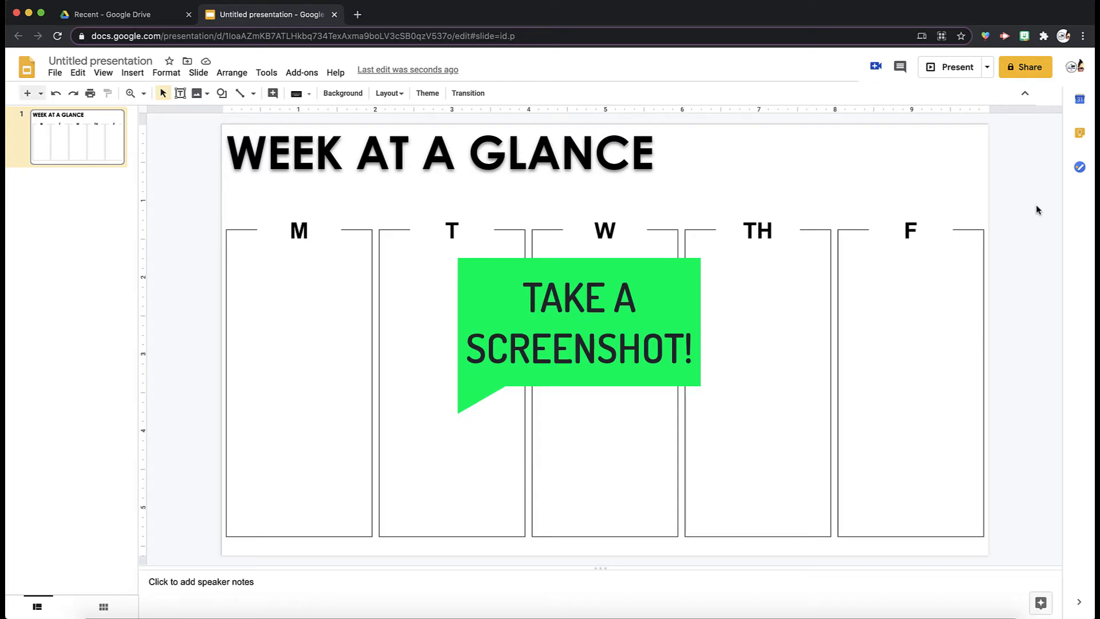
pyautogui.moveTo(950, 221)
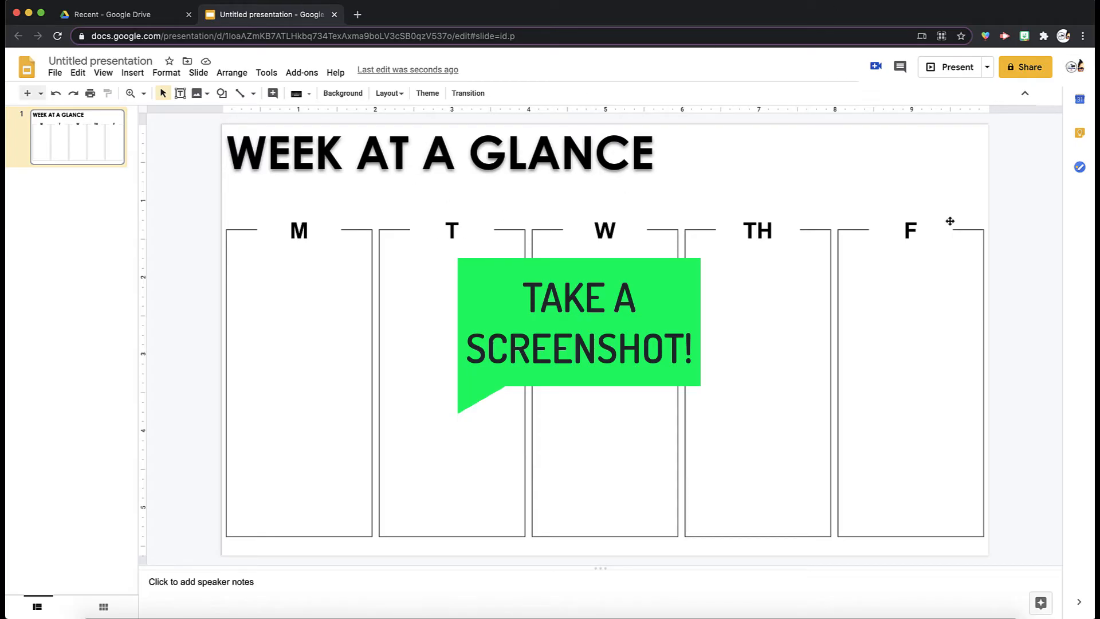
pyautogui.press('delete')
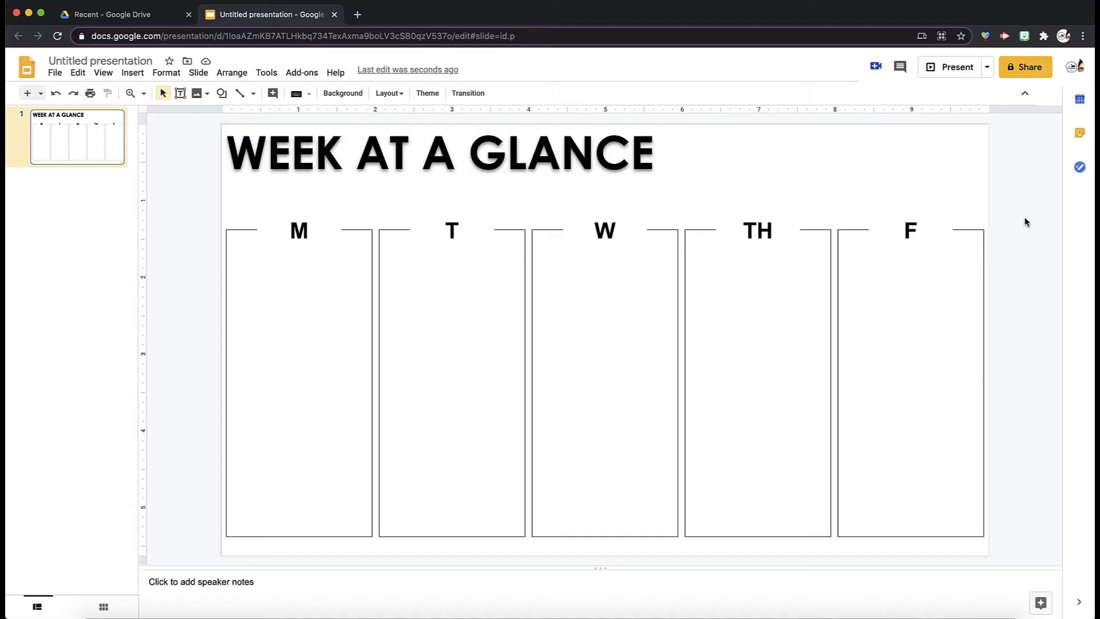
pyautogui.moveTo(694, 213)
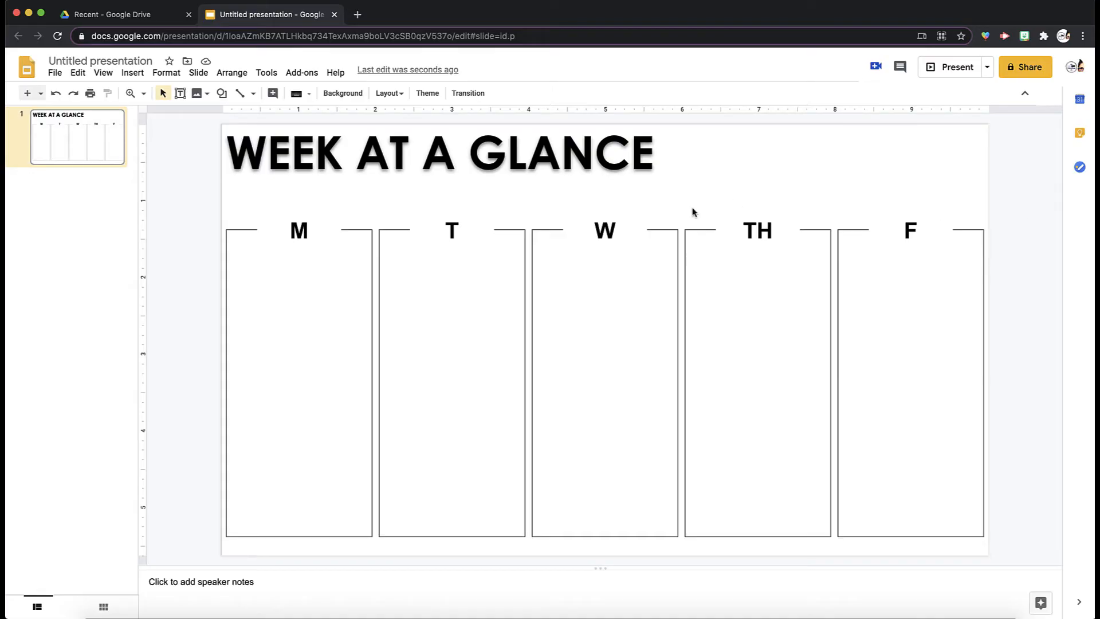
pyautogui.moveTo(1011, 249)
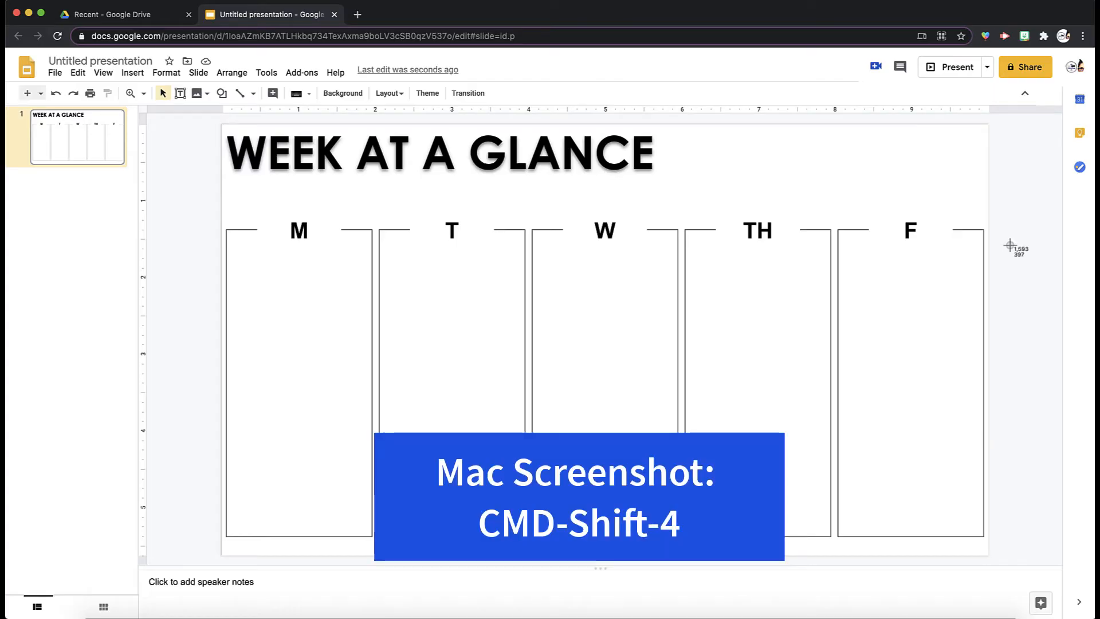
pyautogui.moveTo(220, 124)
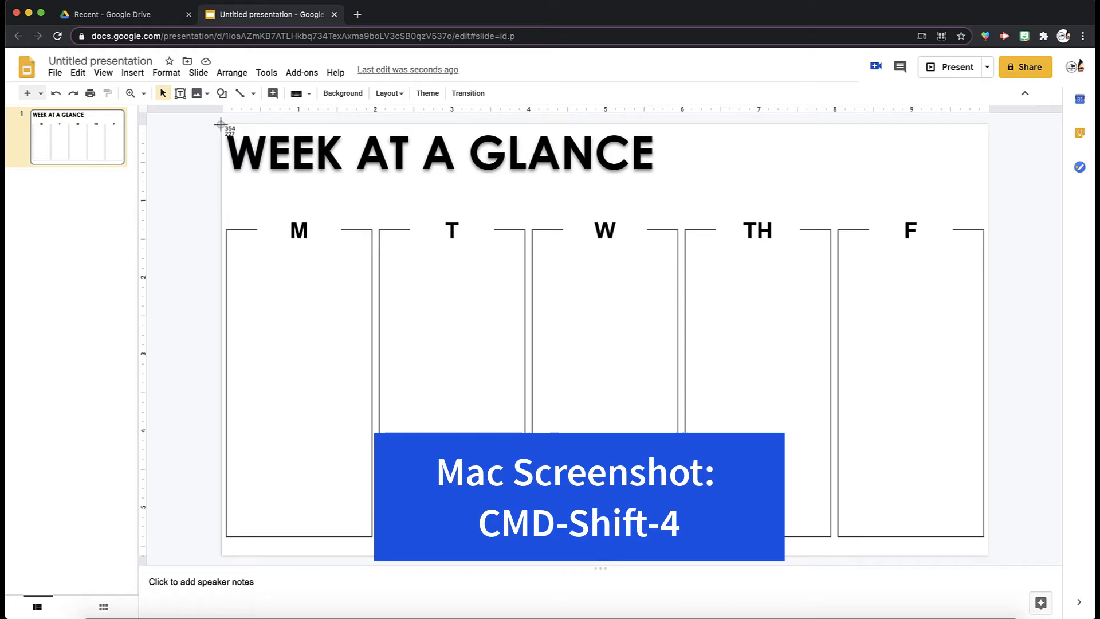
# - Drag a screenshot selection over the whole finished slide
pyautogui.moveTo(221, 124); pyautogui.dragTo(704, 540)
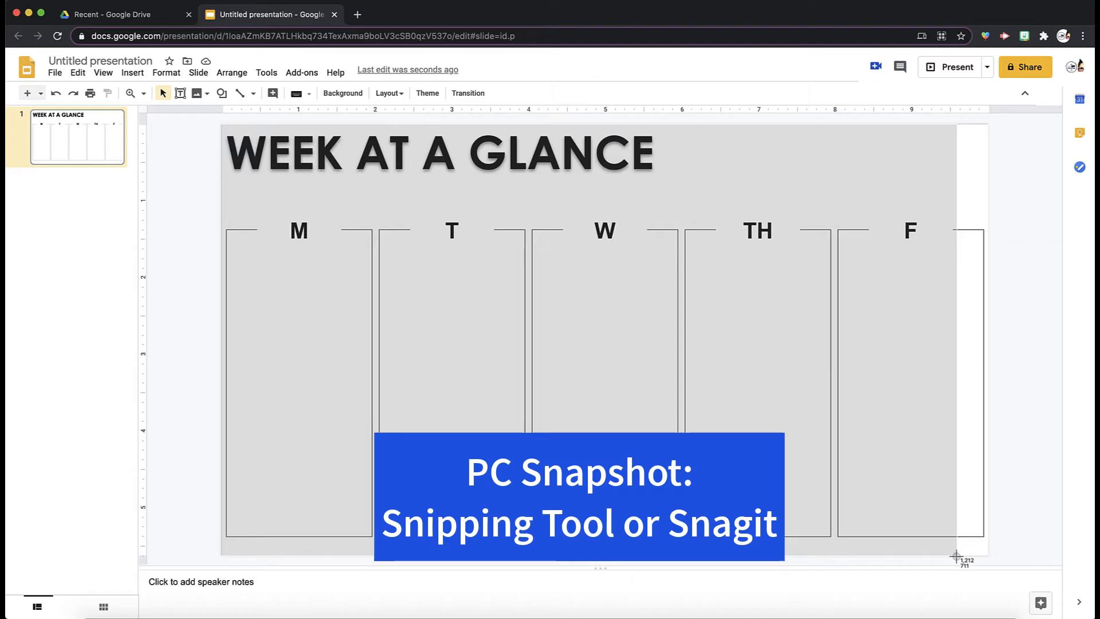
pyautogui.moveTo(988, 553)
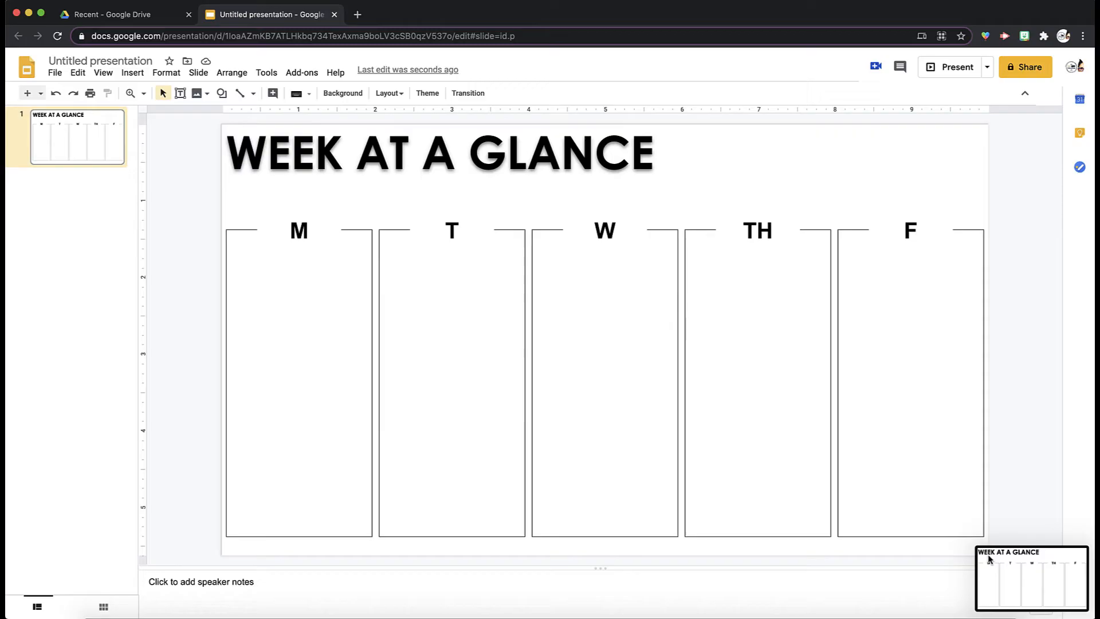
pyautogui.moveTo(1040, 589)
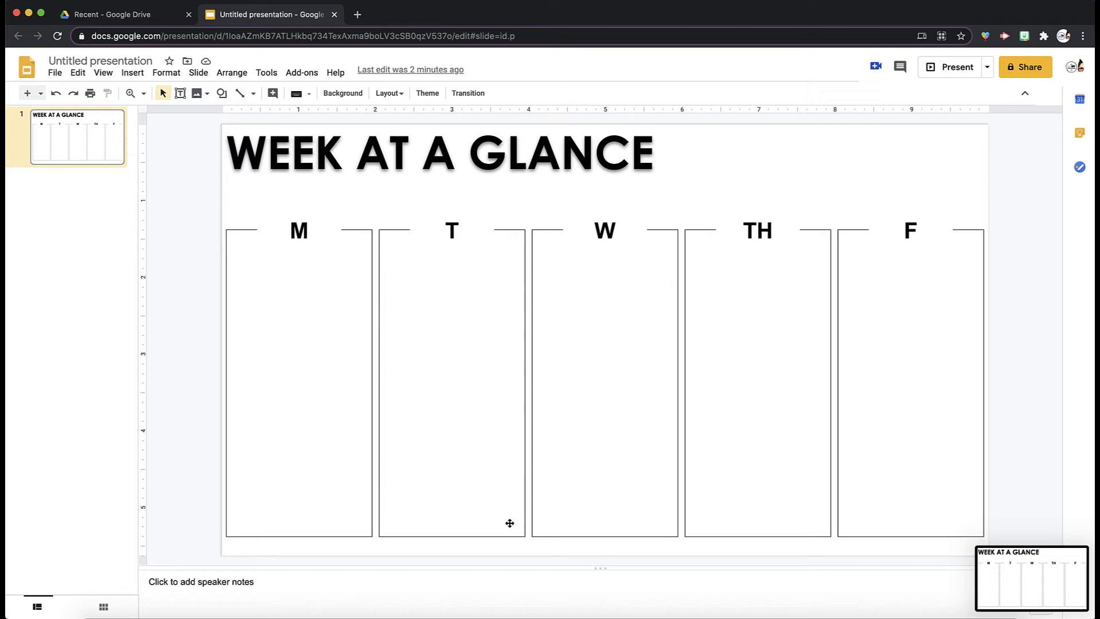
pyautogui.moveTo(40, 106)
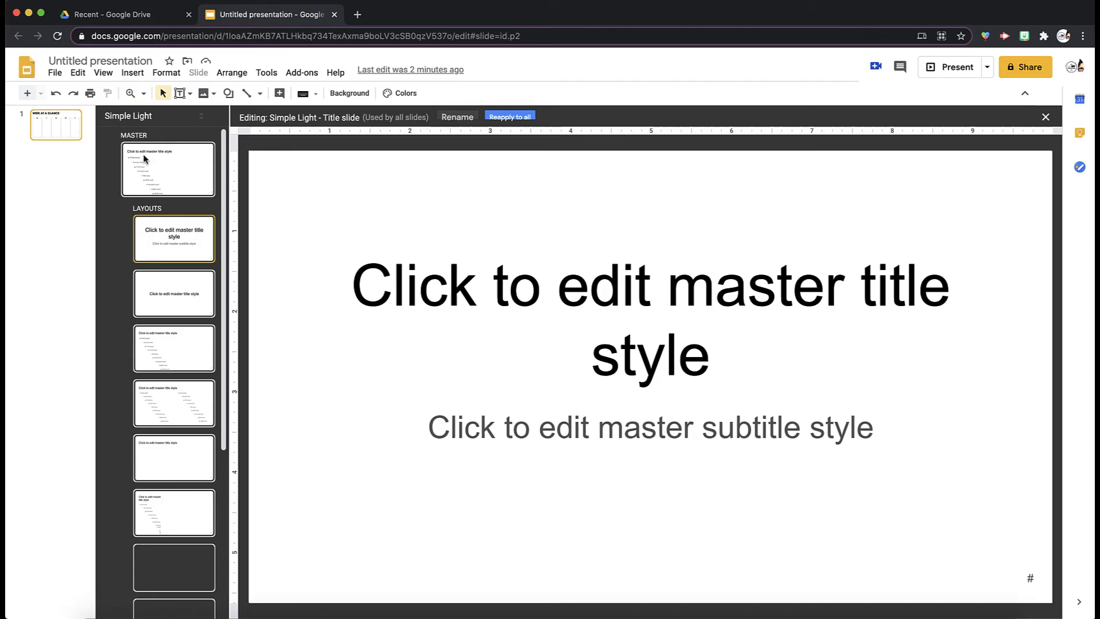
# - Duplicate the master's Blank layout twice to create Blank 1 and Blank 2
pyautogui.scroll(-3)
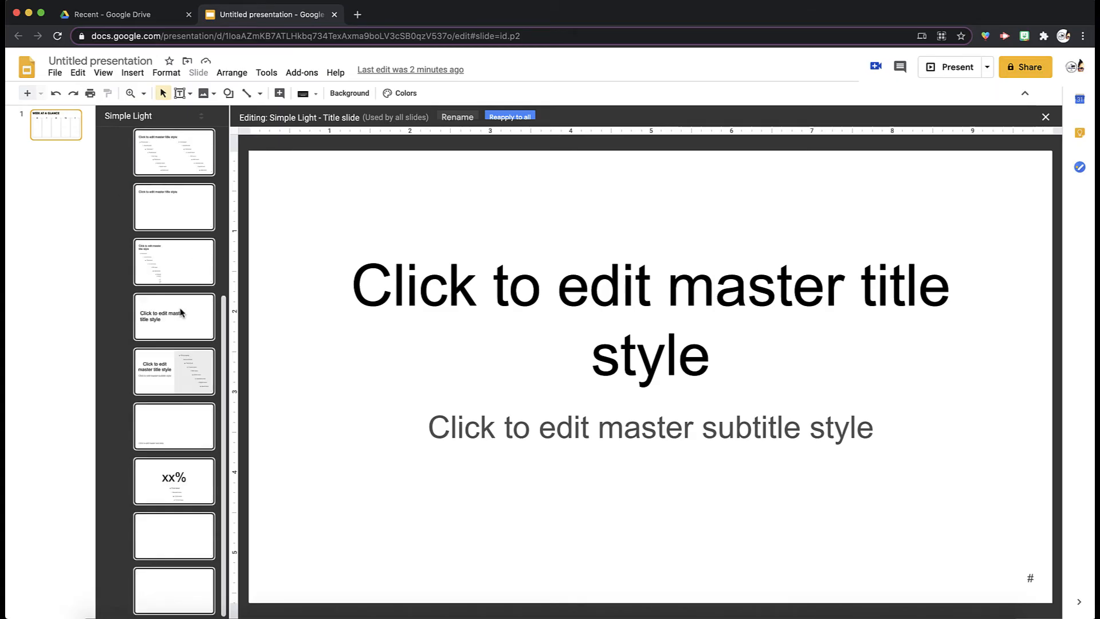
pyautogui.click(174, 536)
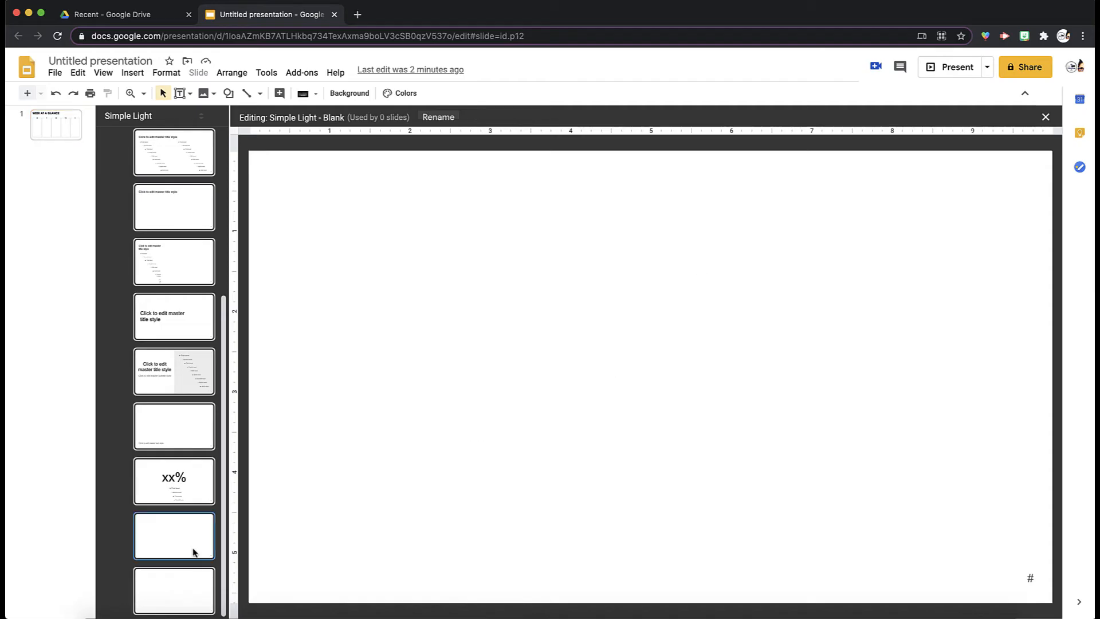
pyautogui.click(172, 596)
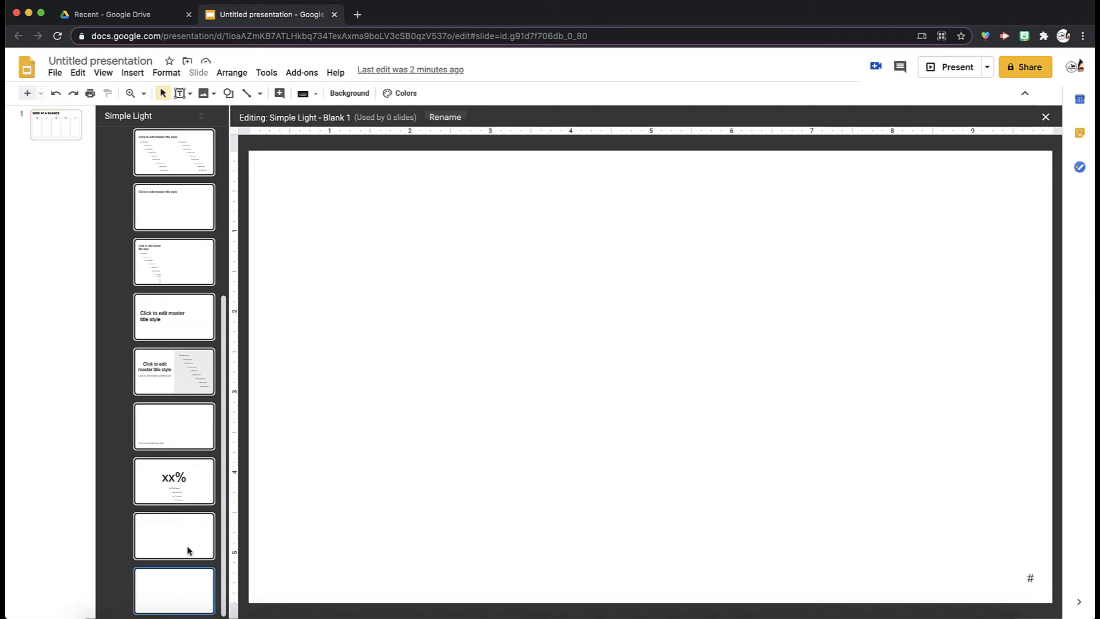
pyautogui.rightClick(174, 535)
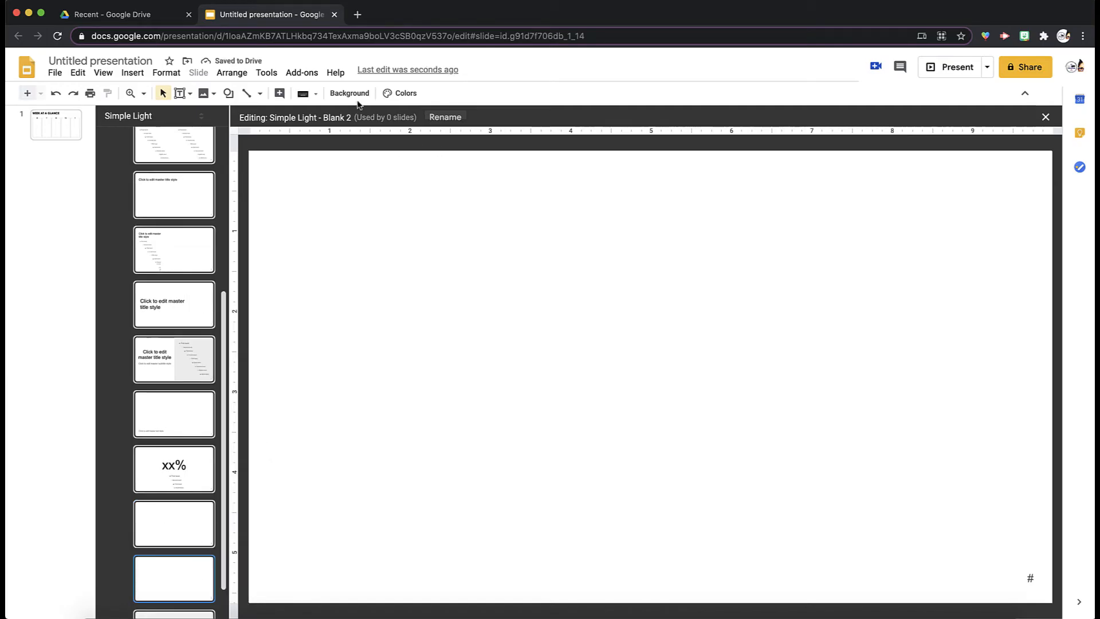
# - Upload the Week at a Glance template image as the Blank 2 layout background and exit the theme editor
pyautogui.click(348, 93)
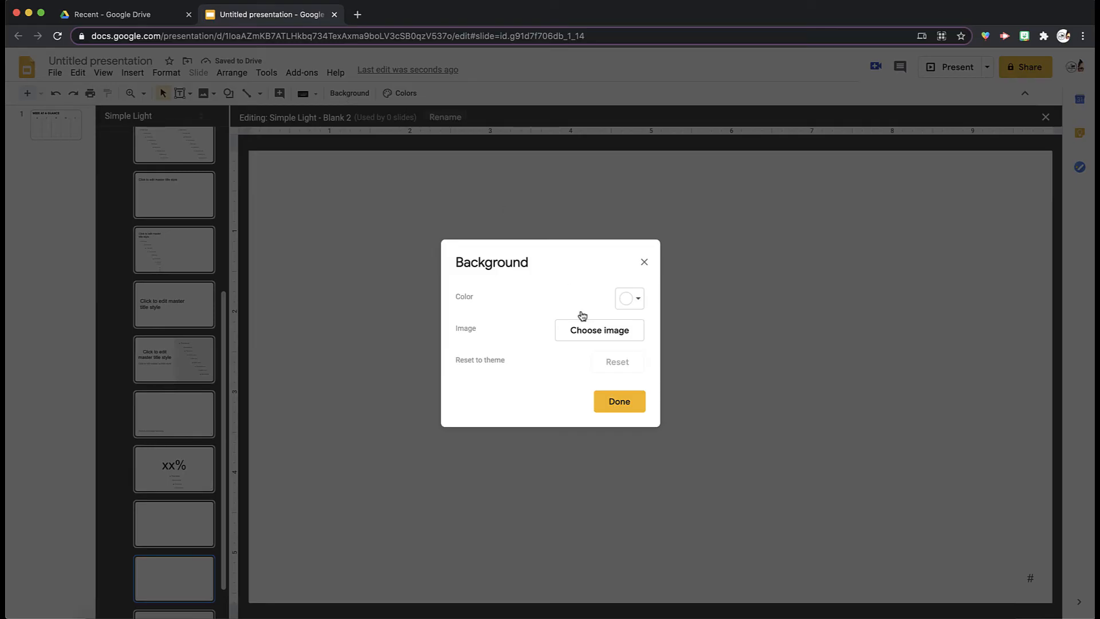
pyautogui.click(599, 330)
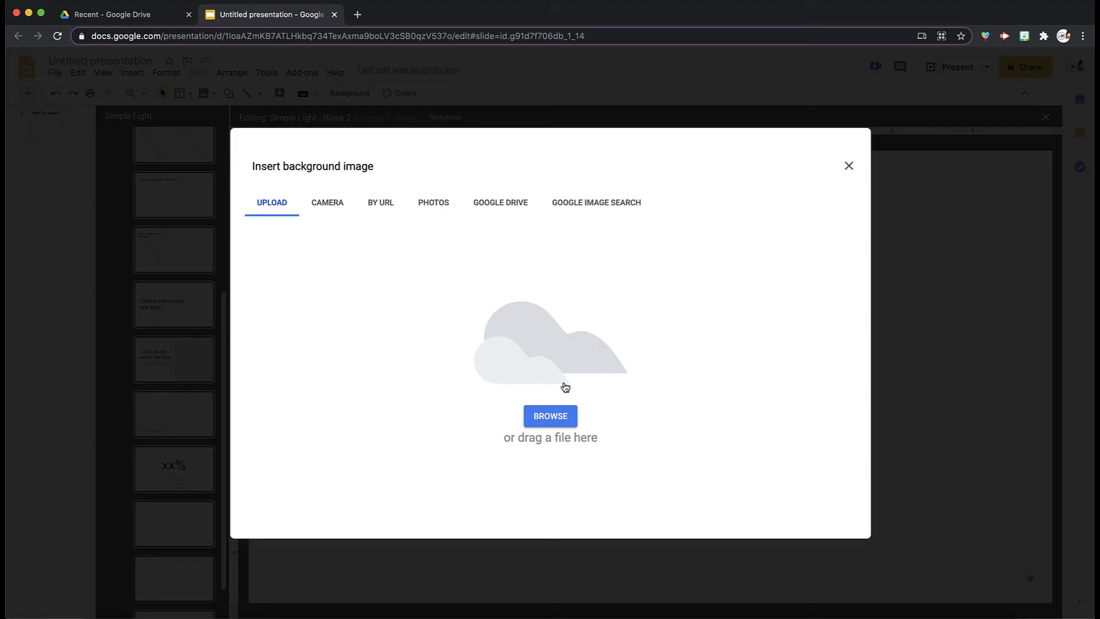
pyautogui.click(550, 416)
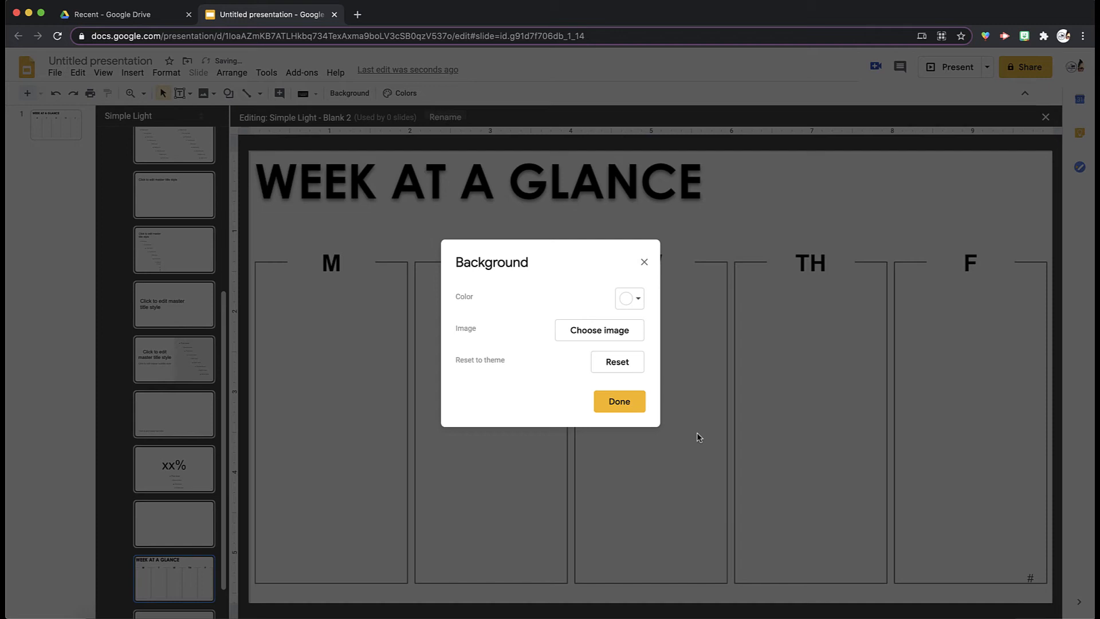
pyautogui.click(619, 401)
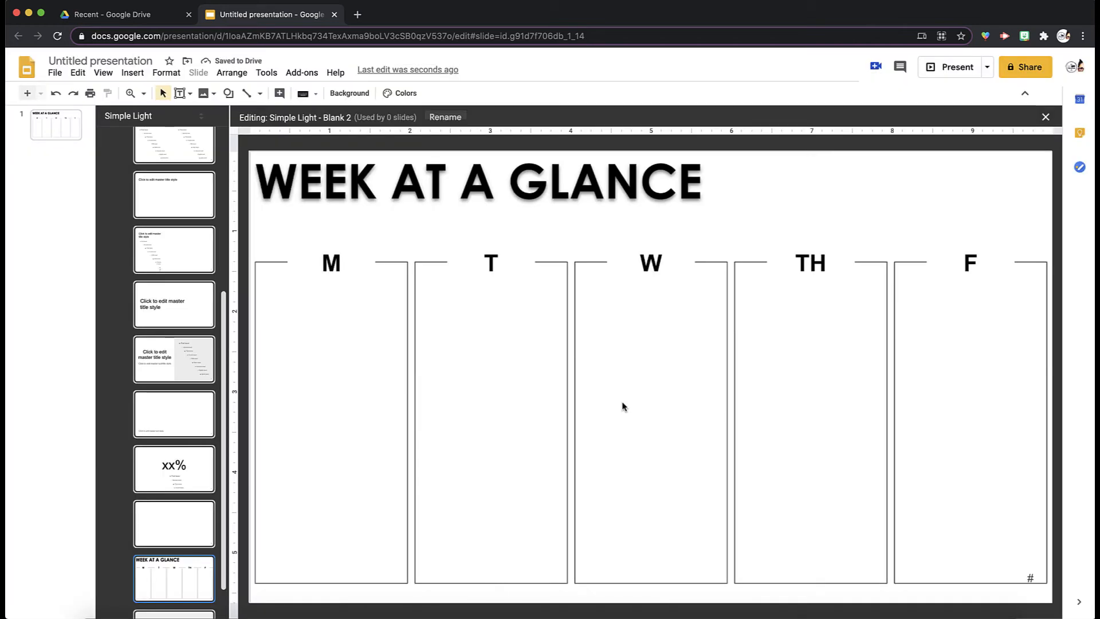
pyautogui.moveTo(1034, 119)
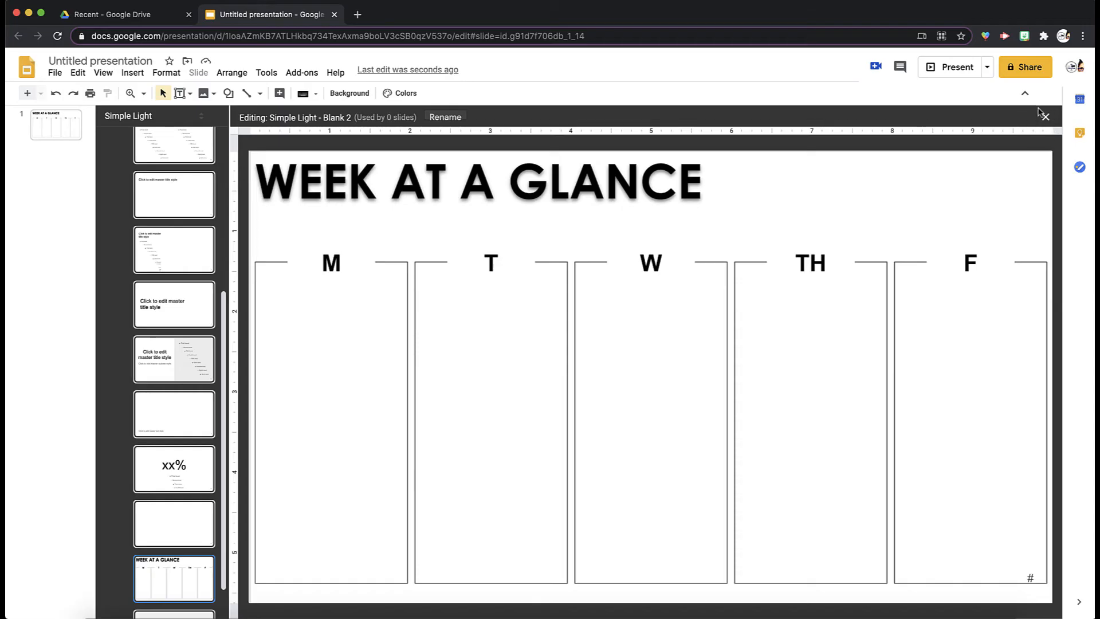
pyautogui.click(1047, 115)
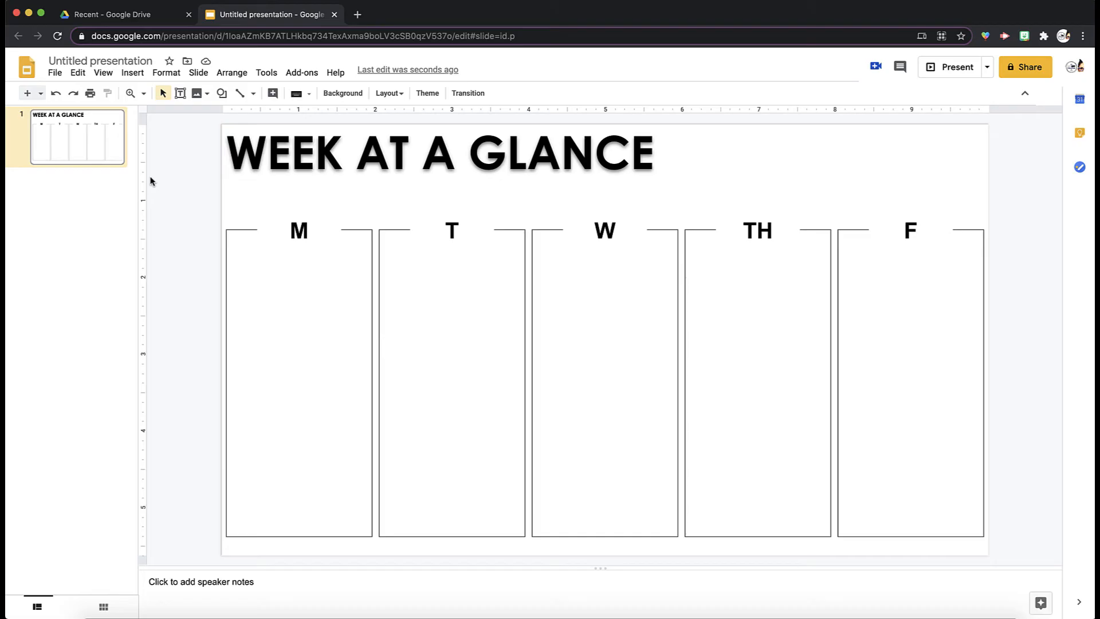
pyautogui.moveTo(41, 94)
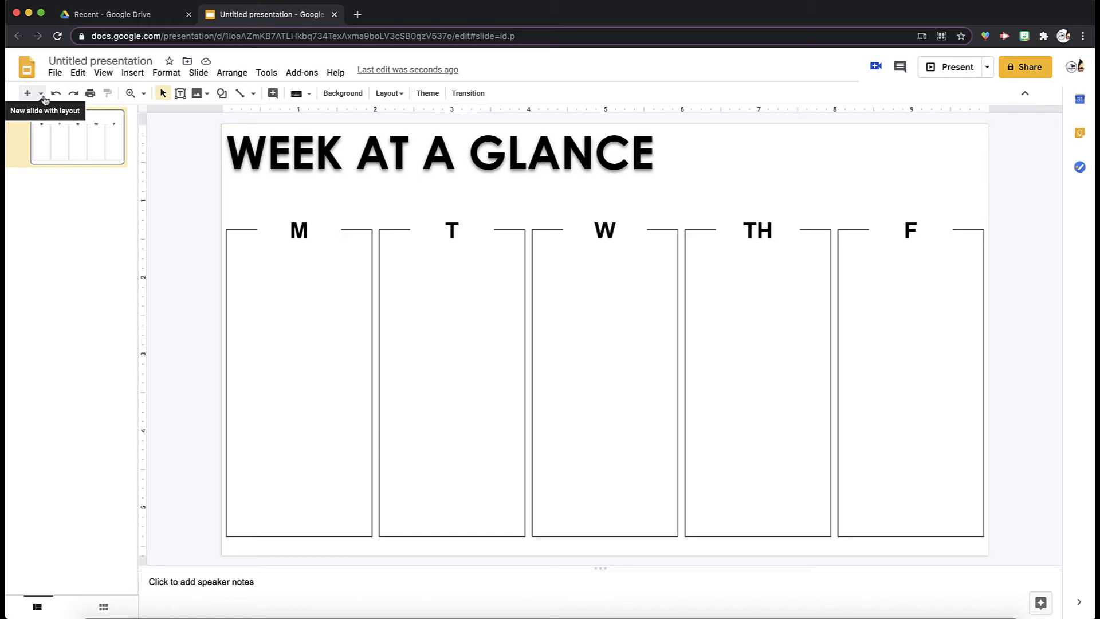
# - Insert a new slide from the Blank 2 planner layout and compare it with the first slide
pyautogui.click(33, 93)
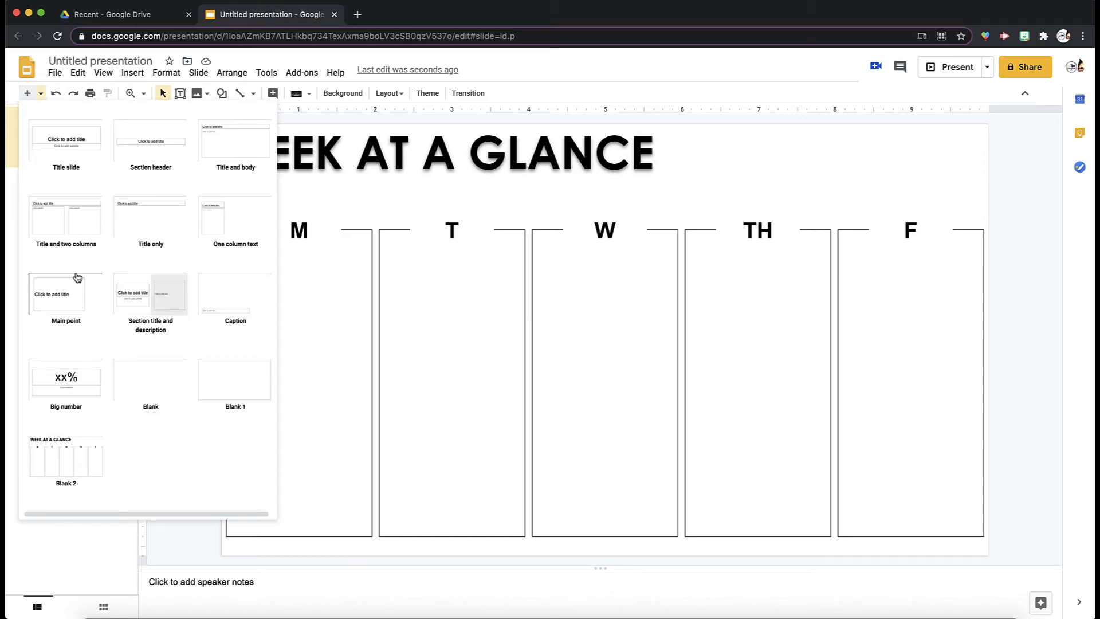
pyautogui.click(63, 454)
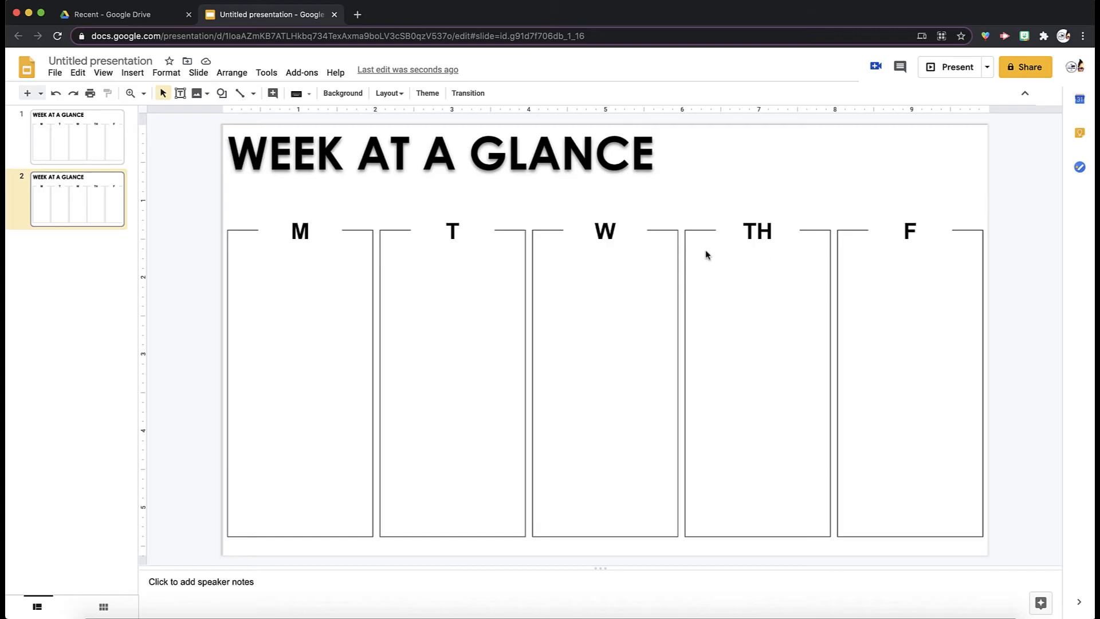
pyautogui.click(76, 138)
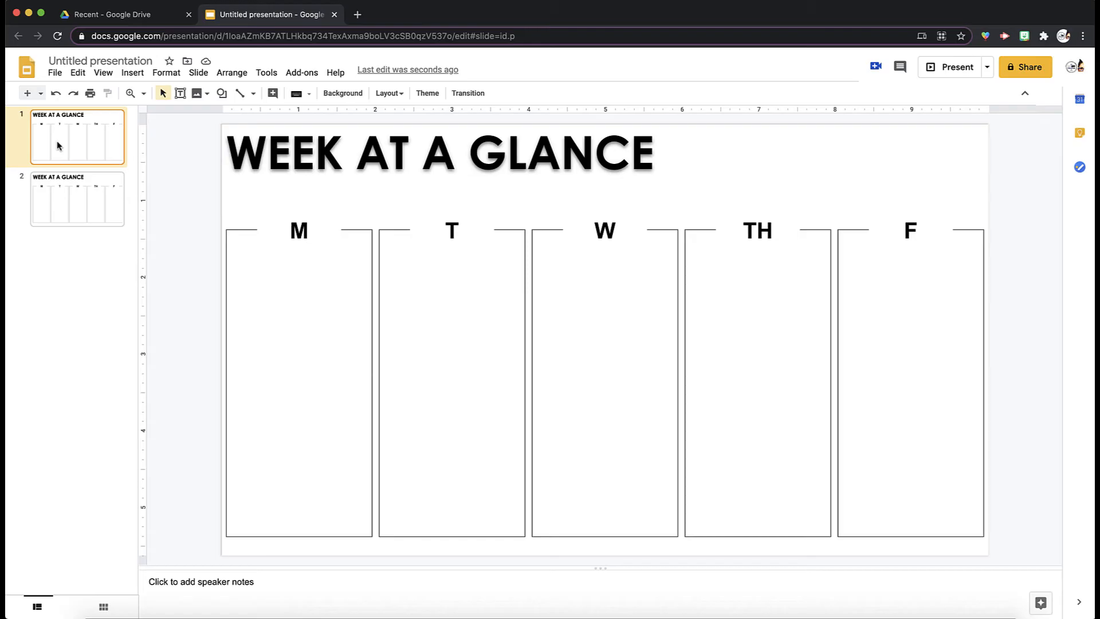
pyautogui.click(77, 200)
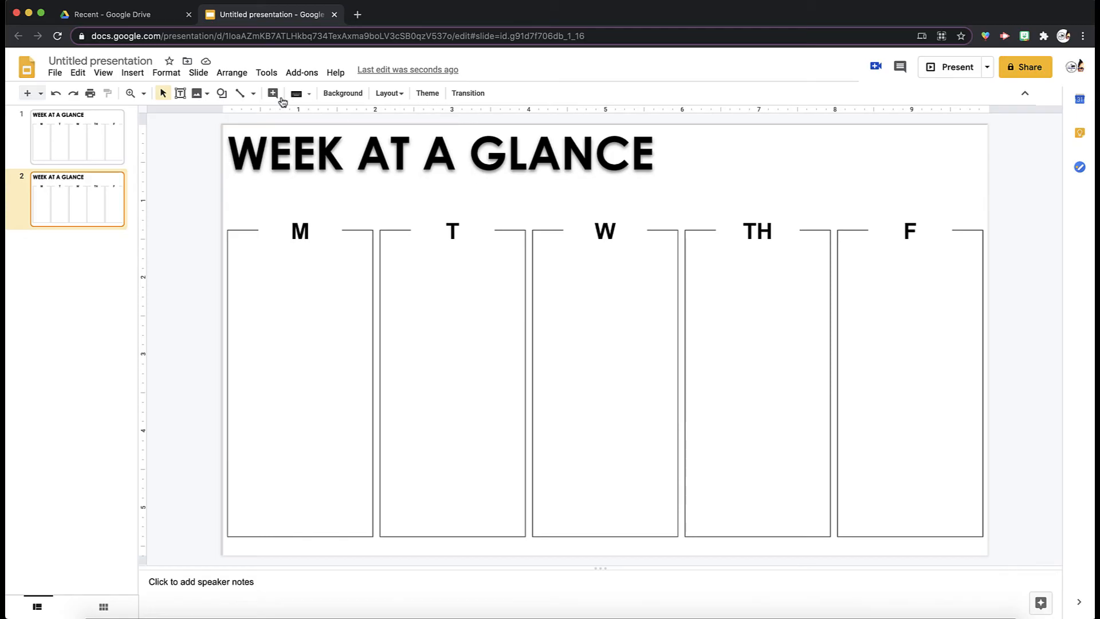
pyautogui.click(78, 138)
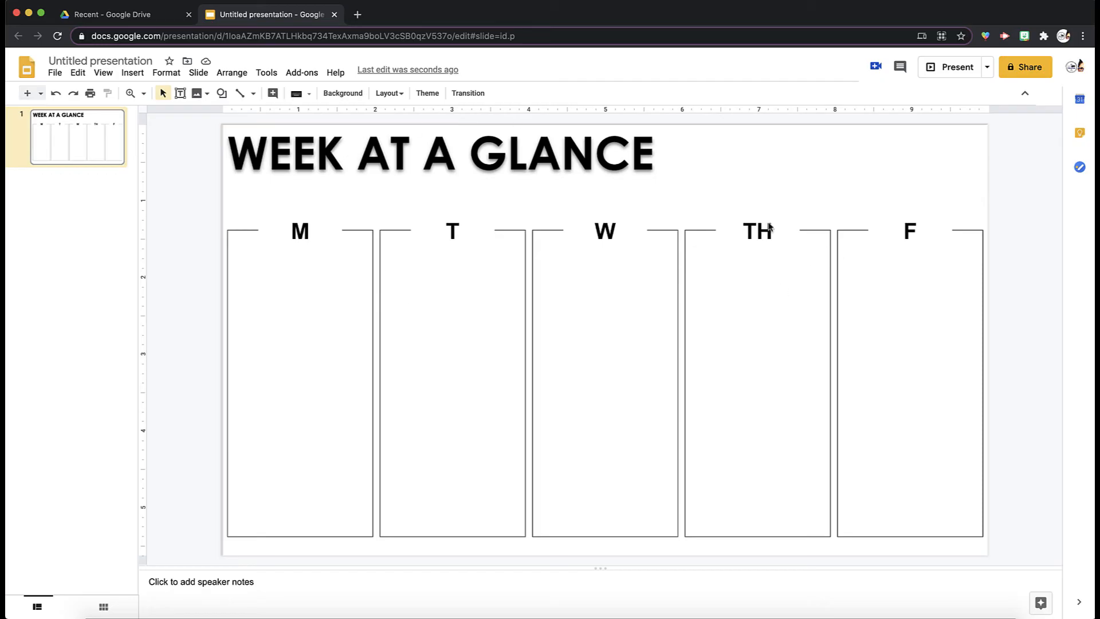
pyautogui.moveTo(603, 199)
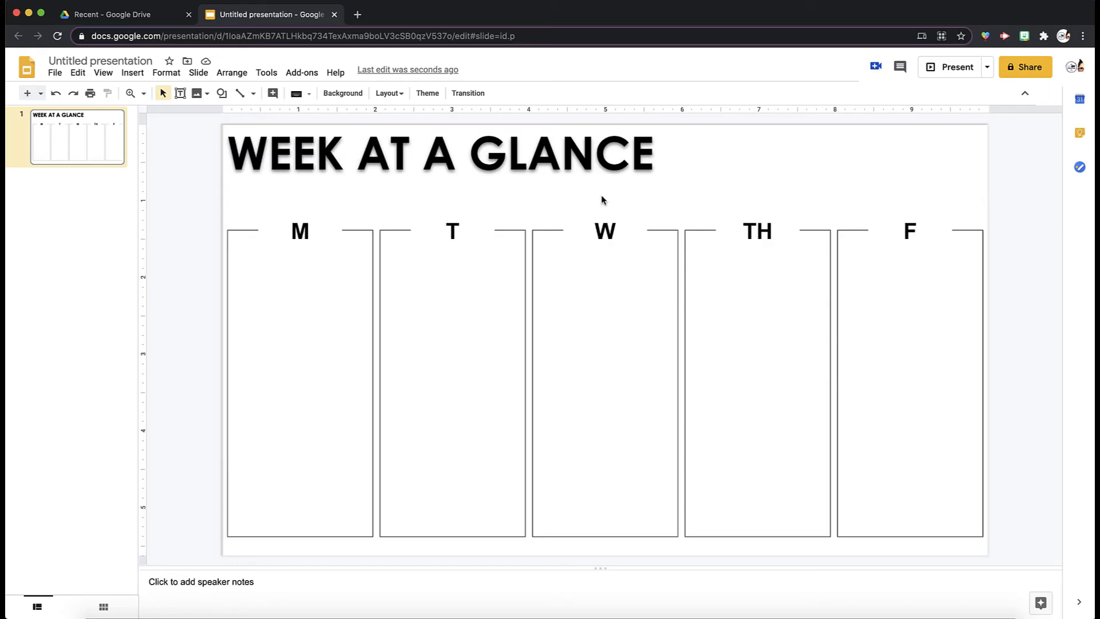
pyautogui.moveTo(1041, 603)
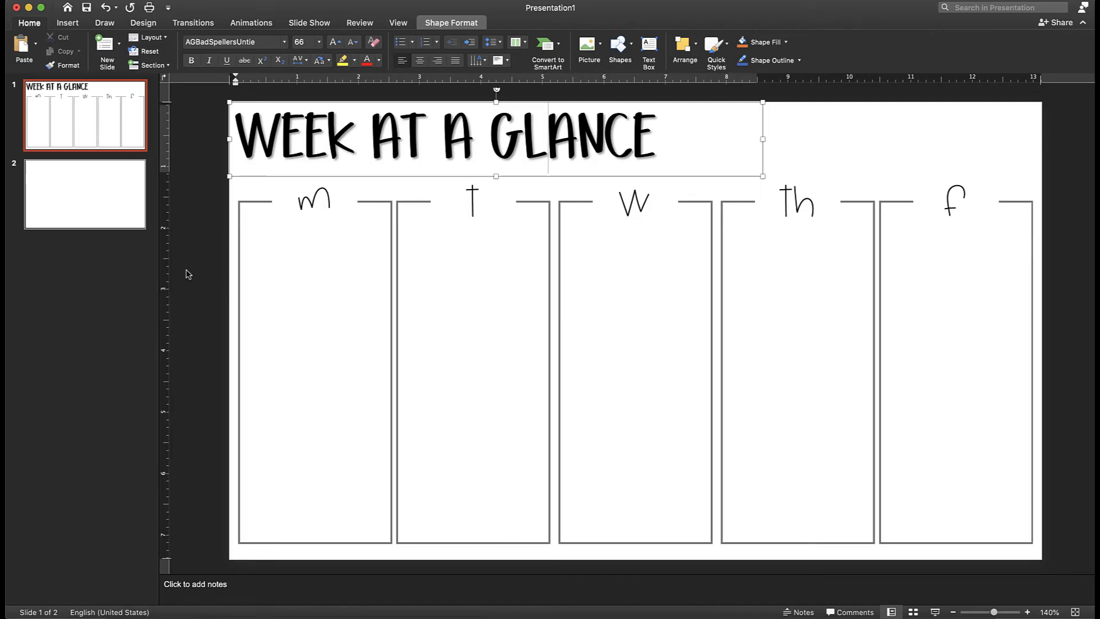
# - Switch from PowerPoint back to the Google Slides planner deck
pyautogui.click(414, 302)
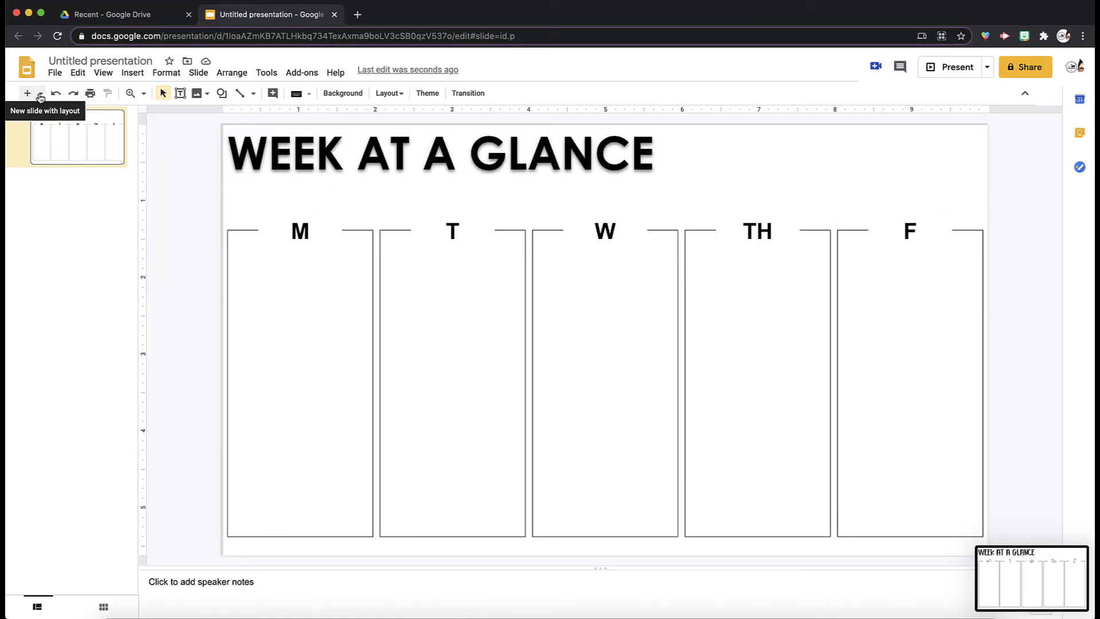
# - Enter the master layouts editor and bring up options for a blank layout
pyautogui.click(39, 94)
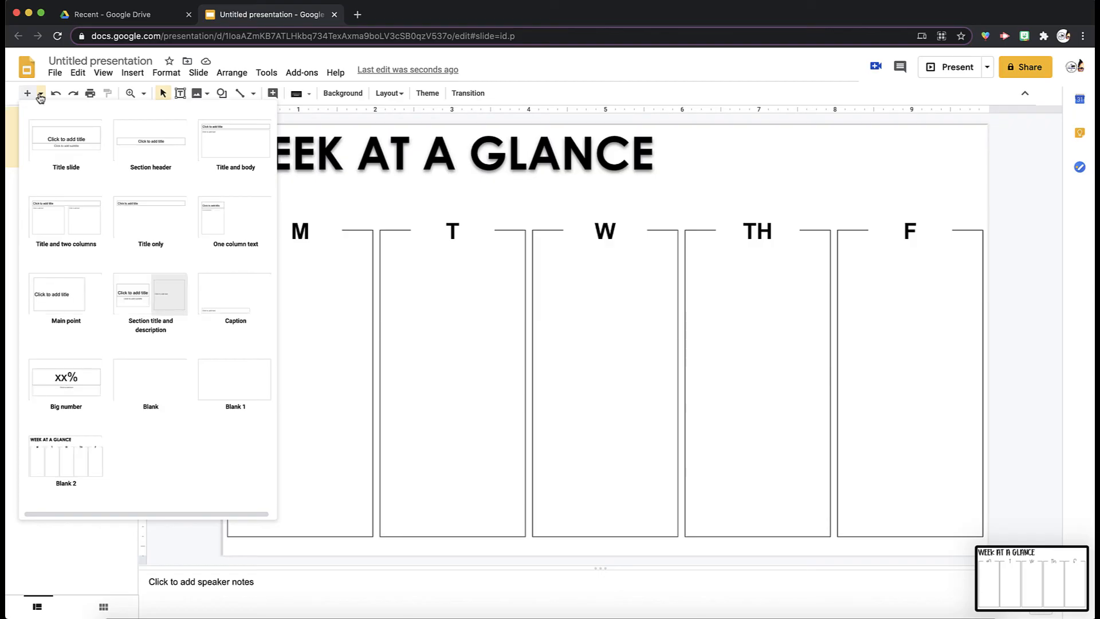
pyautogui.click(104, 72)
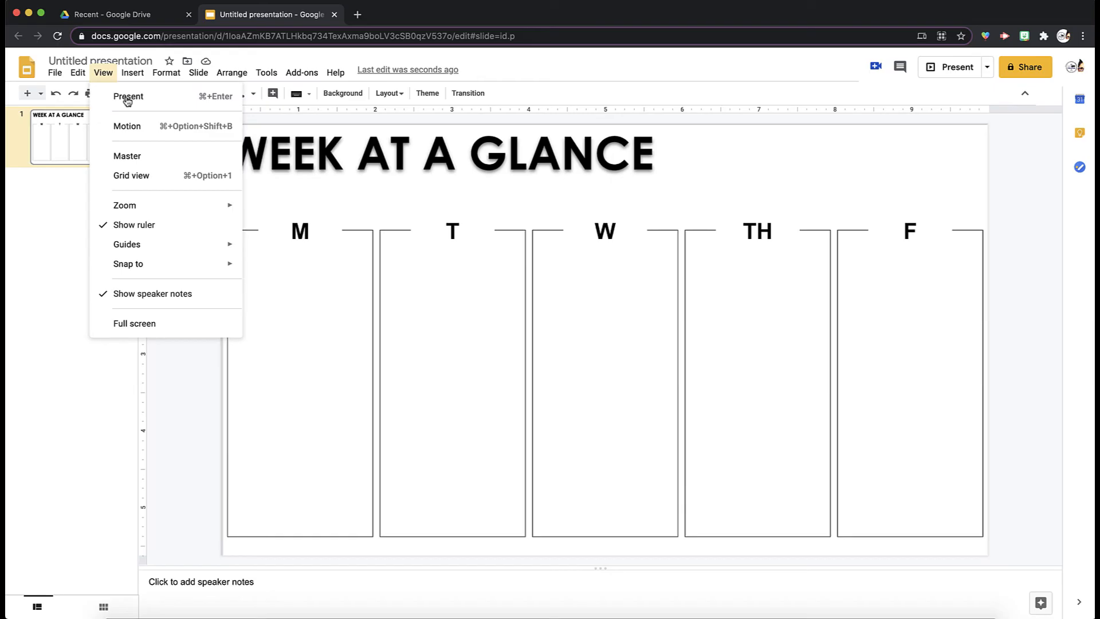
pyautogui.click(126, 156)
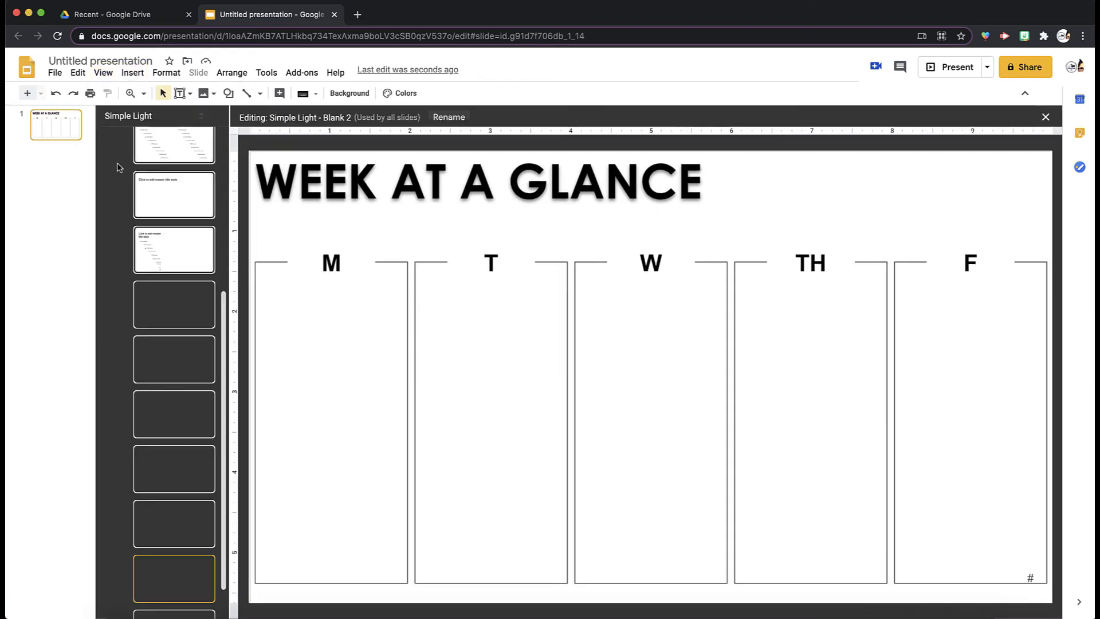
pyautogui.rightClick(174, 524)
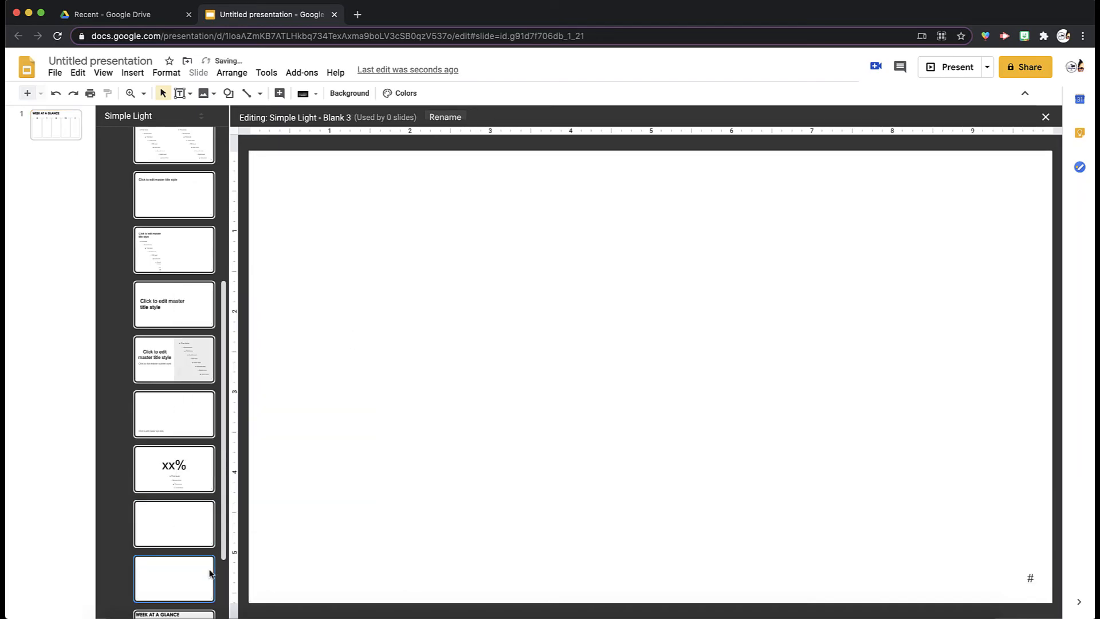
# - Upload the fancy-font template image as the Blank 3 layout background and exit the theme editor
pyautogui.click(348, 93)
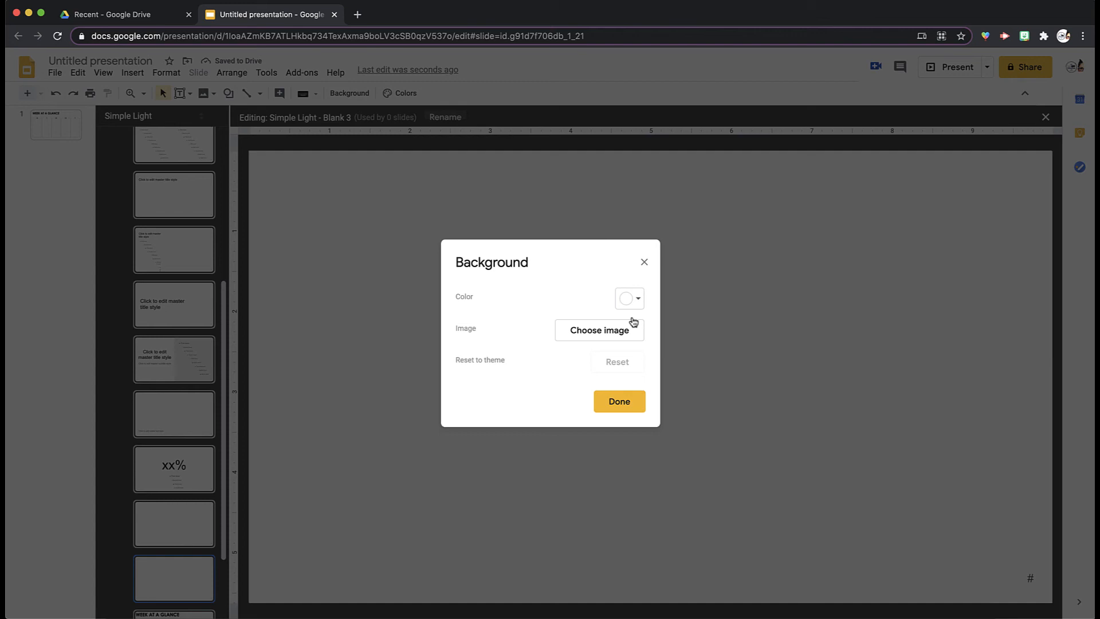
pyautogui.click(599, 330)
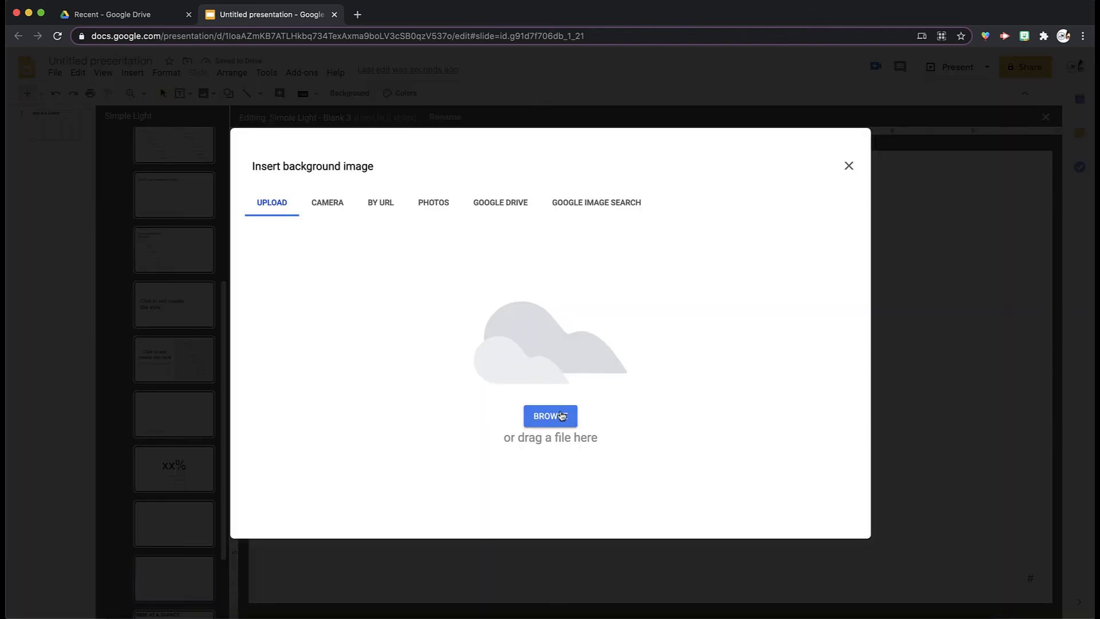
pyautogui.click(551, 416)
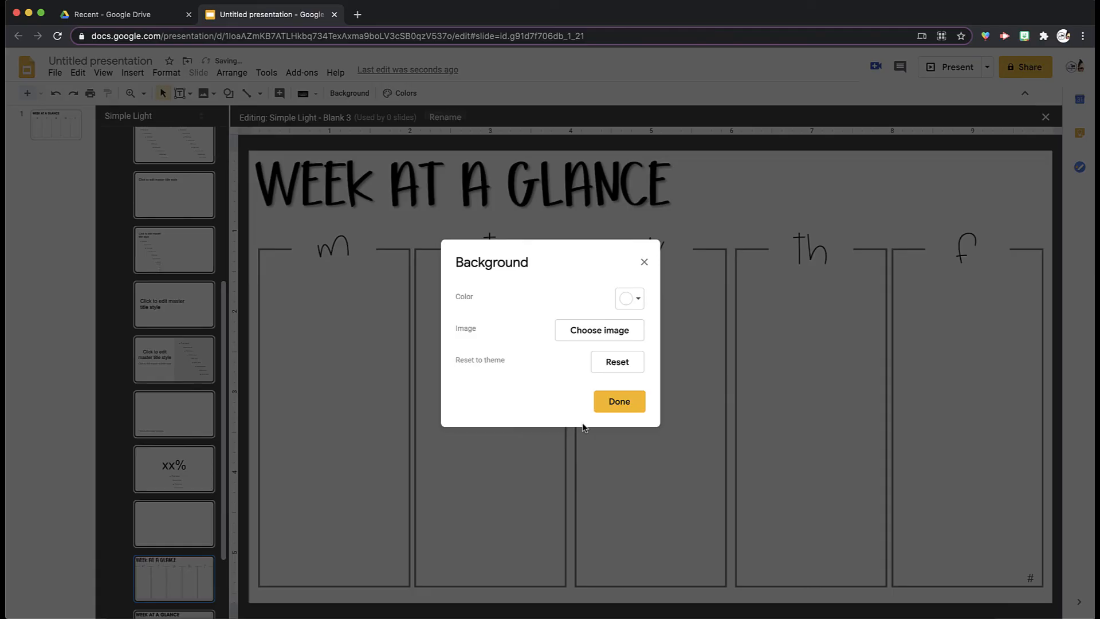
pyautogui.click(619, 401)
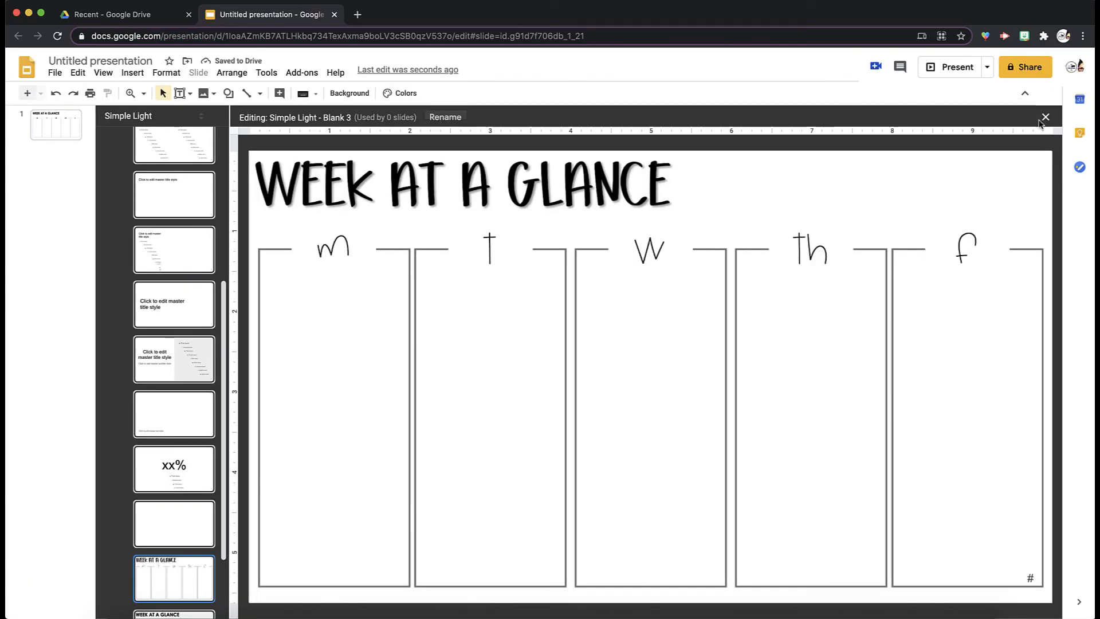
pyautogui.click(1046, 117)
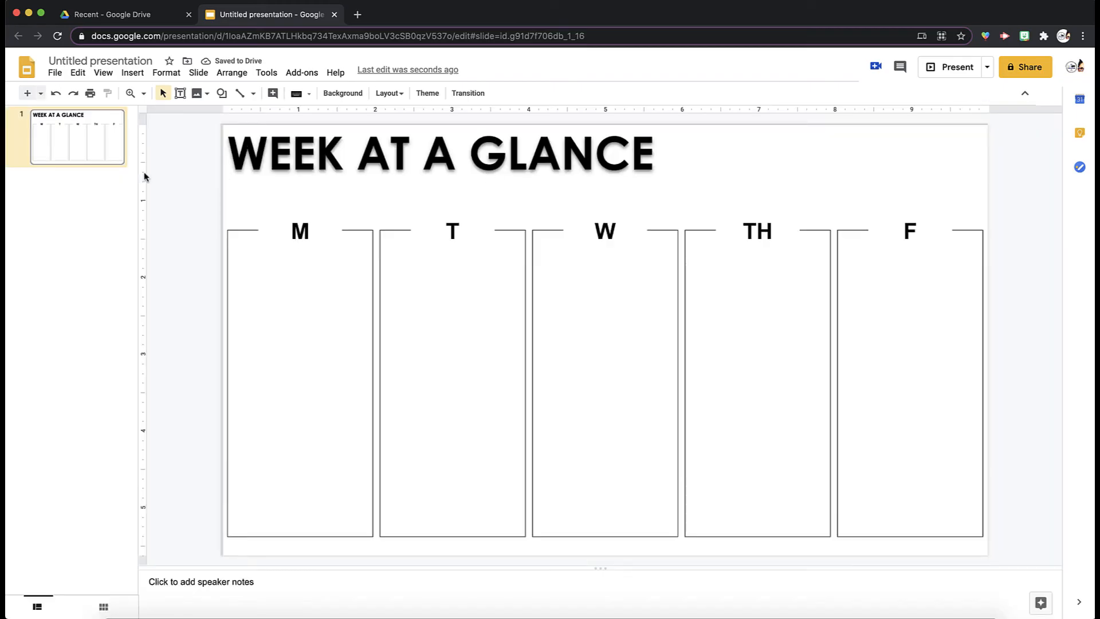
pyautogui.moveTo(81, 129)
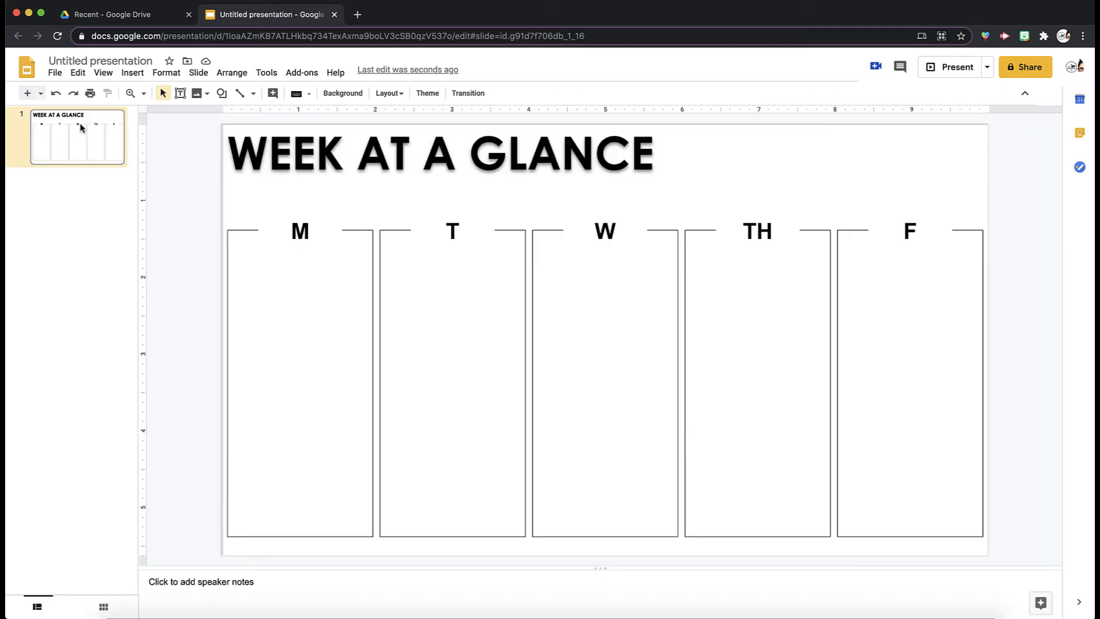
# - Apply the hand-lettered Week at a Glance layout to the slide, confirm headings aren't selectable, and start a new Chrome tab
pyautogui.click(390, 93)
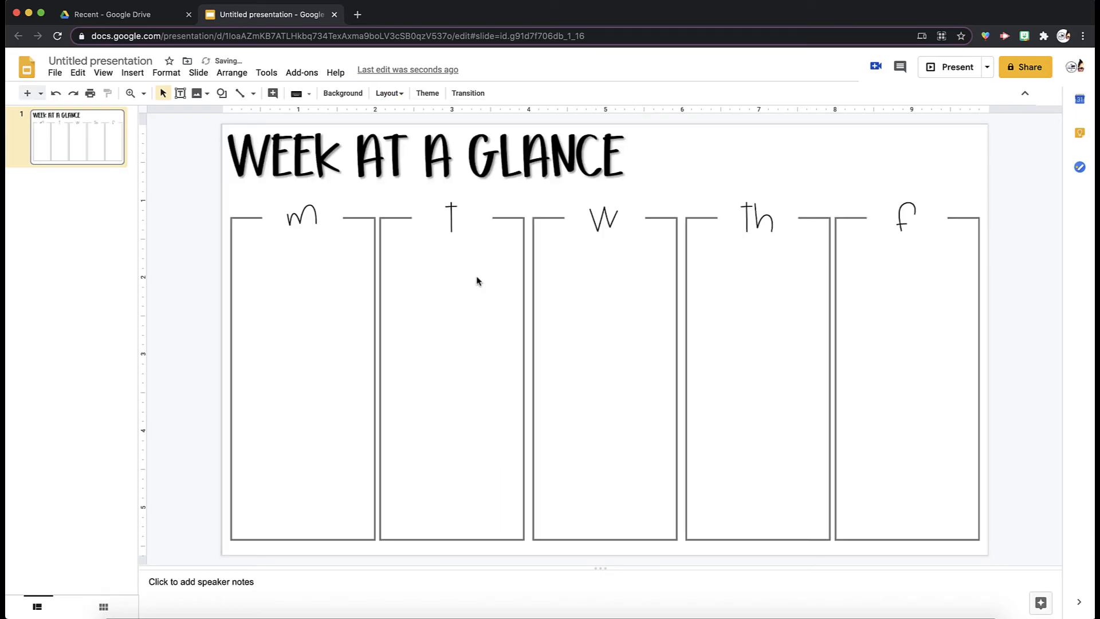
pyautogui.moveTo(400, 186); pyautogui.dragTo(707, 256)
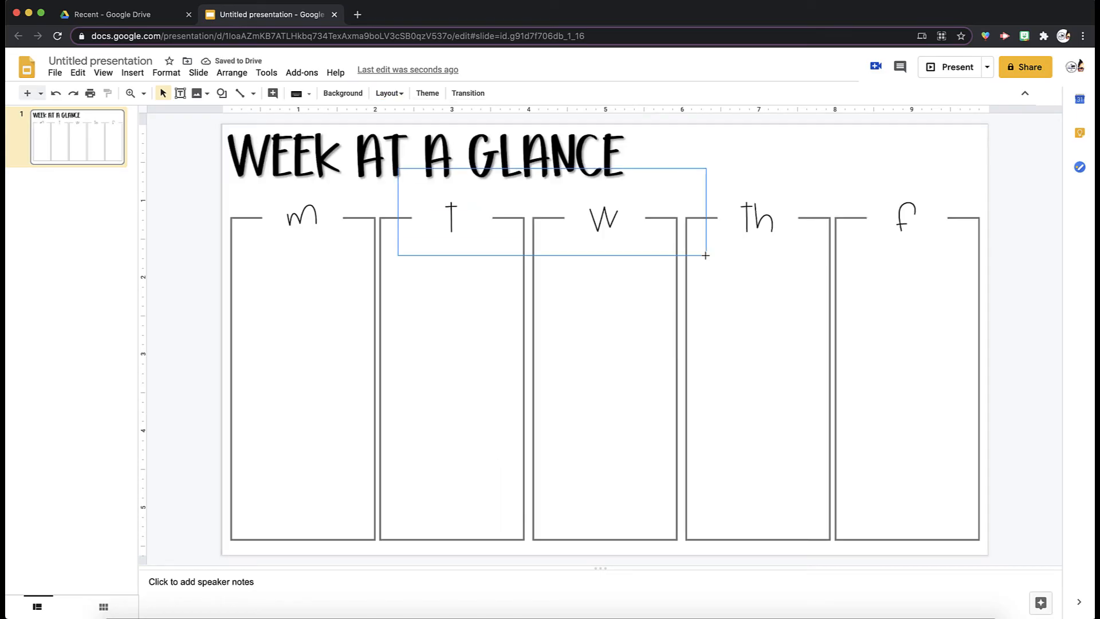
pyautogui.click(353, 245)
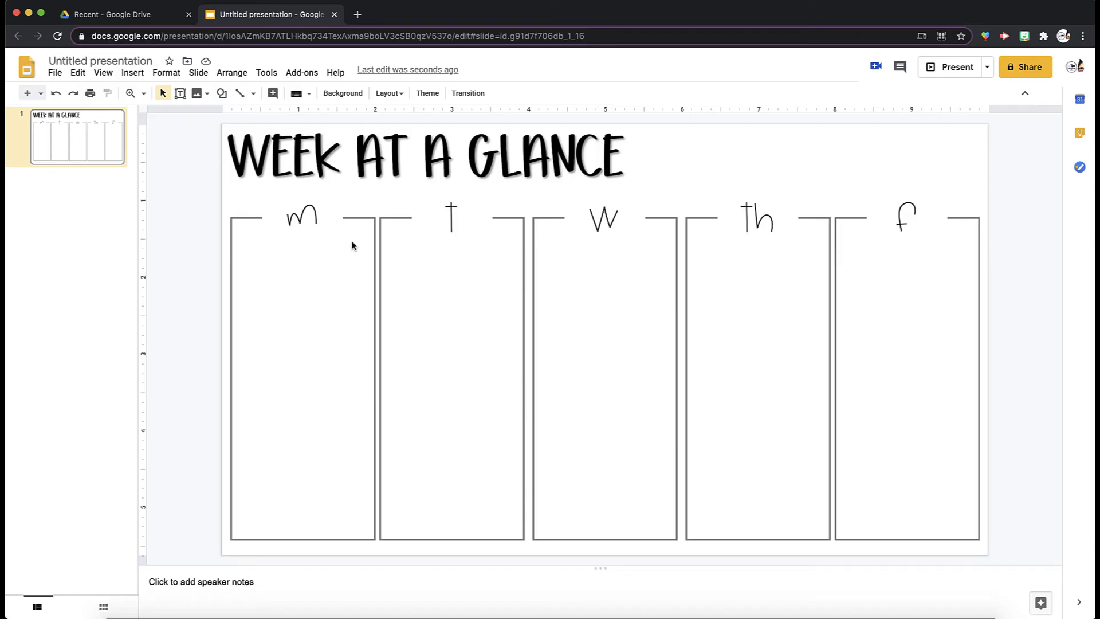
pyautogui.click(357, 15)
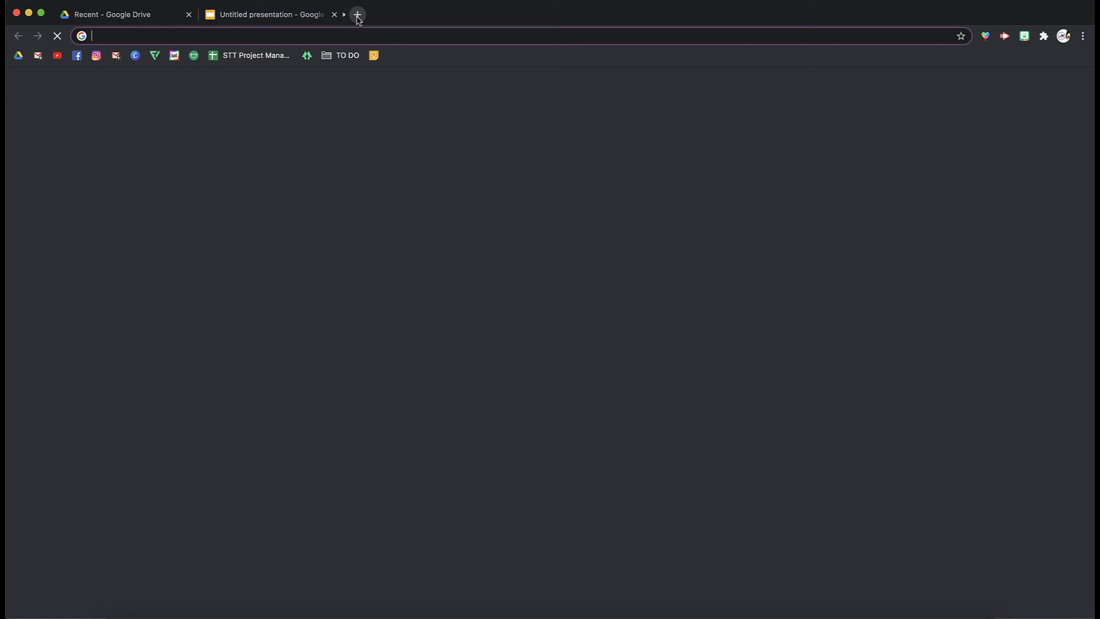
# - Search Flaticon for MATH icons and choose the colourful maths-symbols icon
pyautogui.write('FLAT')
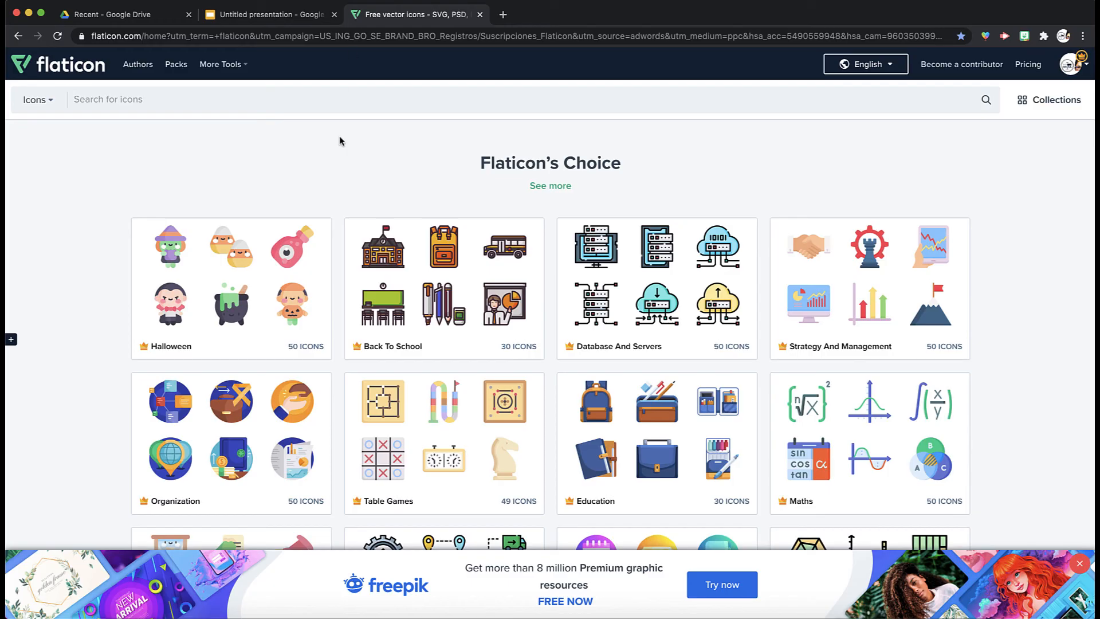
pyautogui.click(986, 99)
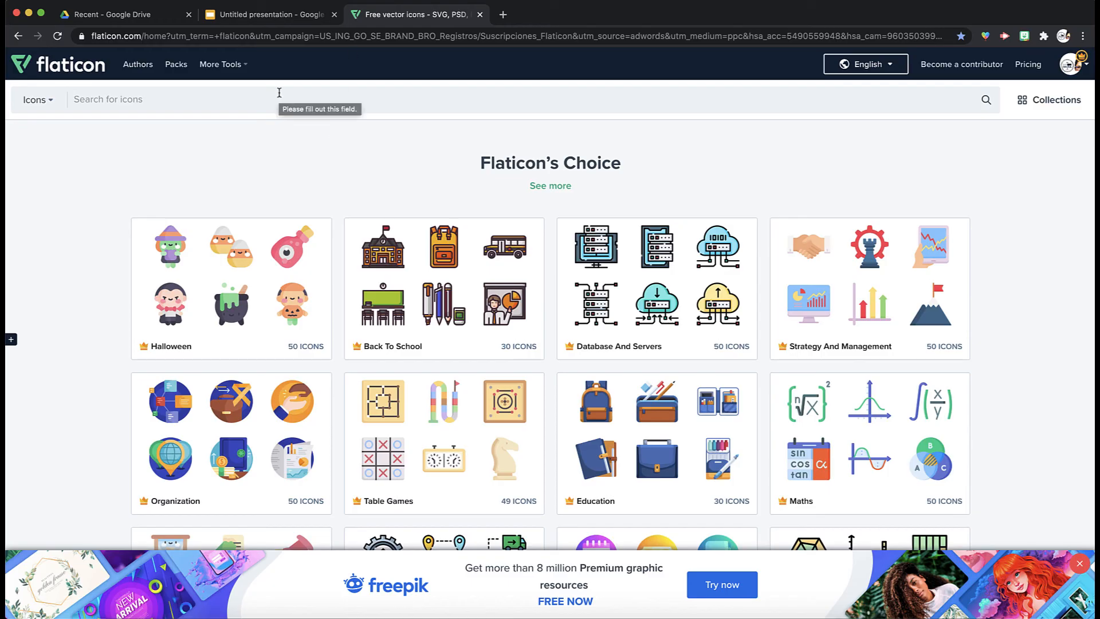
pyautogui.write('MATH')
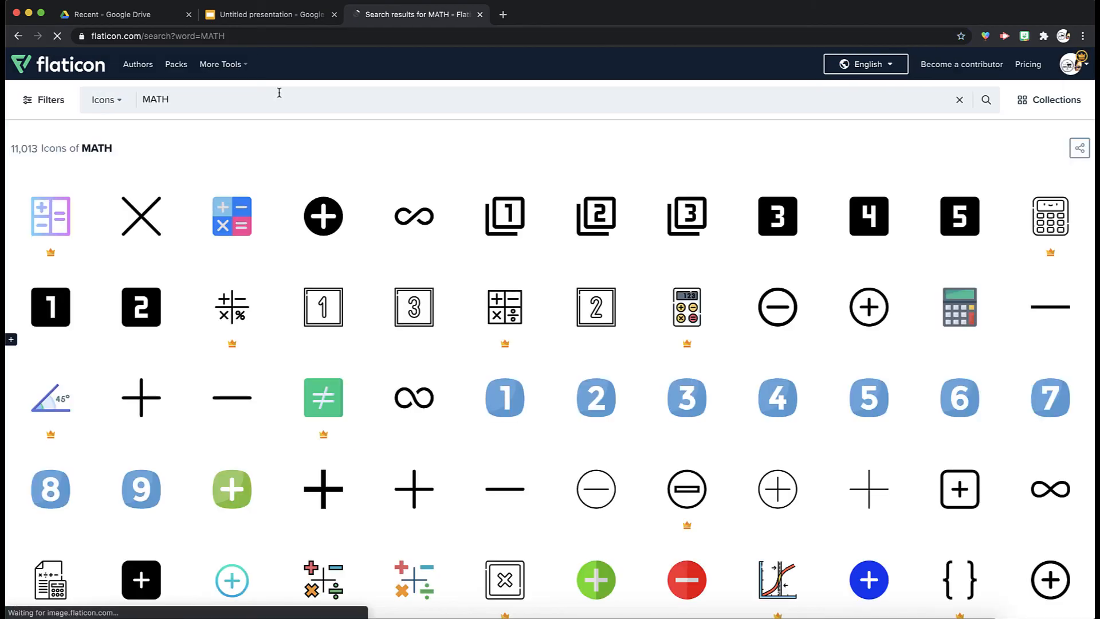
pyautogui.scroll(-3)
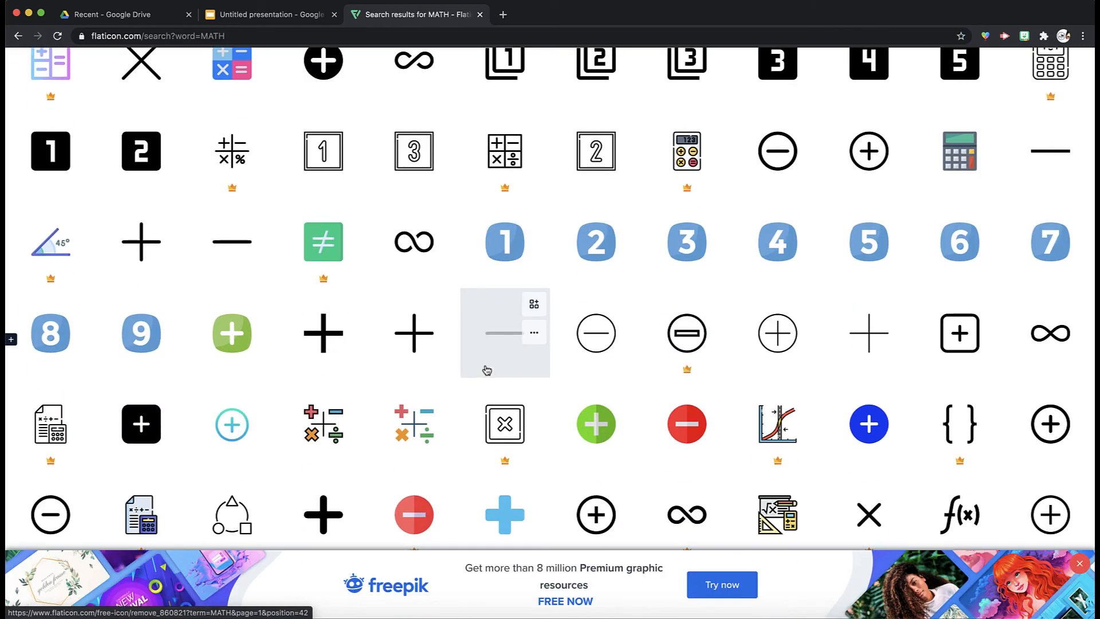
pyautogui.moveTo(402, 392)
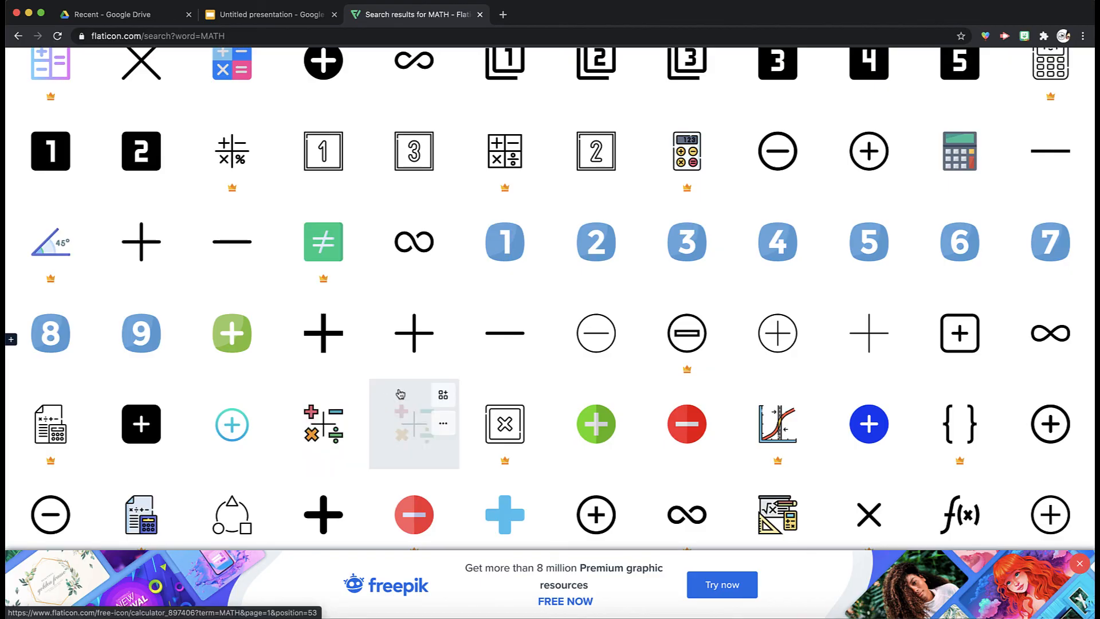
pyautogui.click(414, 424)
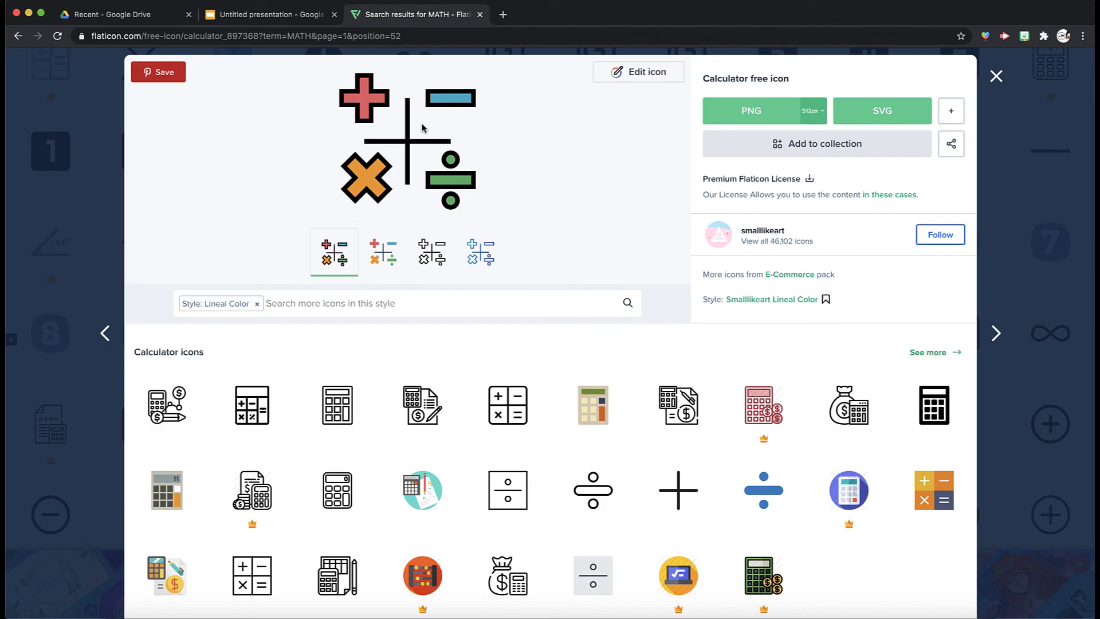
# - Download the maths-symbols icon as a PNG and return to the presentation
pyautogui.rightClick(422, 127)
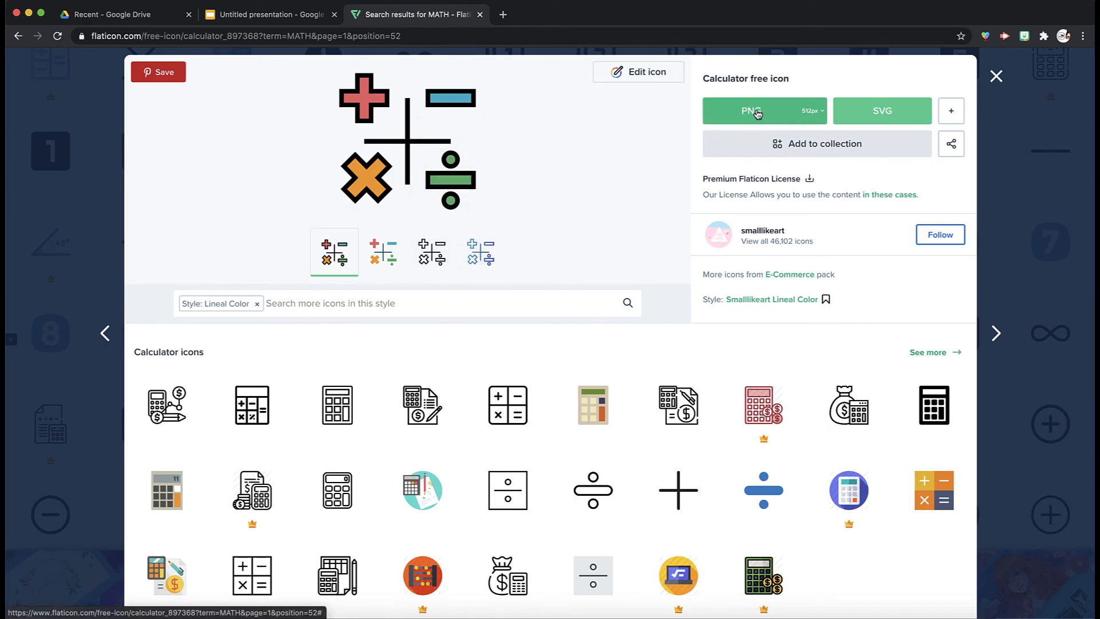
pyautogui.click(752, 111)
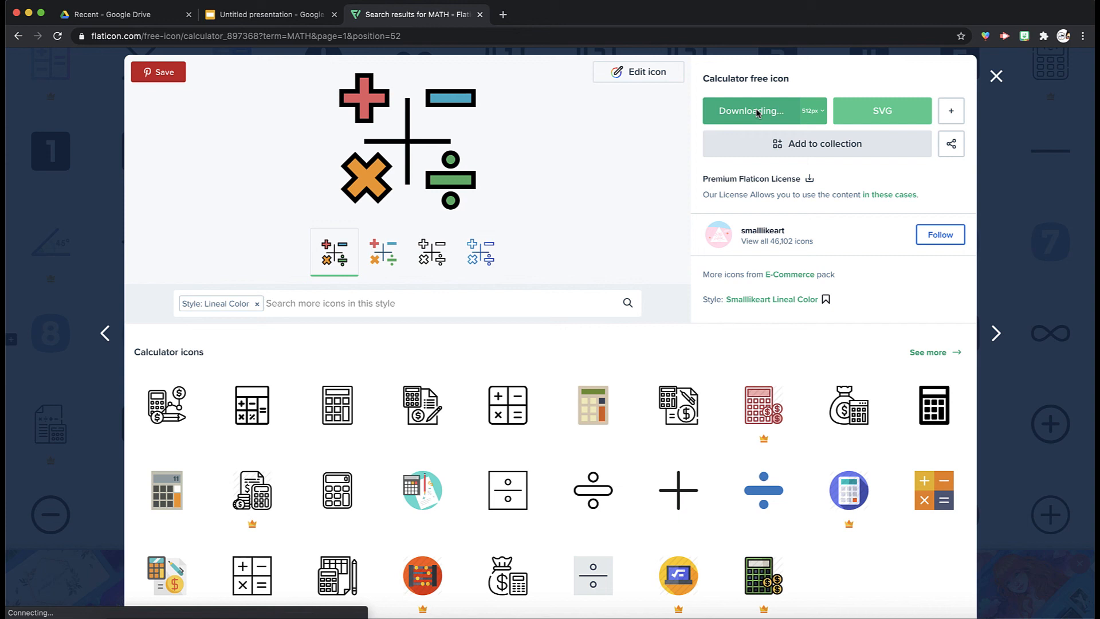
pyautogui.click(751, 111)
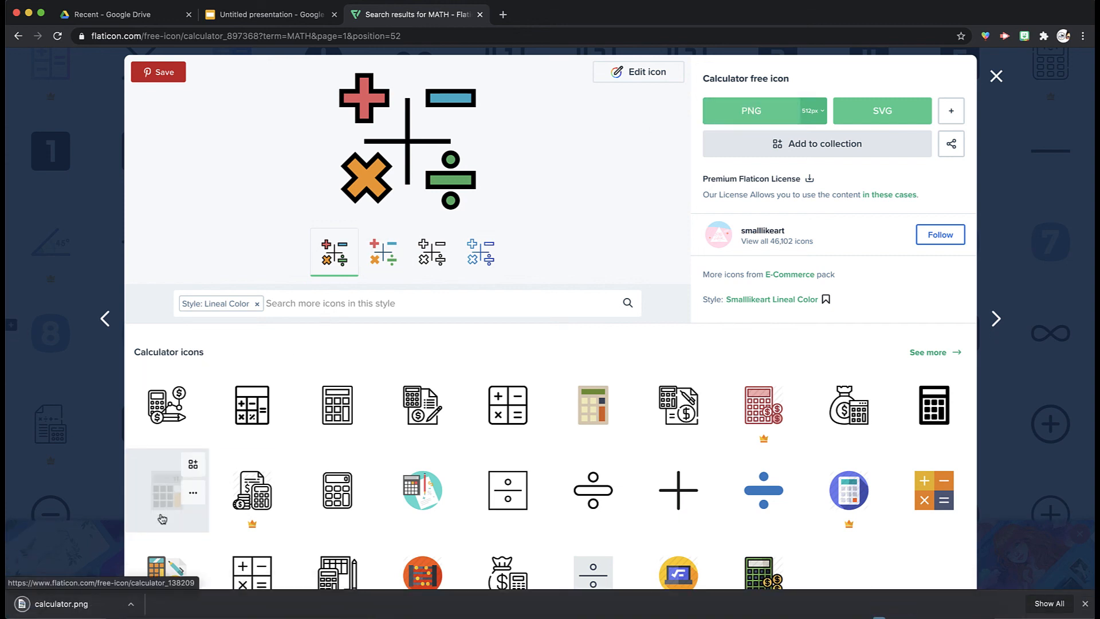
pyautogui.click(268, 15)
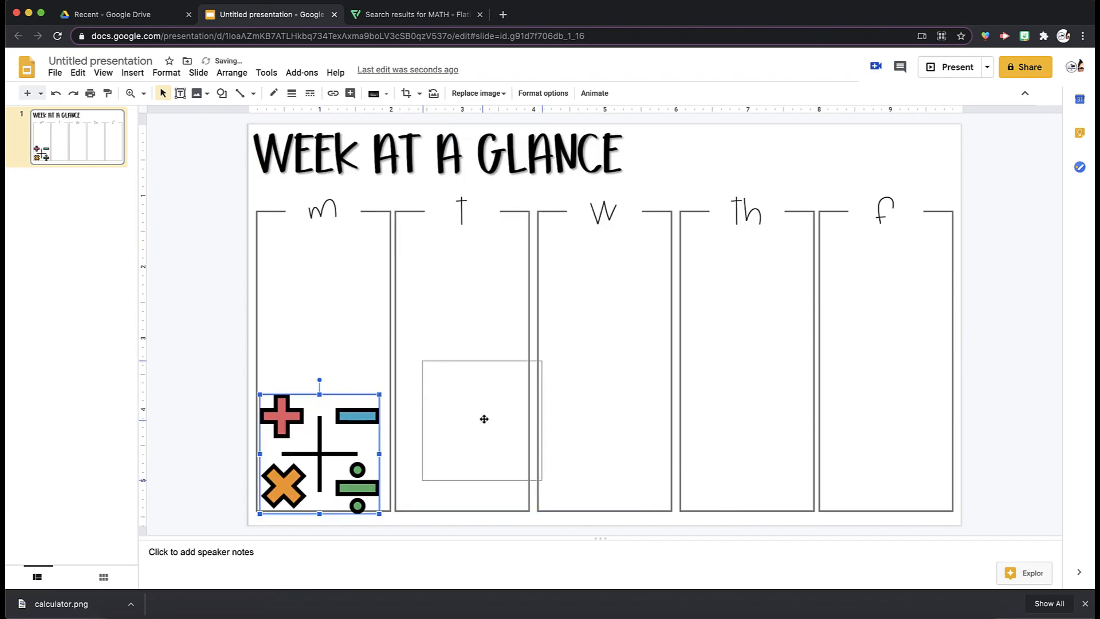
# - Move the maths icon into the T column, shrink it to fit the column bottom, and deselect it
pyautogui.moveTo(320, 452); pyautogui.dragTo(457, 452)
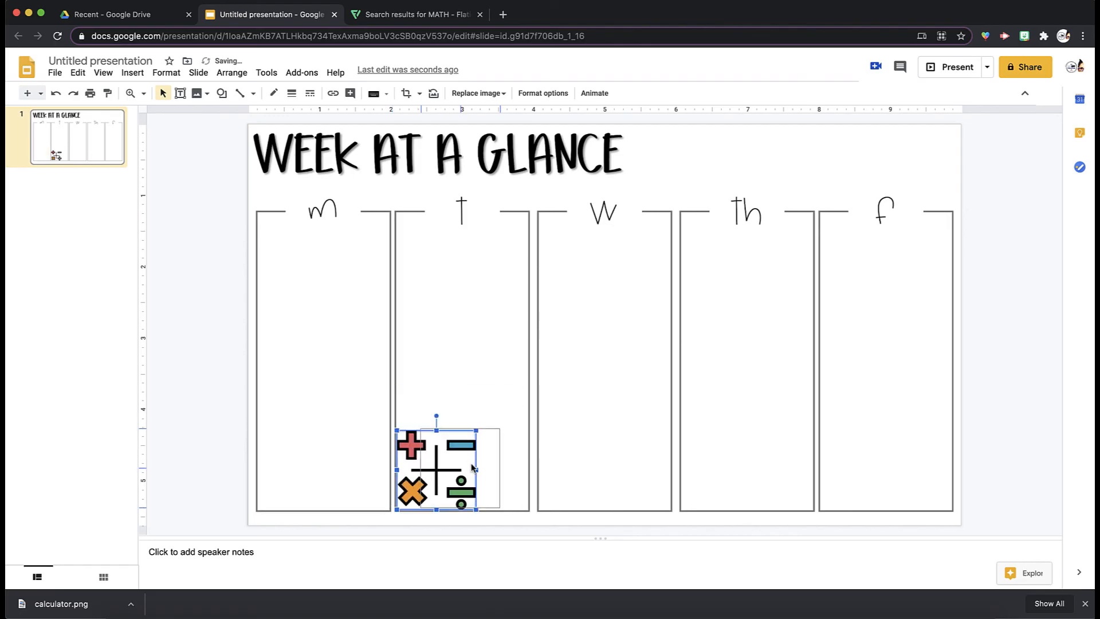
pyautogui.moveTo(436, 466); pyautogui.dragTo(463, 467)
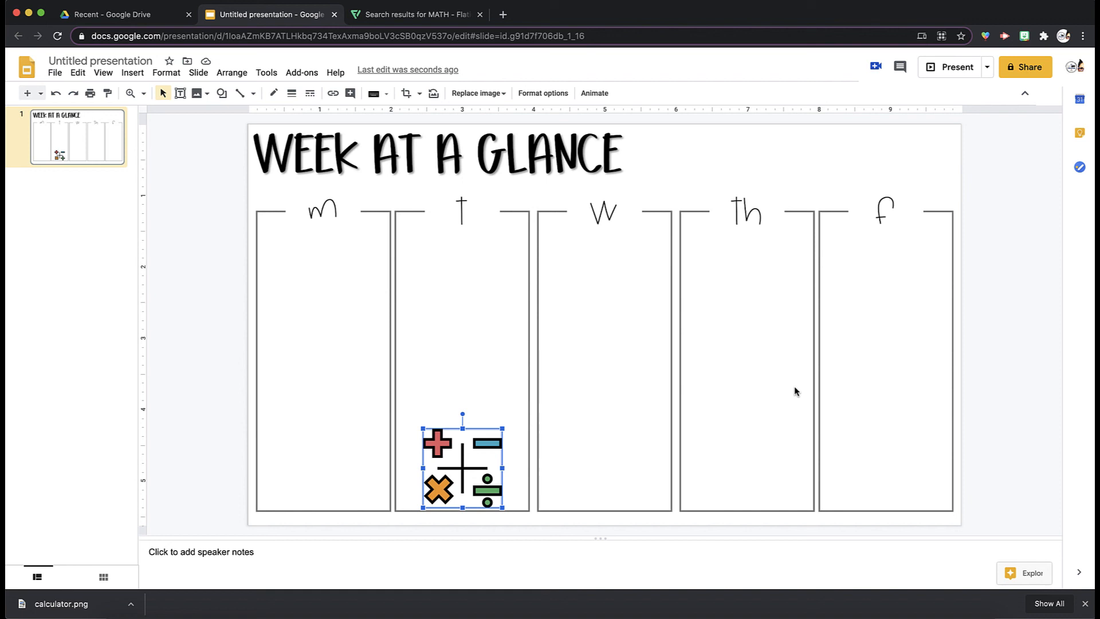
pyautogui.moveTo(581, 323)
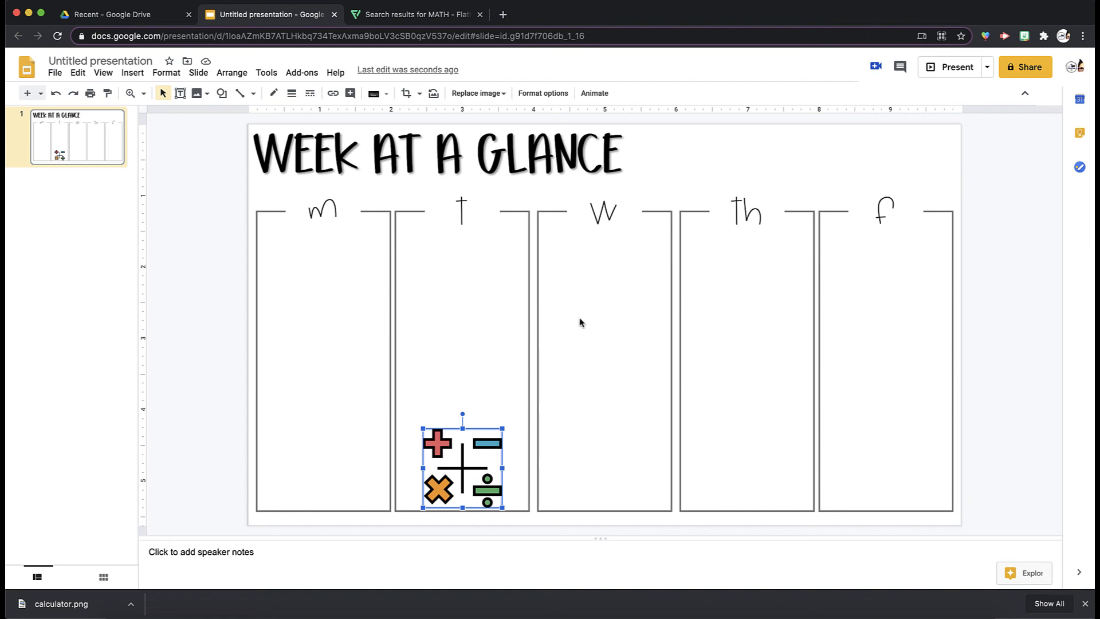
pyautogui.click(569, 323)
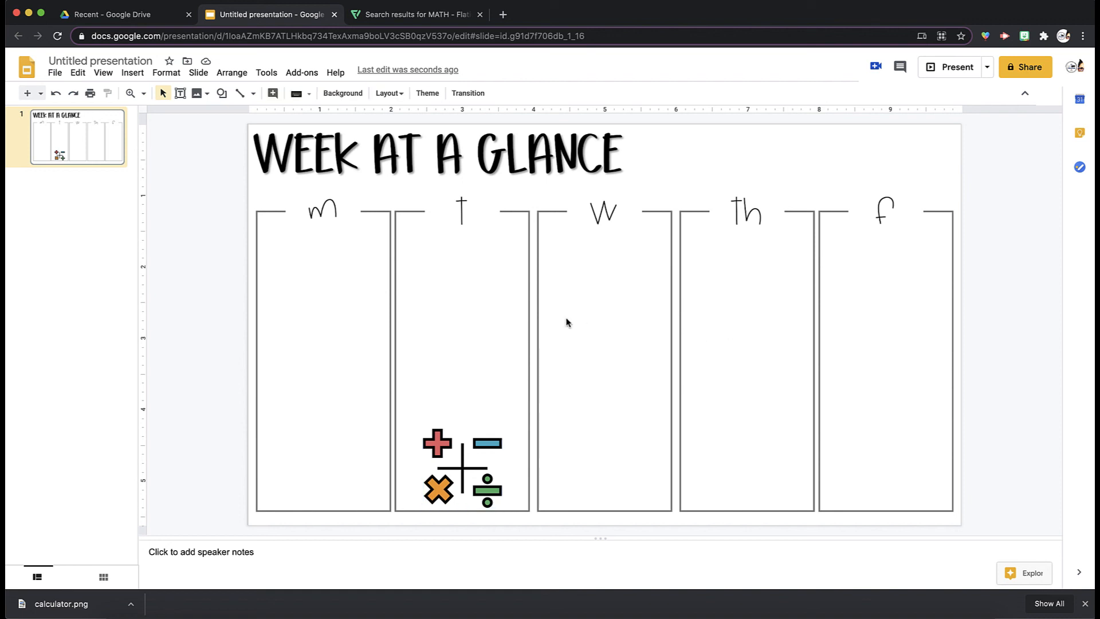
pyautogui.moveTo(690, 353)
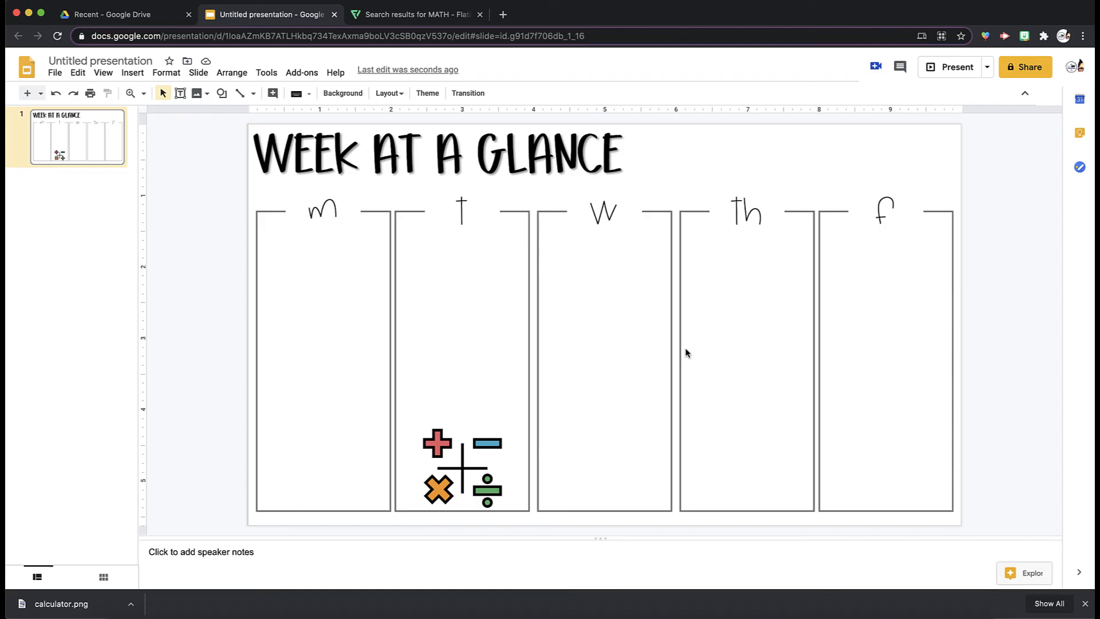
pyautogui.moveTo(708, 244)
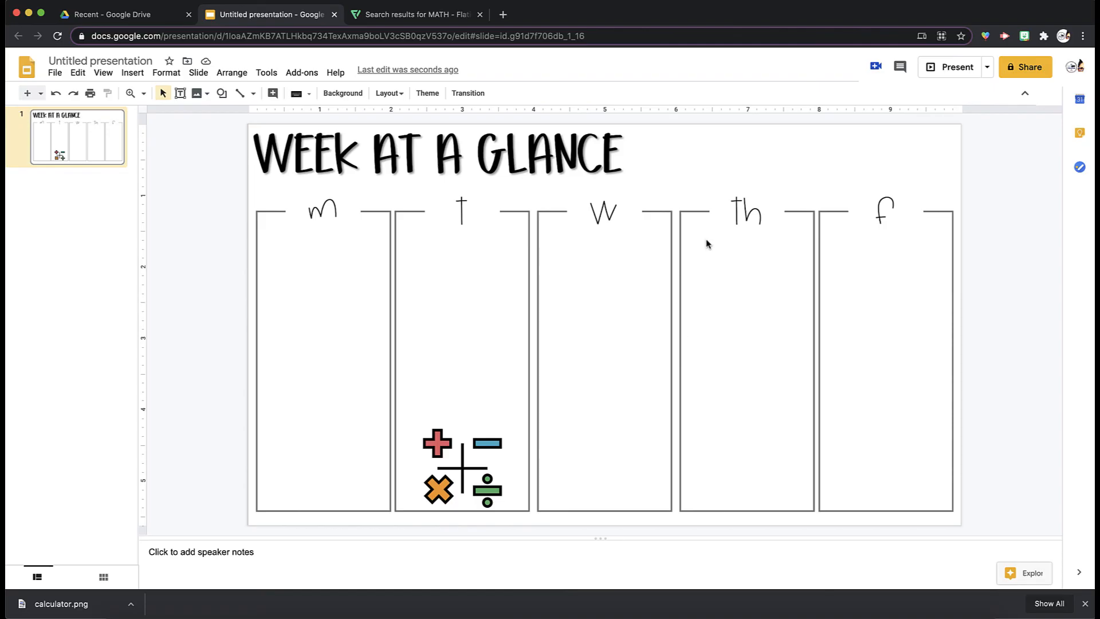